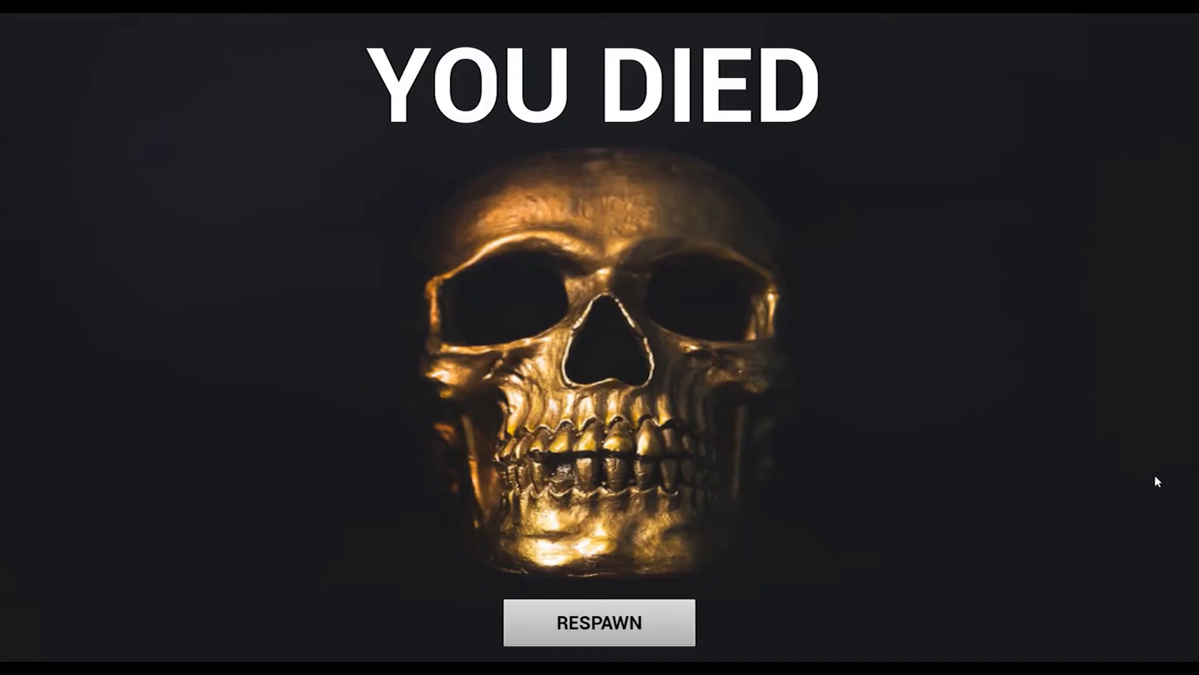
mouse_move(682, 633)
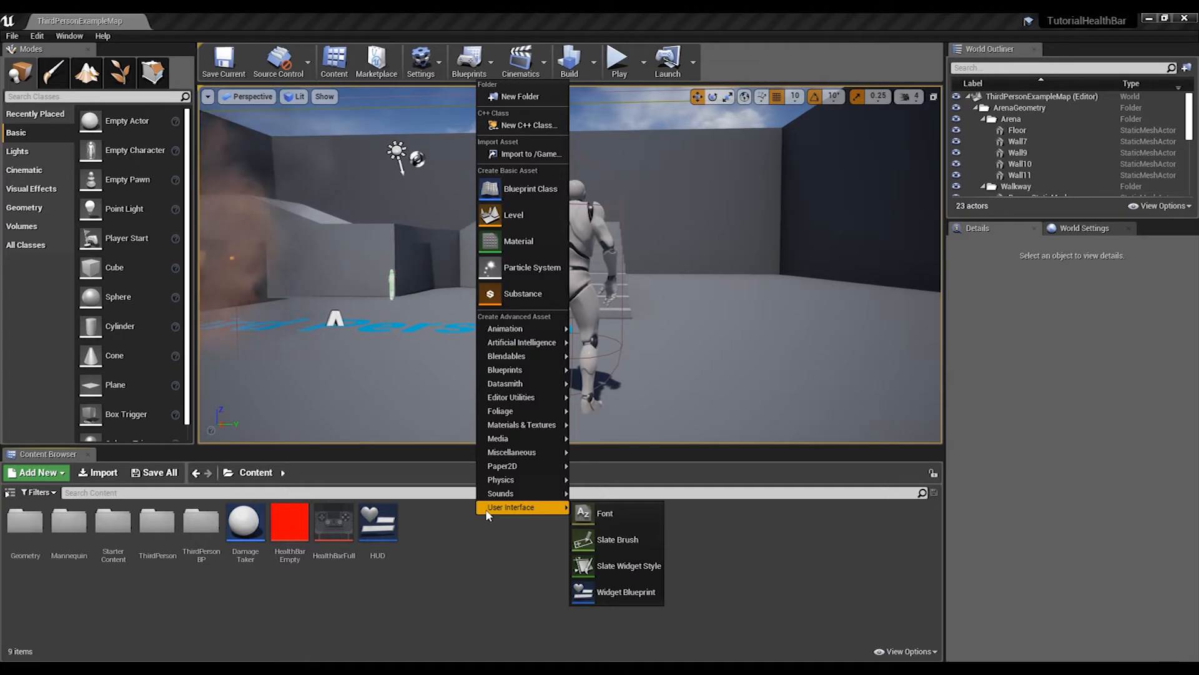
mouse_move(513, 215)
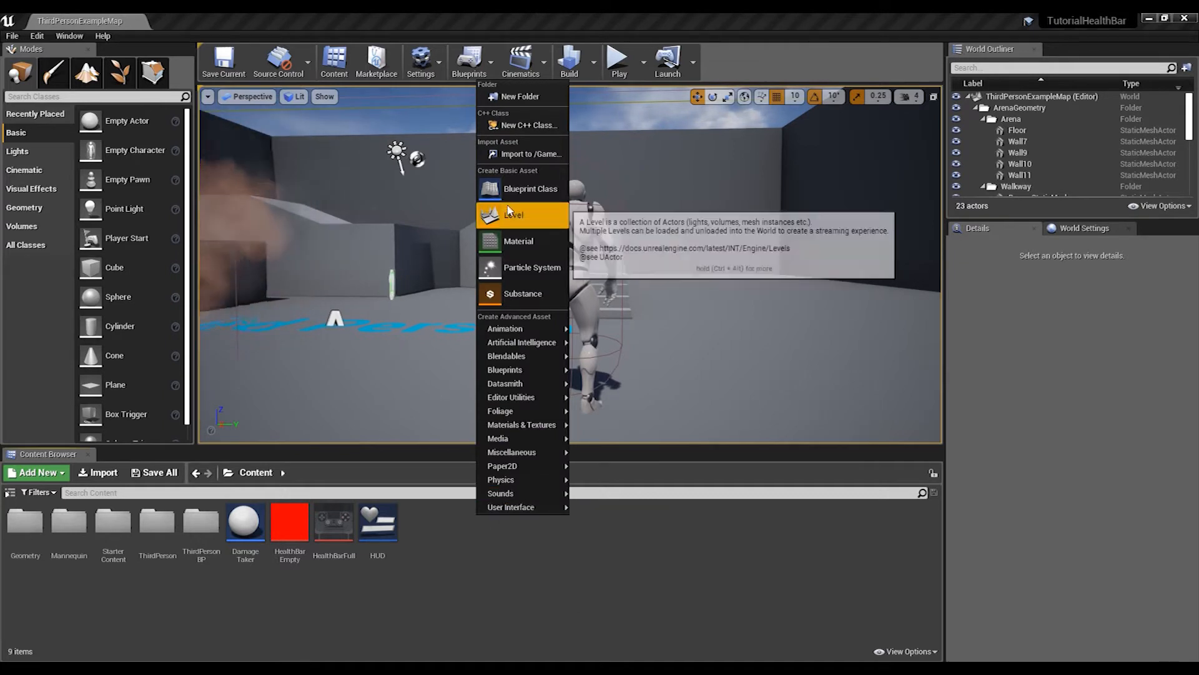
Step: Create a CameraShake-based Blueprint class named DamageCameraShake in the Content folder
click(529, 188)
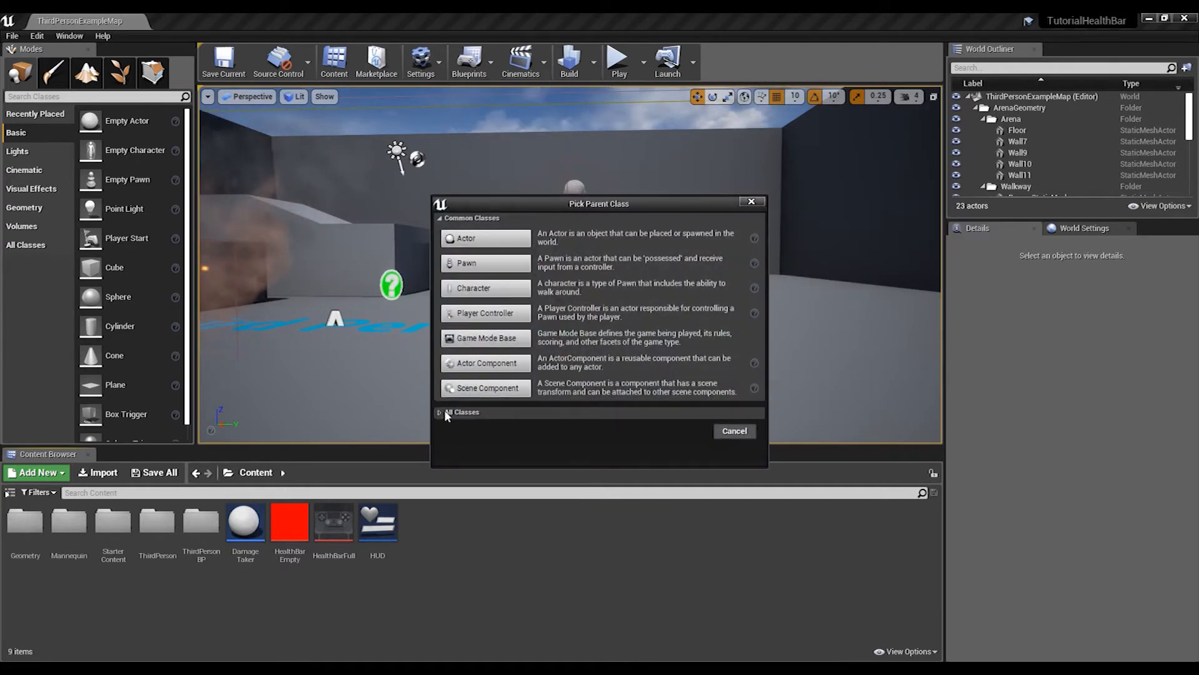
click(463, 412)
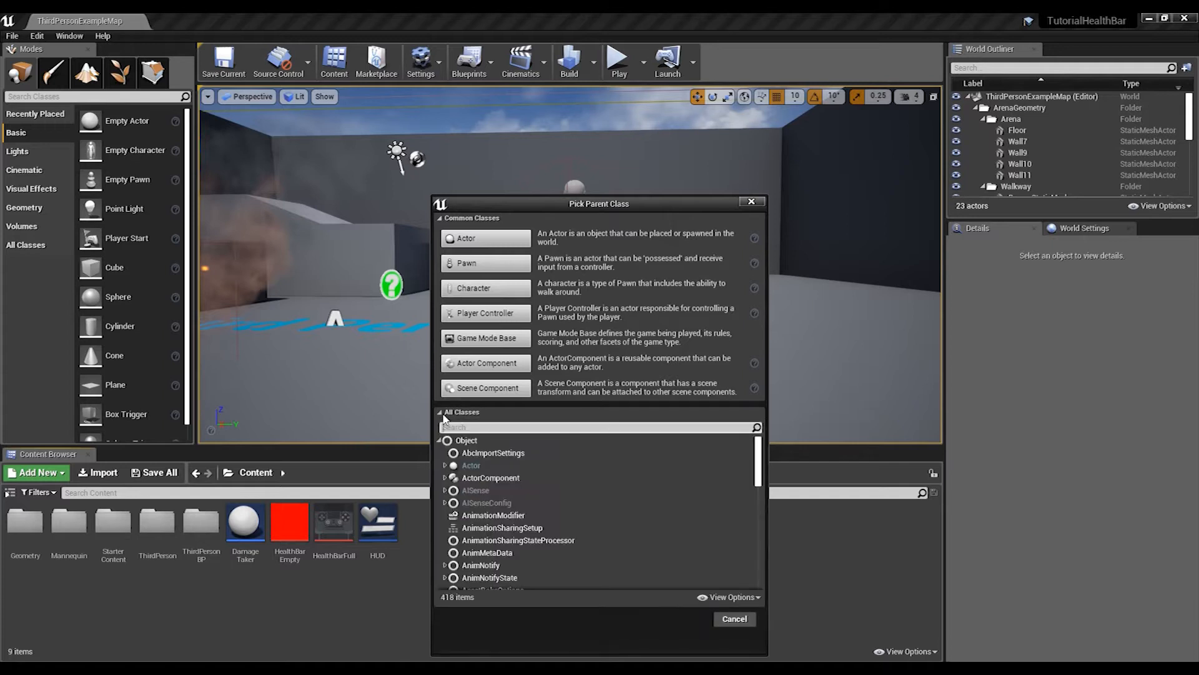
text(c)
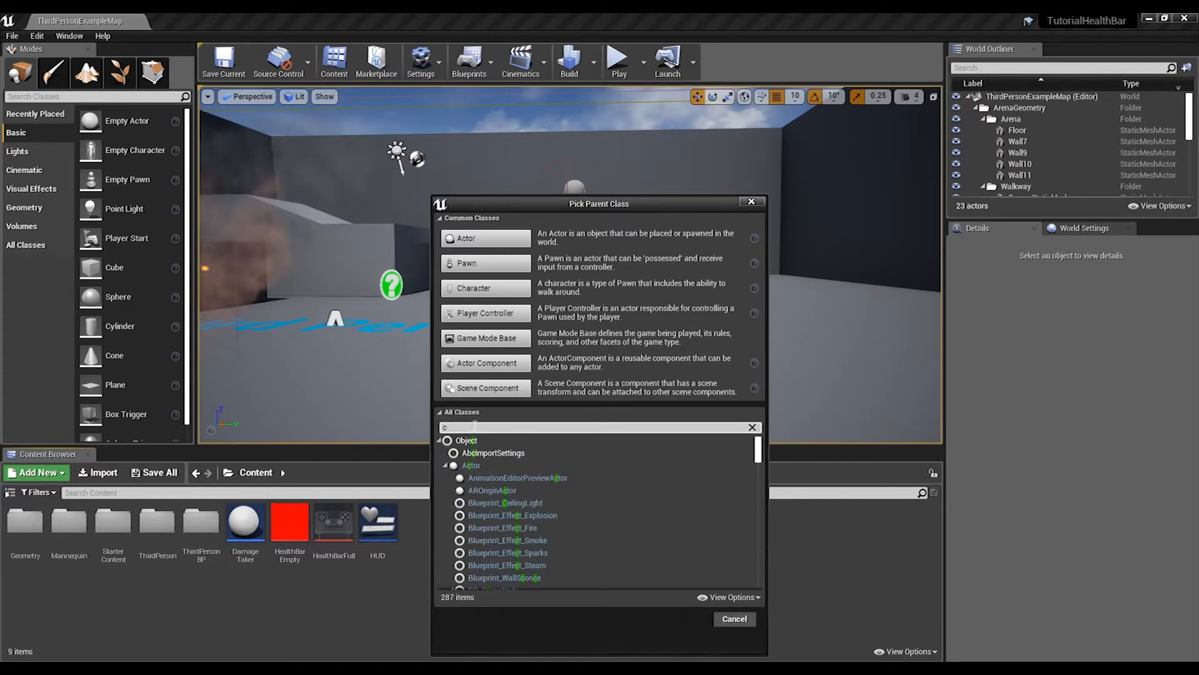
text(amera s)
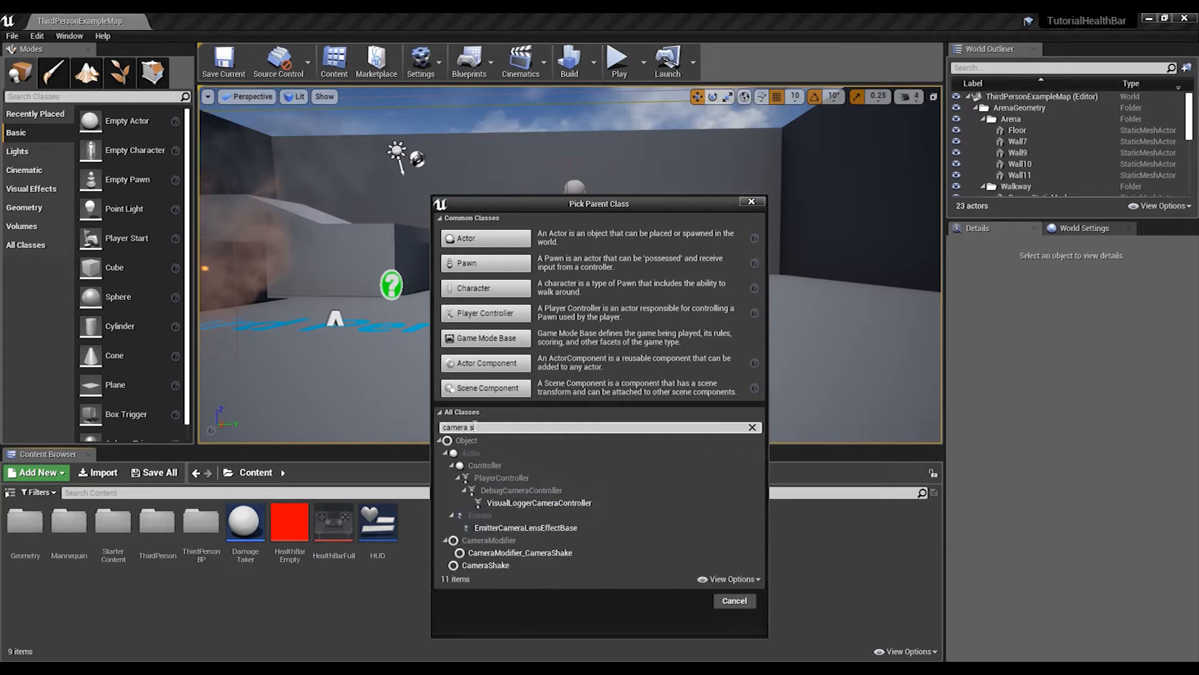
click(484, 477)
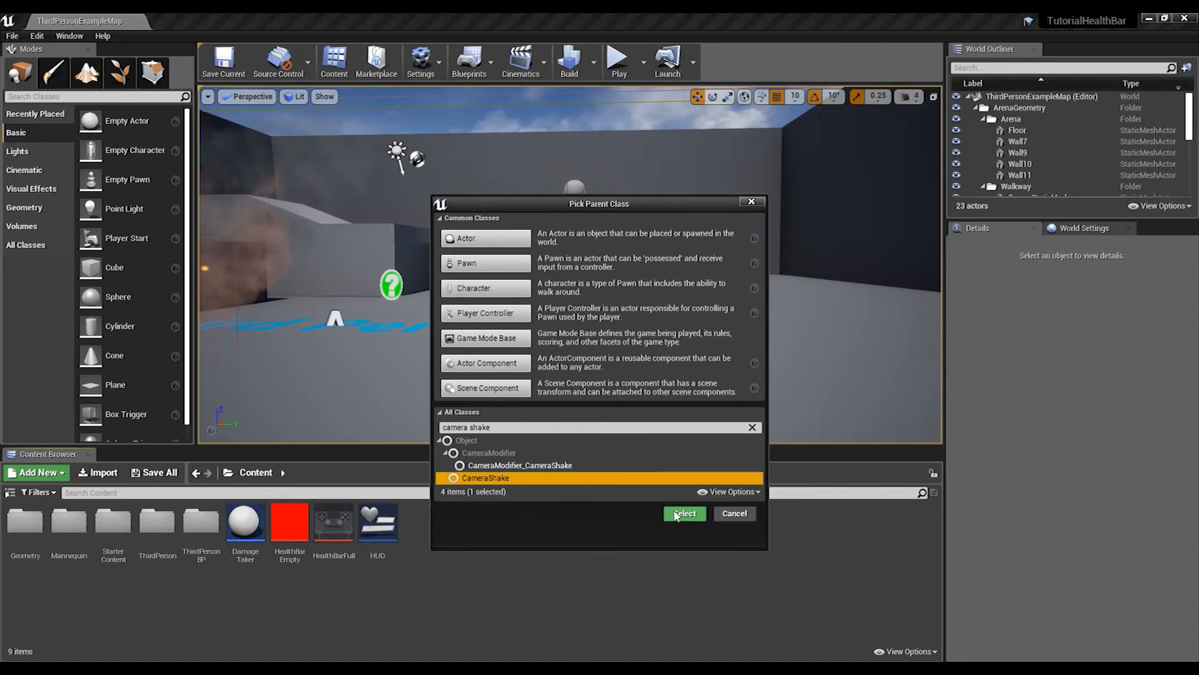
click(683, 513)
text(DamageCameraShake)
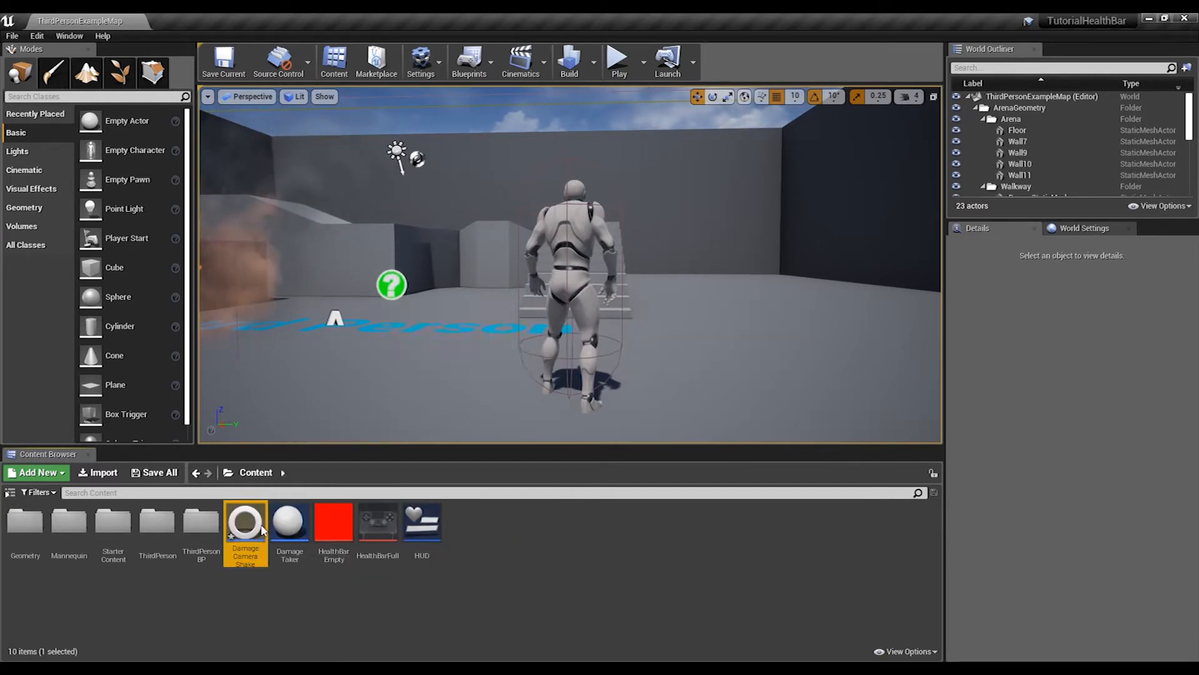
Step: Set oscillation duration to 0.25 and give pitch and yaw amplitude 5, frequency 50
double_click(246, 522)
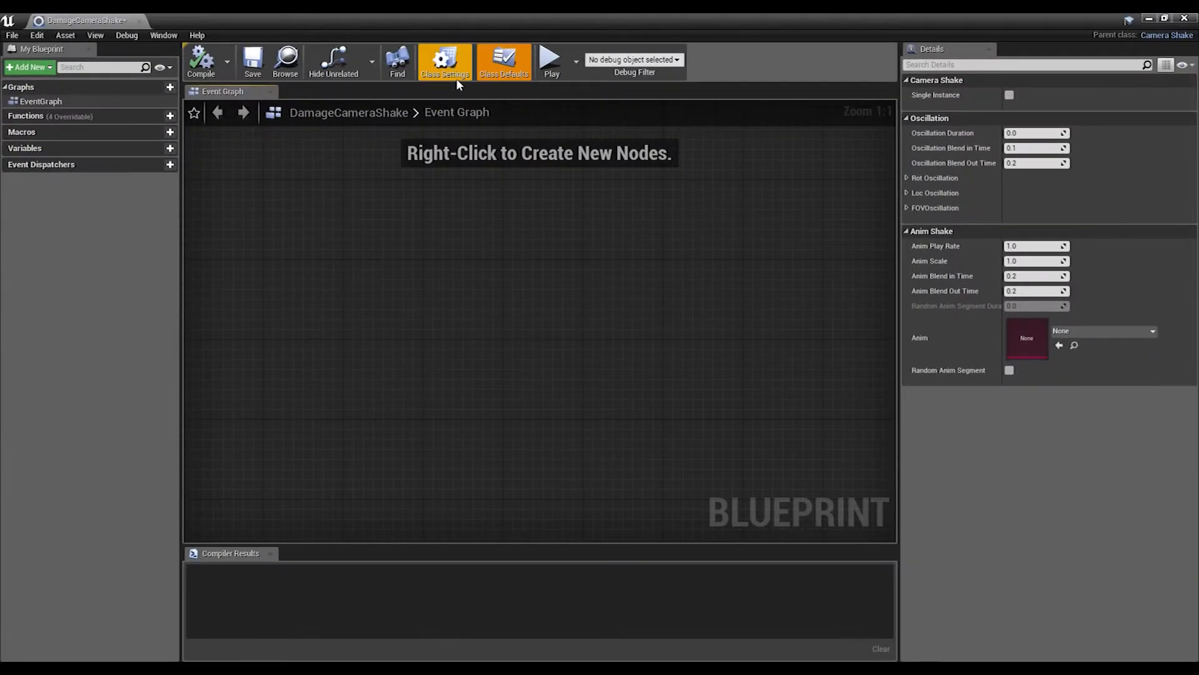
click(503, 61)
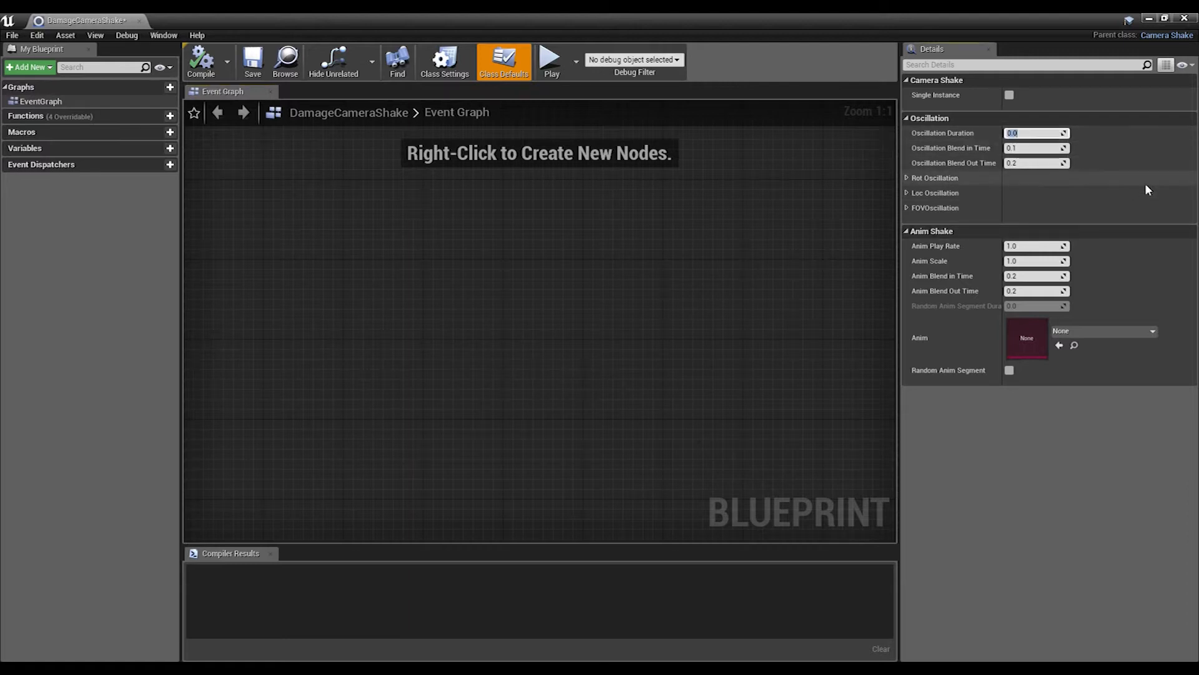
text(0.25)
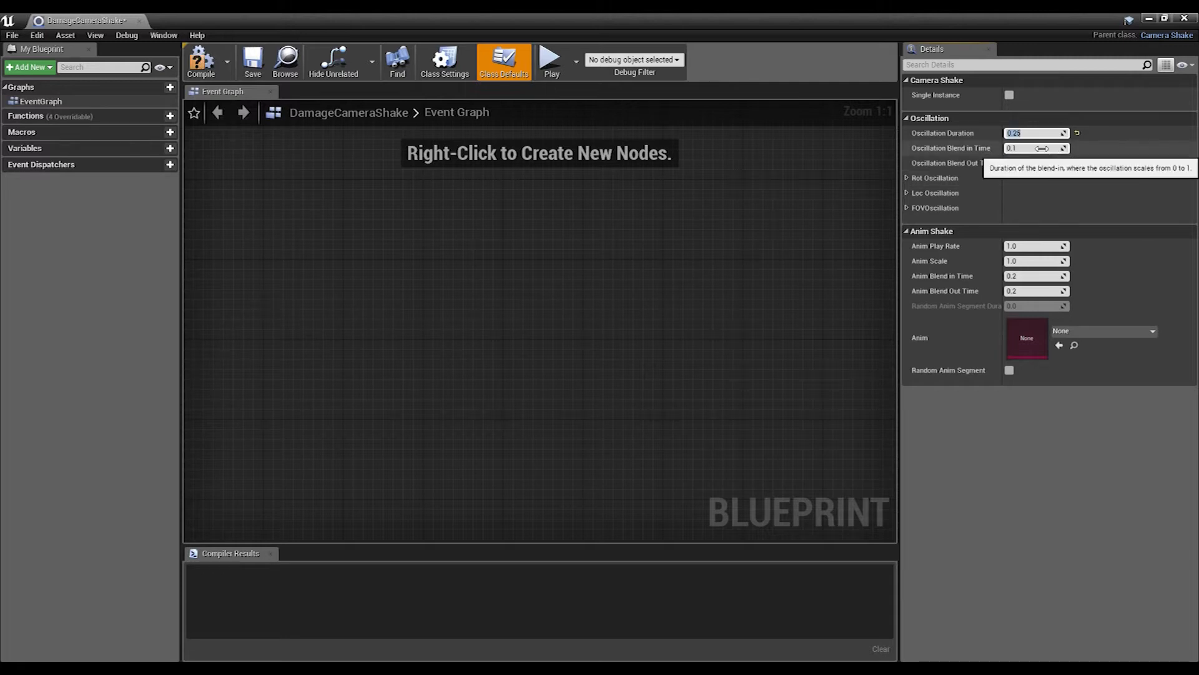
click(909, 177)
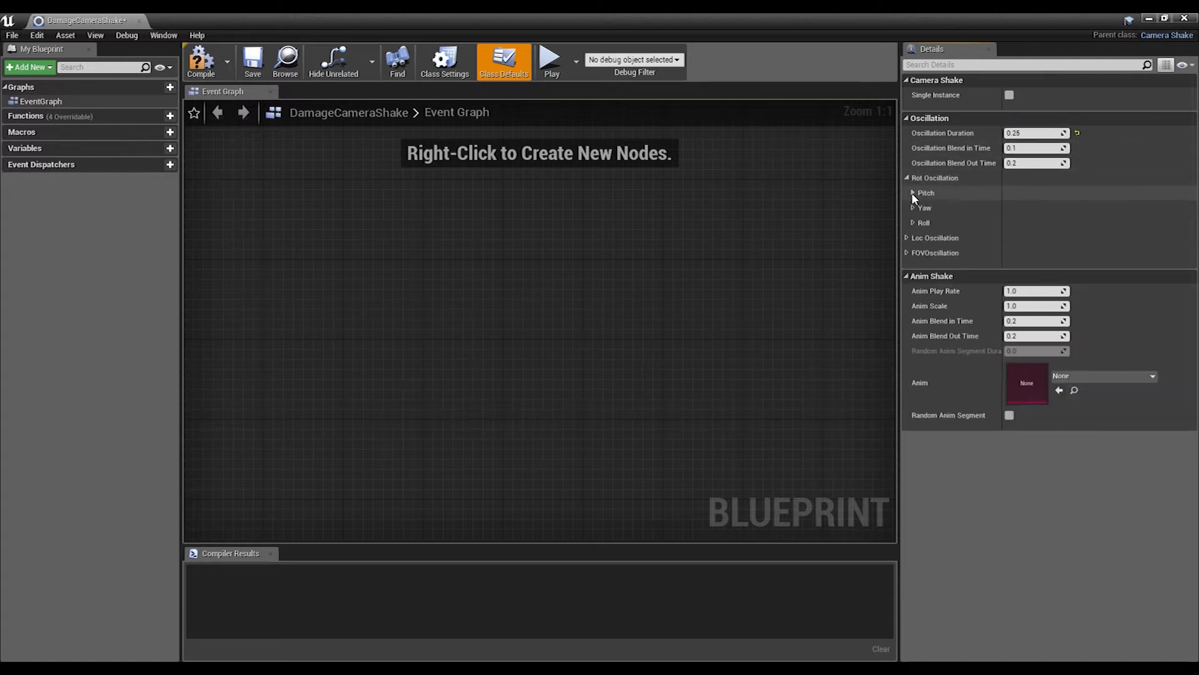
click(913, 193)
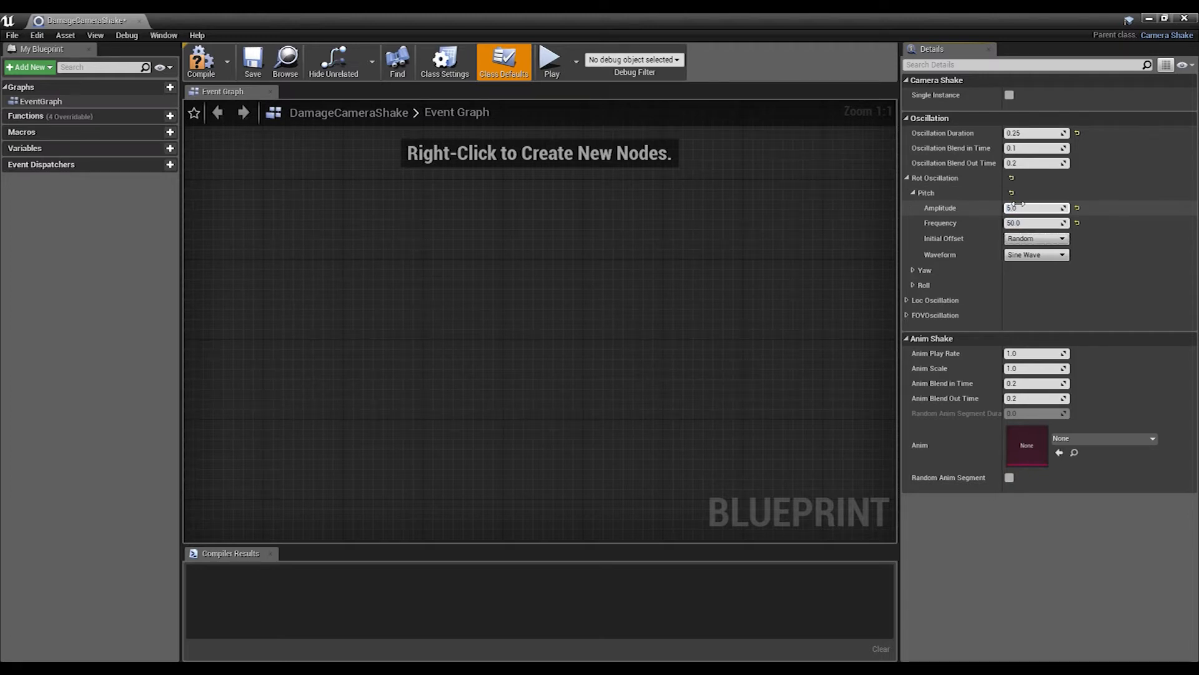
click(913, 270)
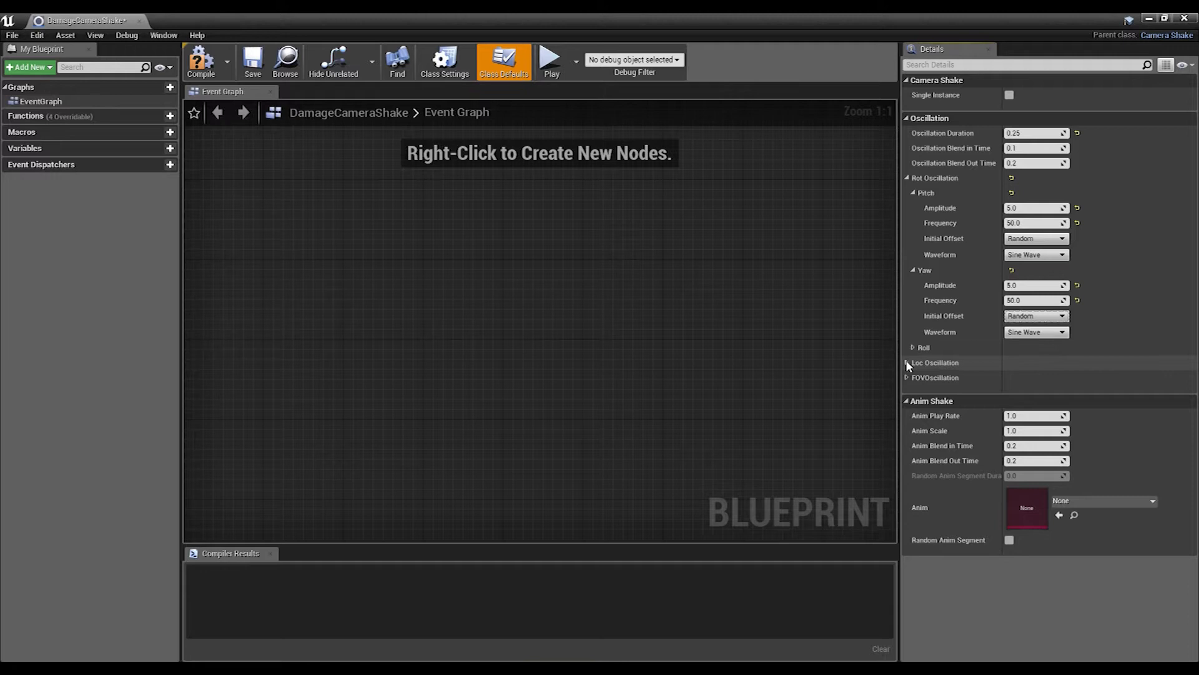
Step: Set X location amplitude 100 with Zero initial offset and Z amplitude 10, then compile
click(907, 362)
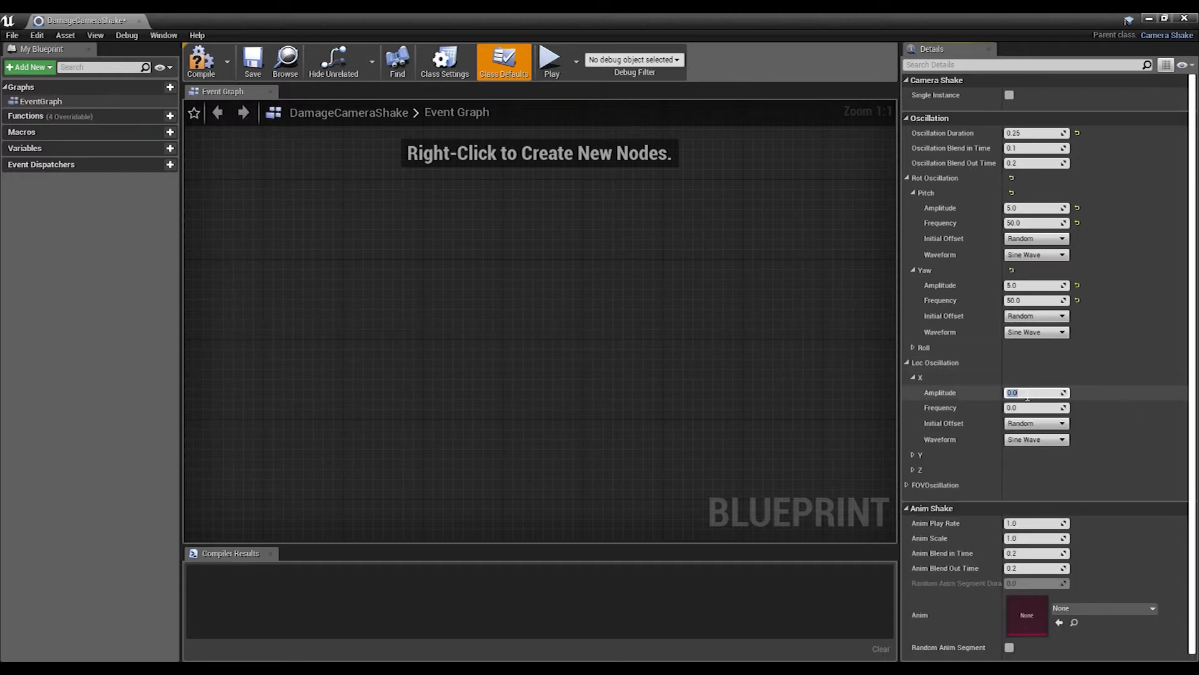
text(100)
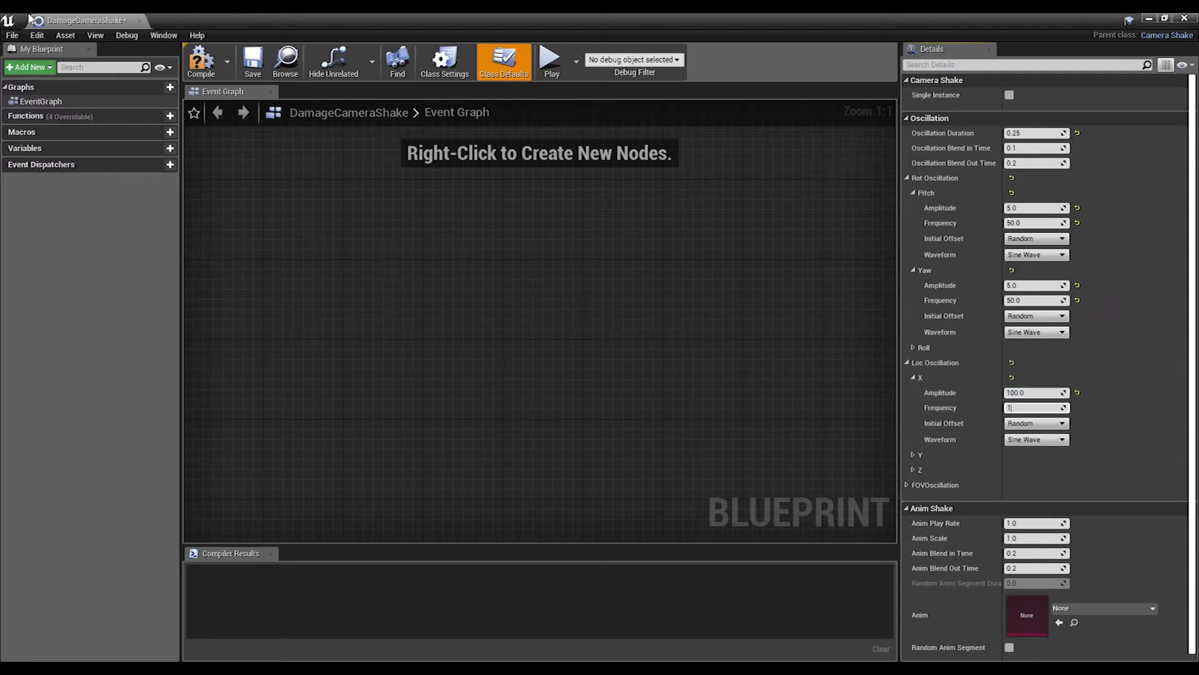
click(1061, 422)
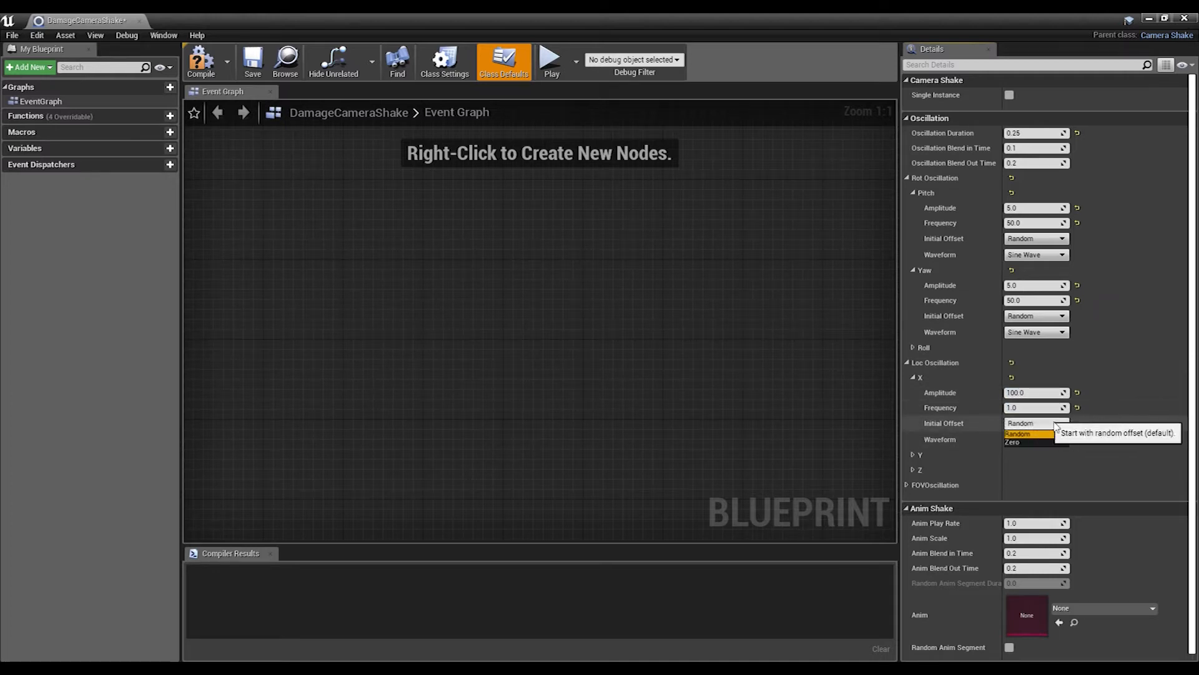
click(1014, 442)
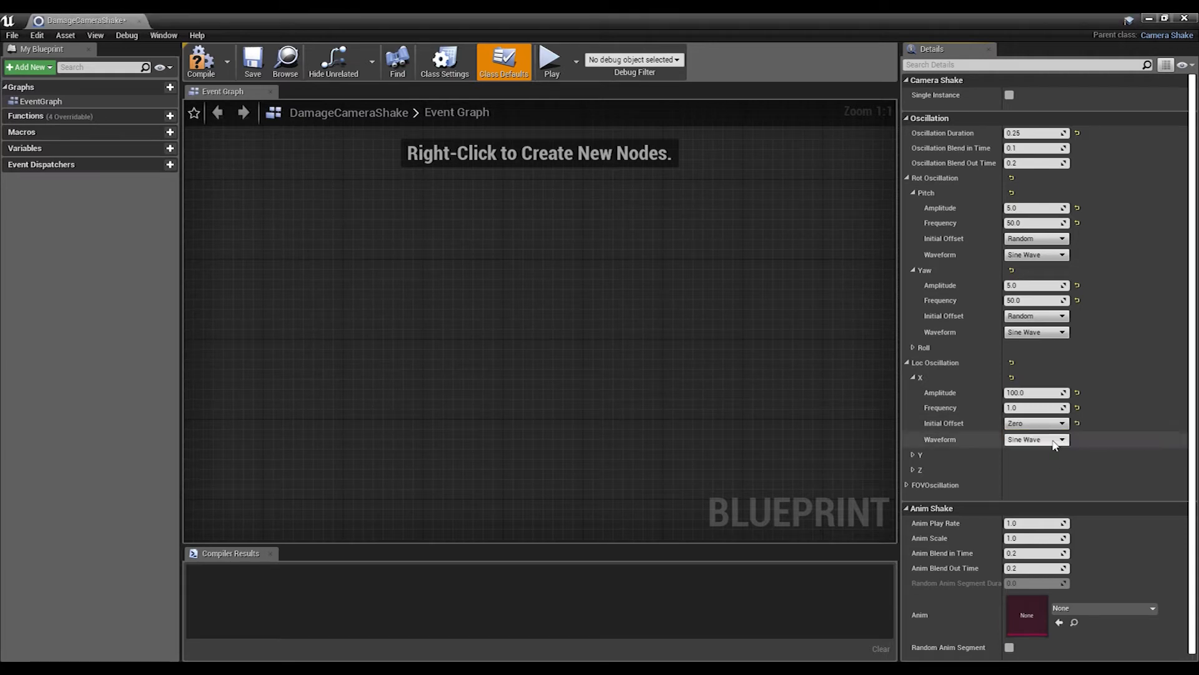
click(917, 469)
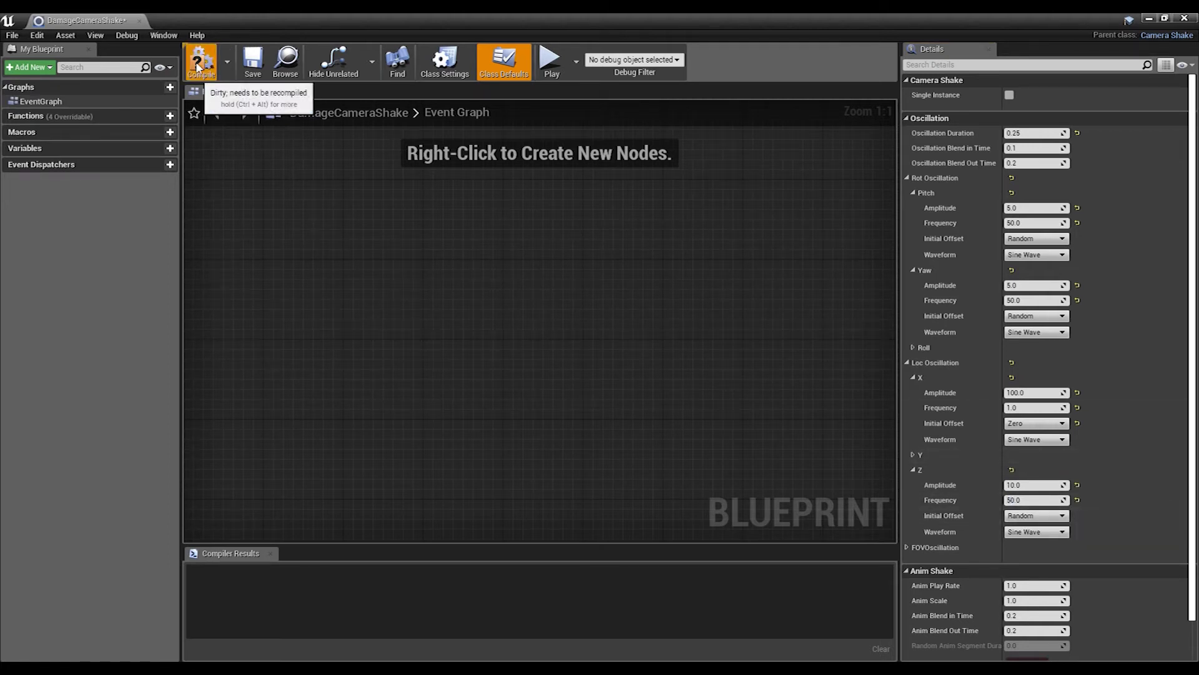
click(200, 61)
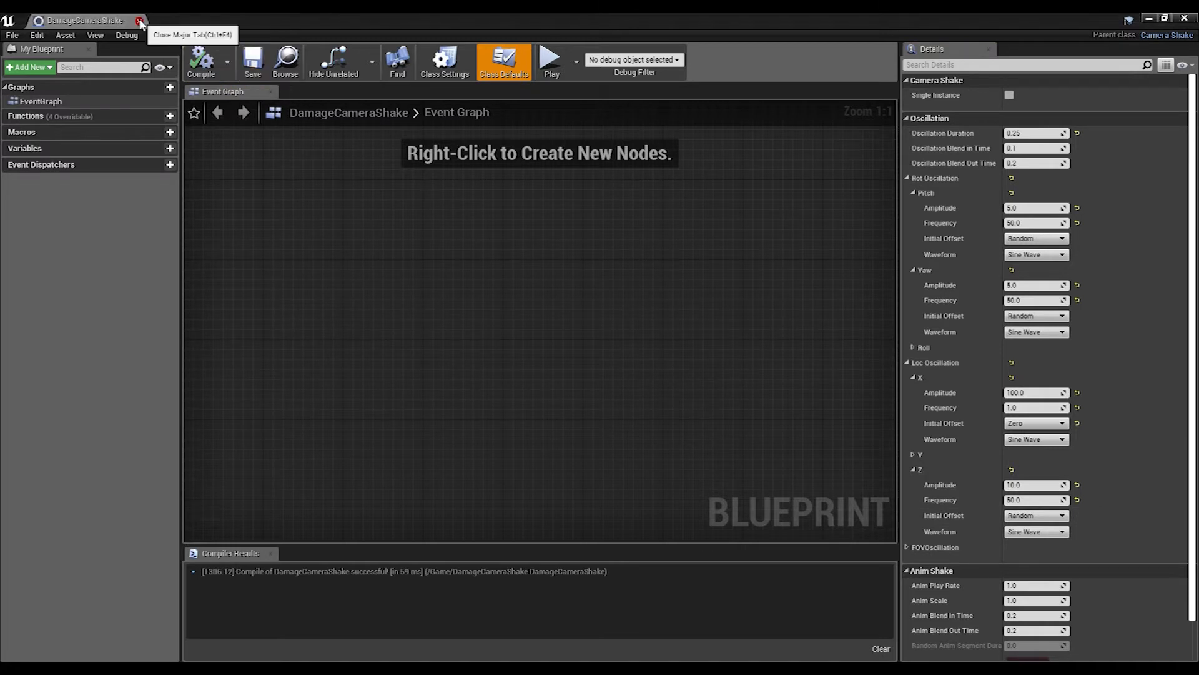
Step: Close the camera shake editor and create a Widget Blueprint named RedScreenSpashDamage
click(140, 20)
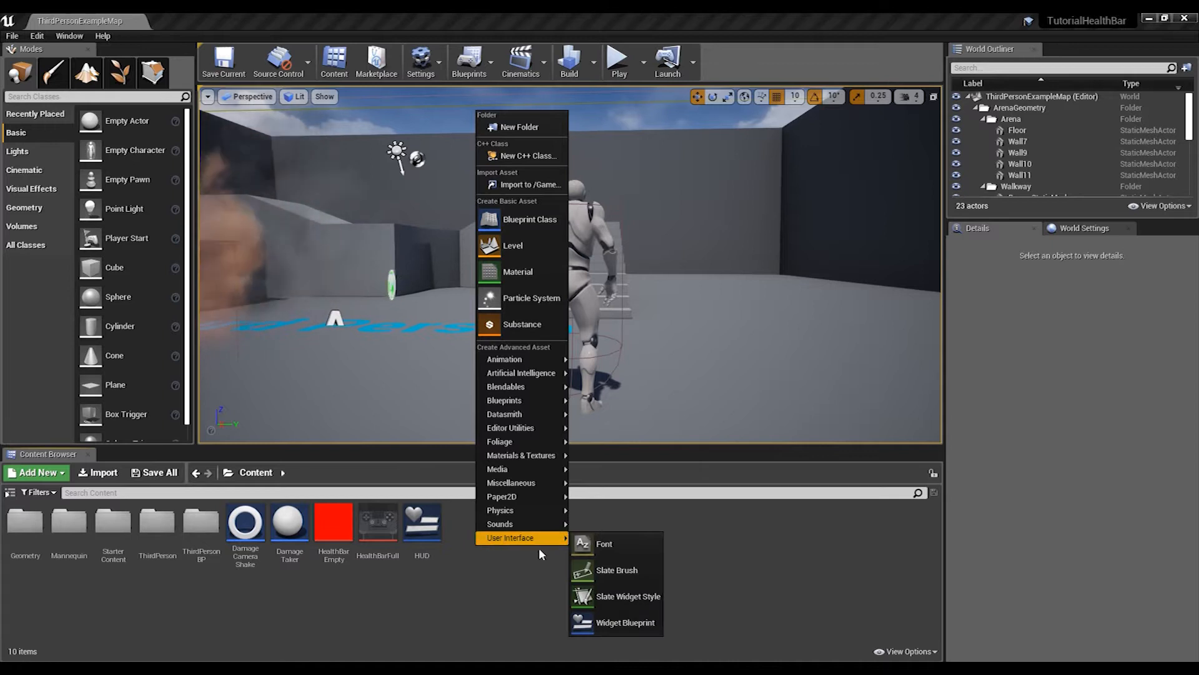
click(624, 622)
text(RedScreenSplashDamage)
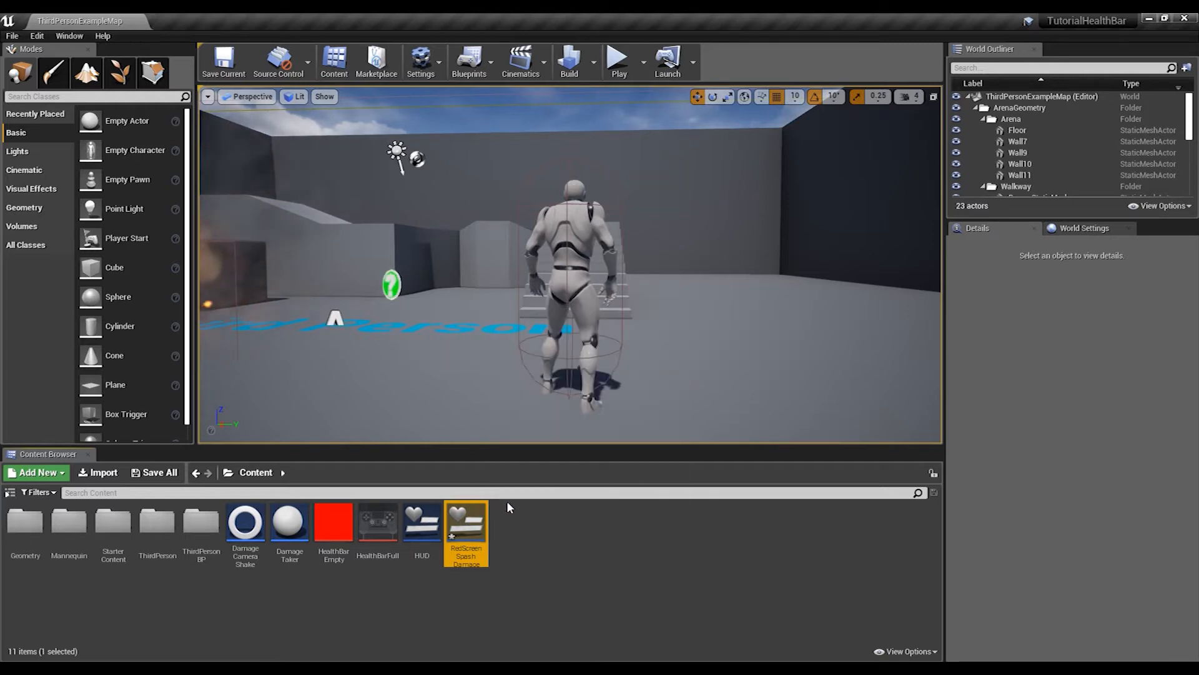
Step: Add a full-stretch image with zero offsets, tinted red at 0.5 alpha
double_click(466, 520)
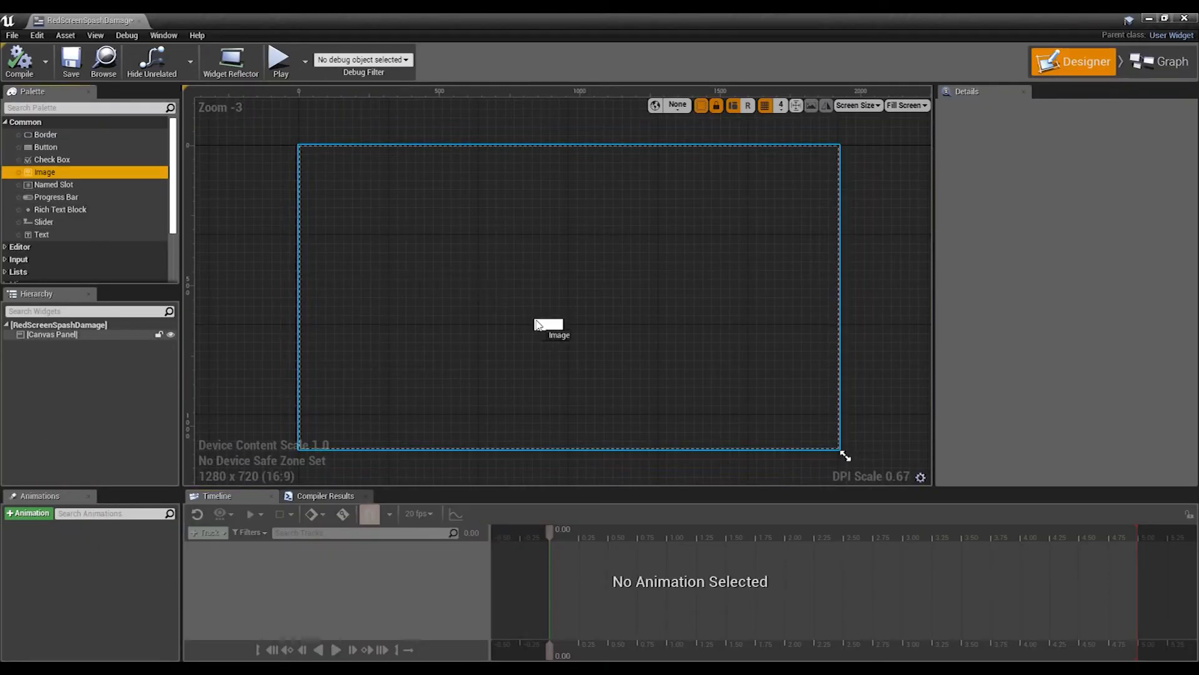
click(548, 324)
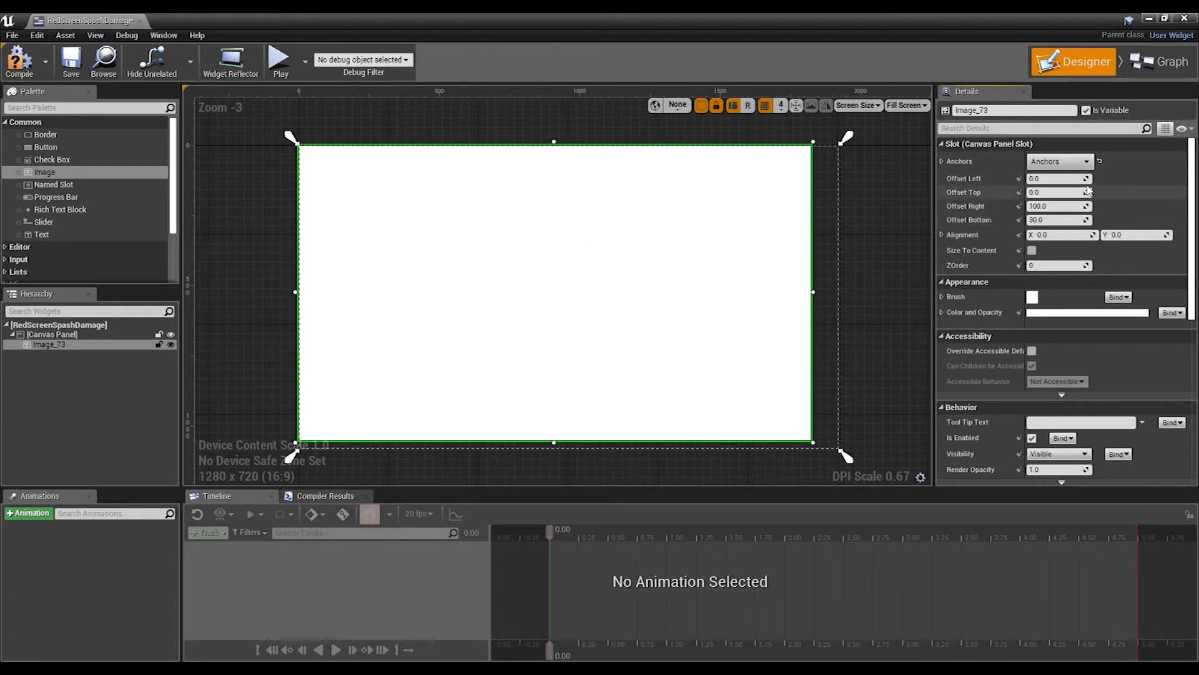
triple_click(1056, 205)
text(0)
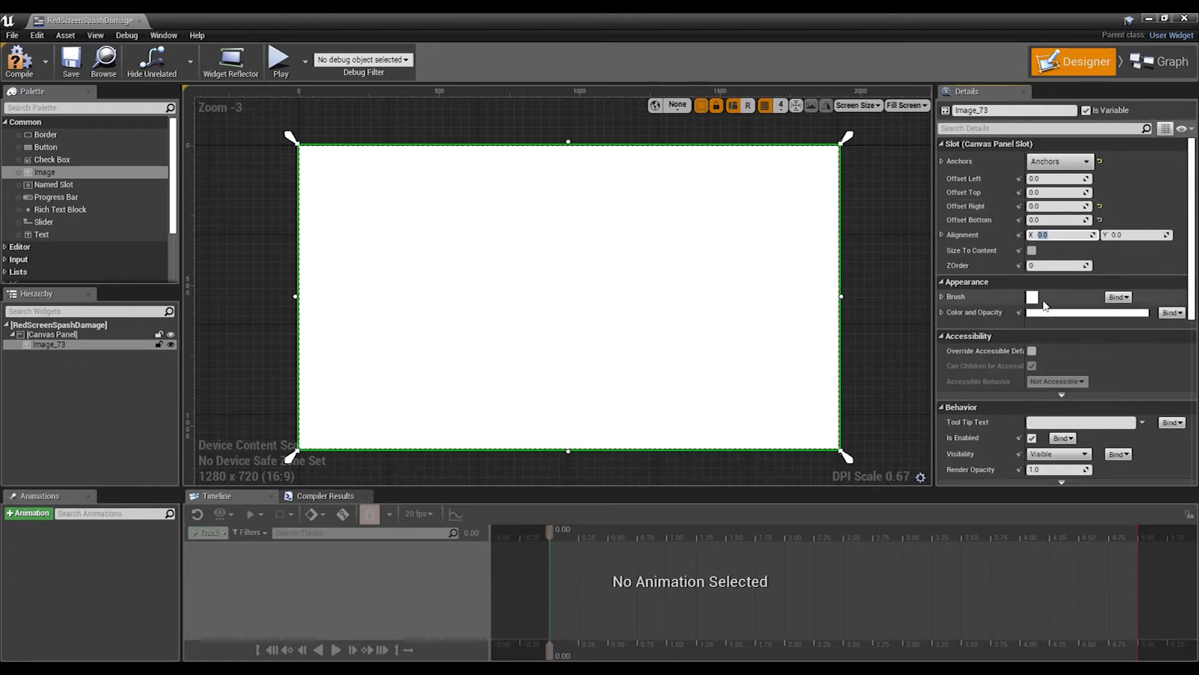
click(1033, 296)
text(0.5)
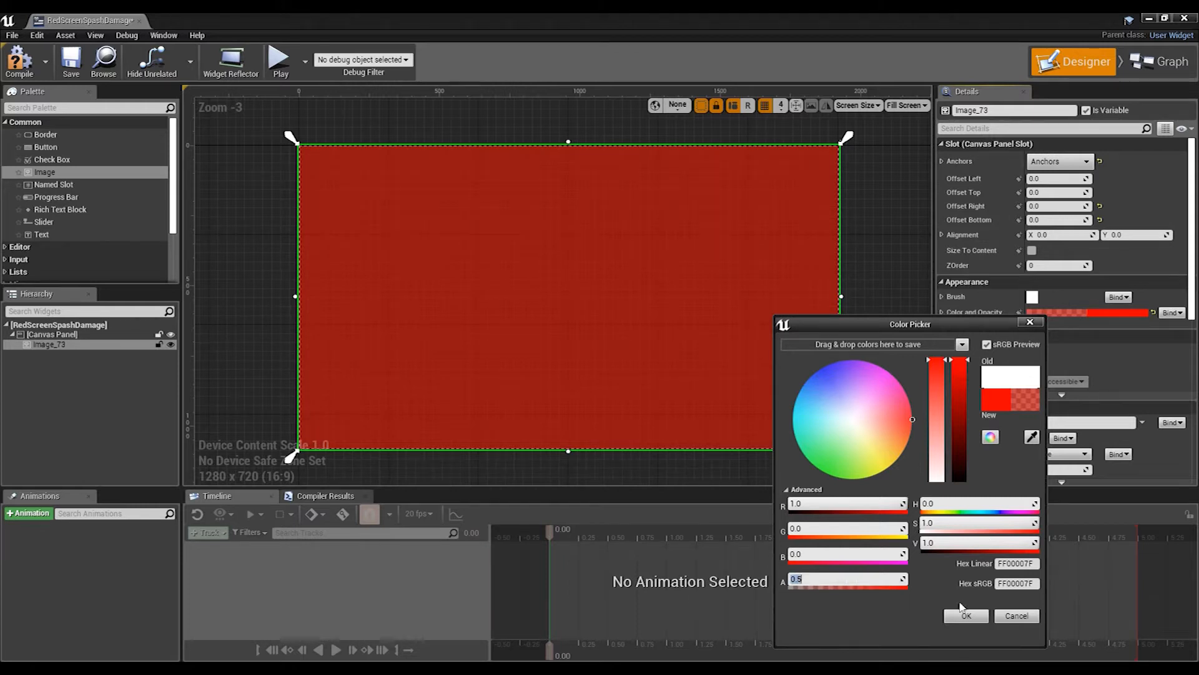
click(965, 615)
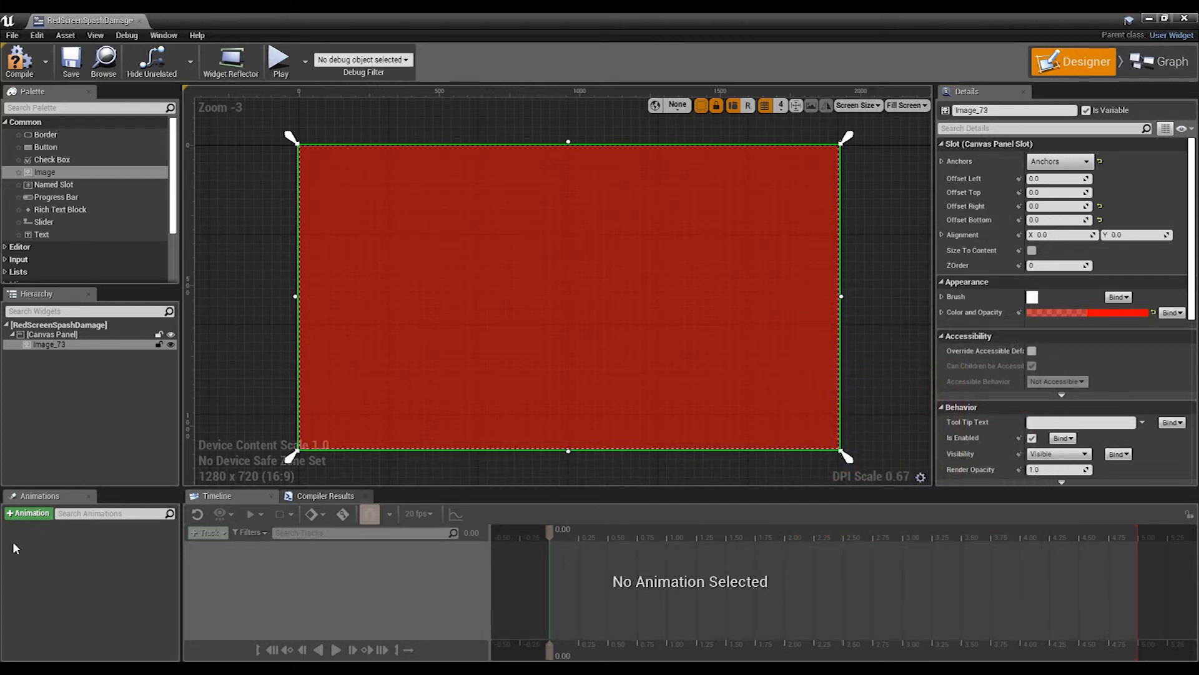
Step: Create a Flash animation with an Image_73 track keying colour with lowered opacity
click(28, 513)
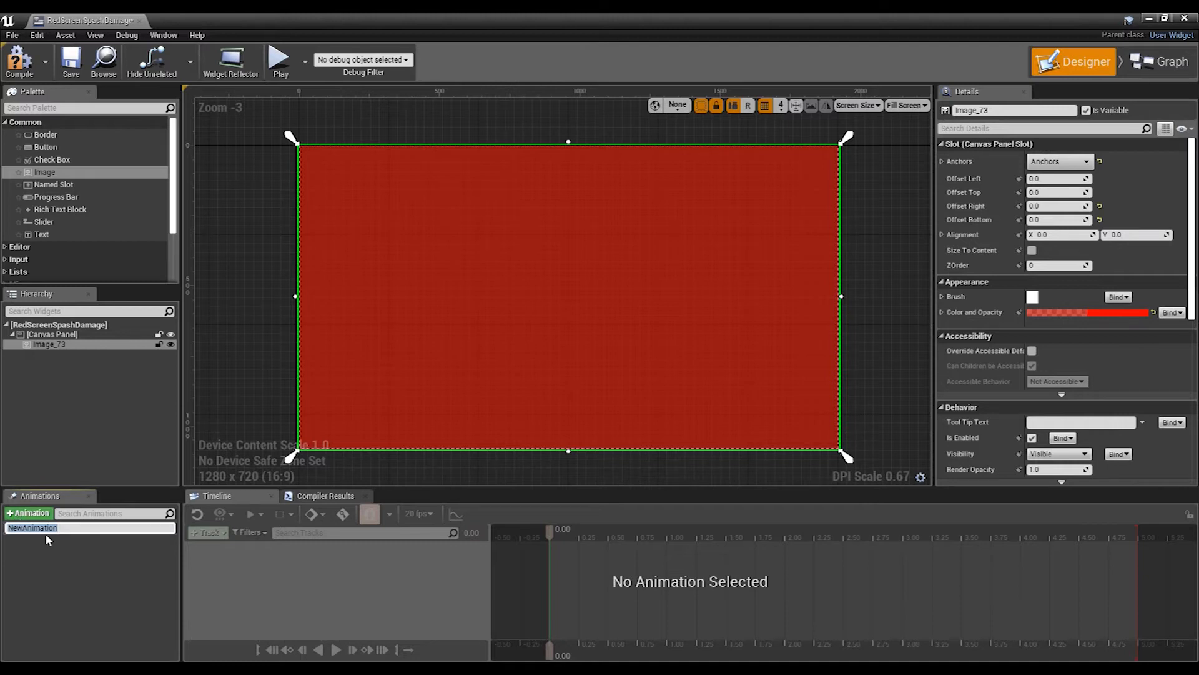
text(Flash)
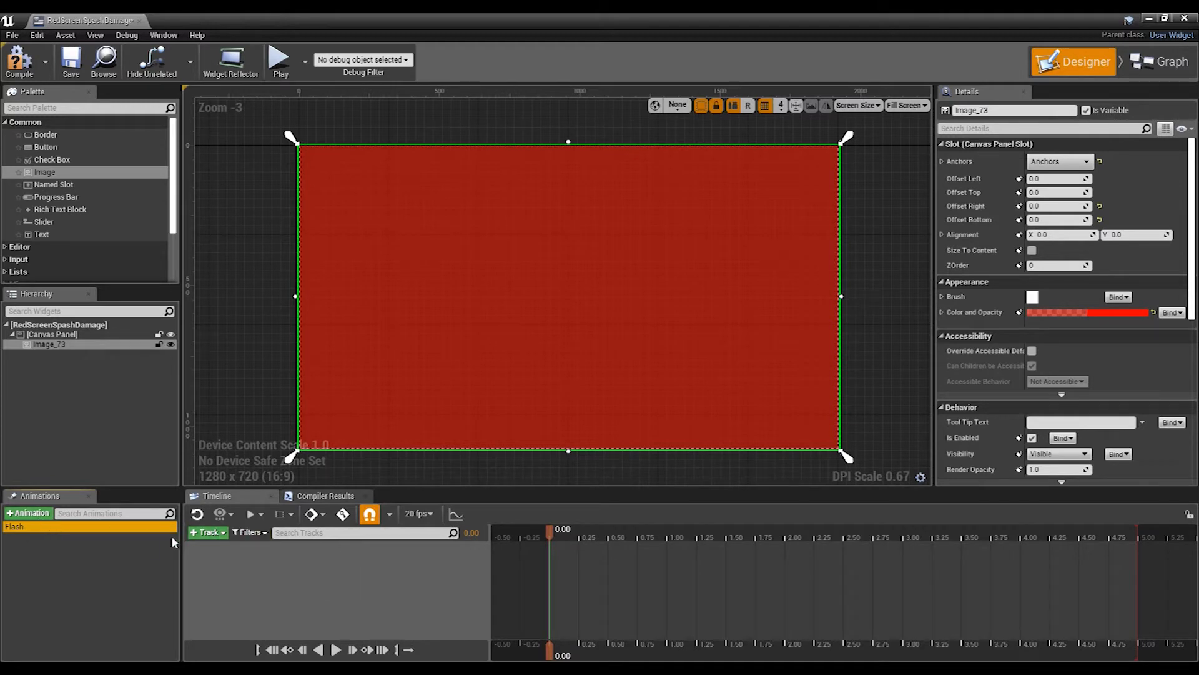
click(205, 532)
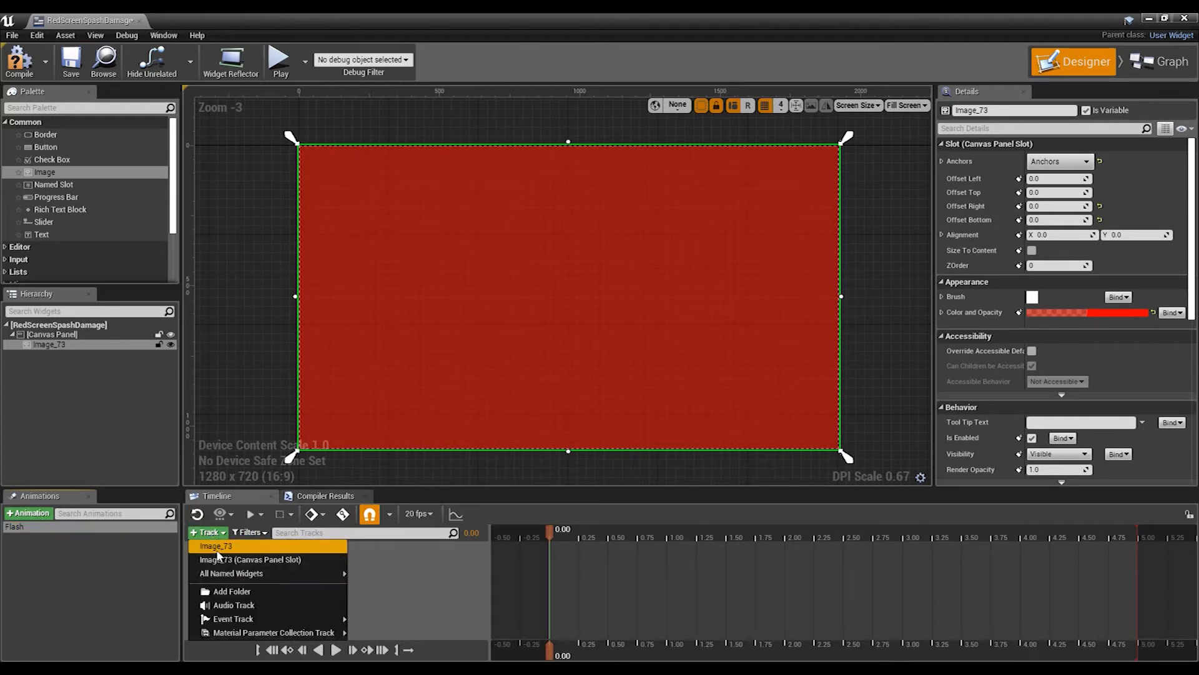
click(216, 545)
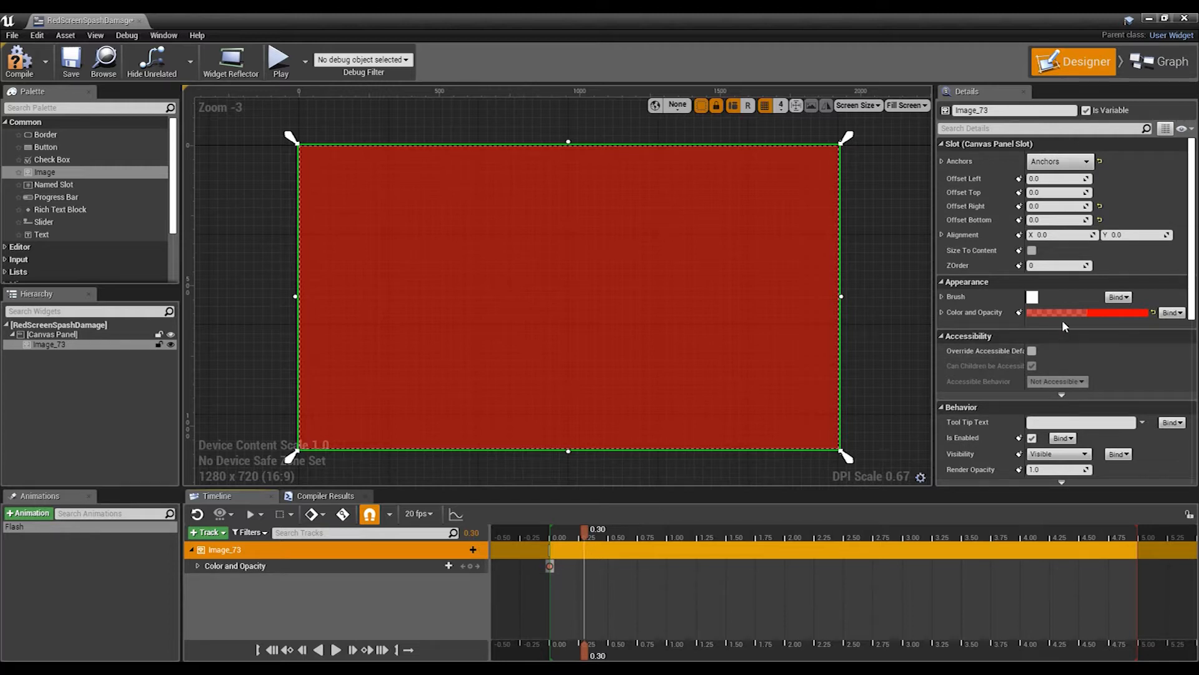
click(1083, 312)
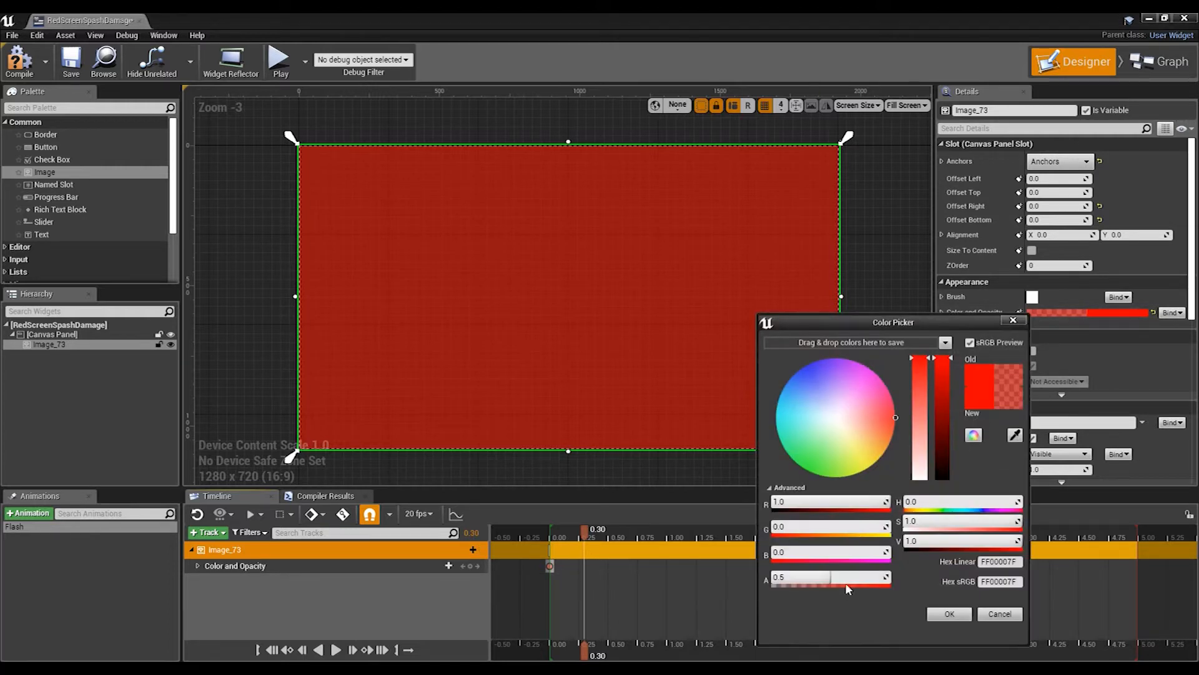
click(948, 614)
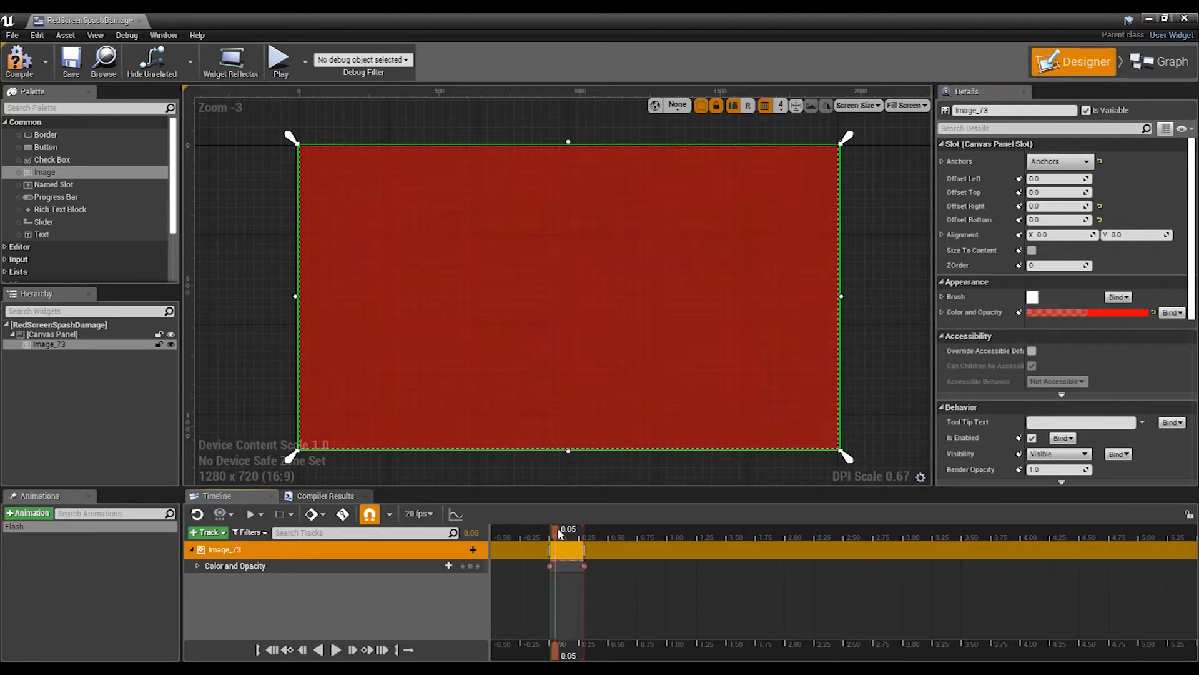
mouse_move(279, 61)
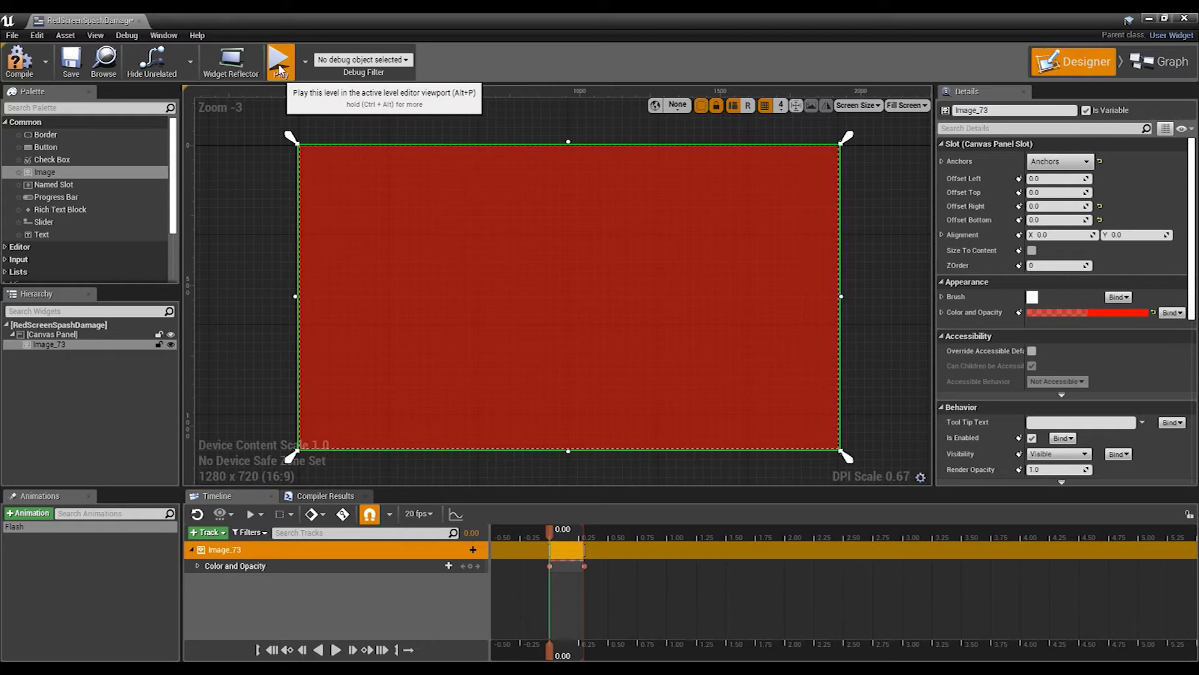
Step: Preview the widget with Play and Stop, then return to the level map
click(278, 62)
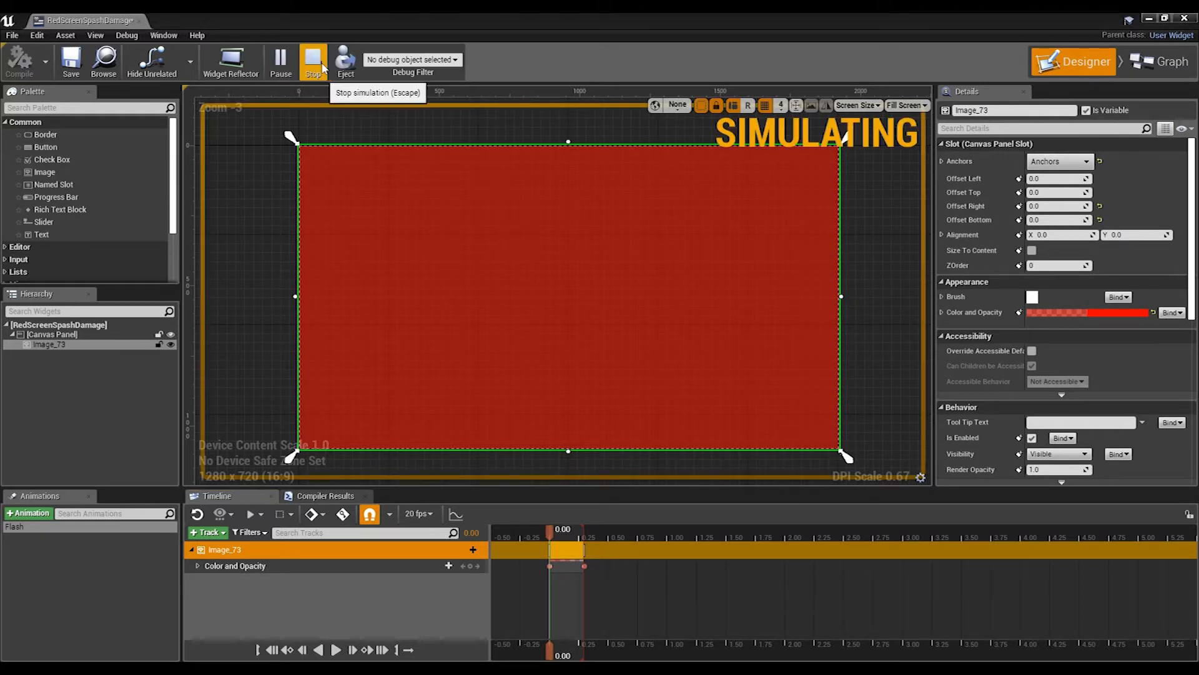
click(313, 62)
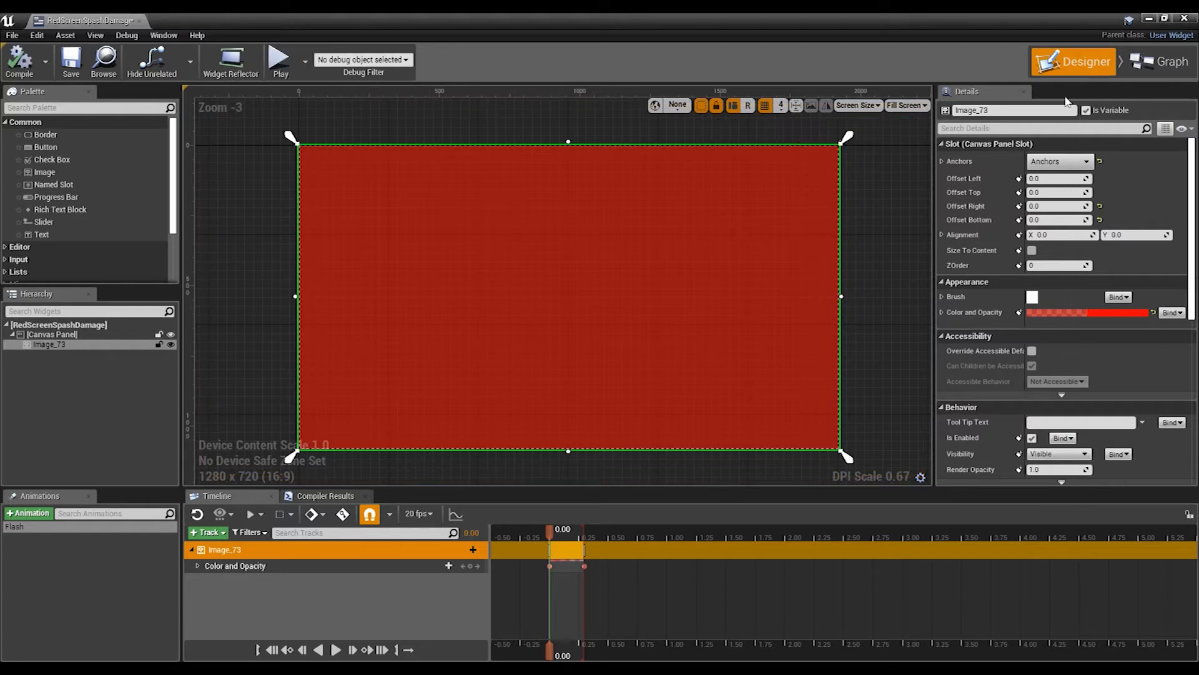
click(79, 21)
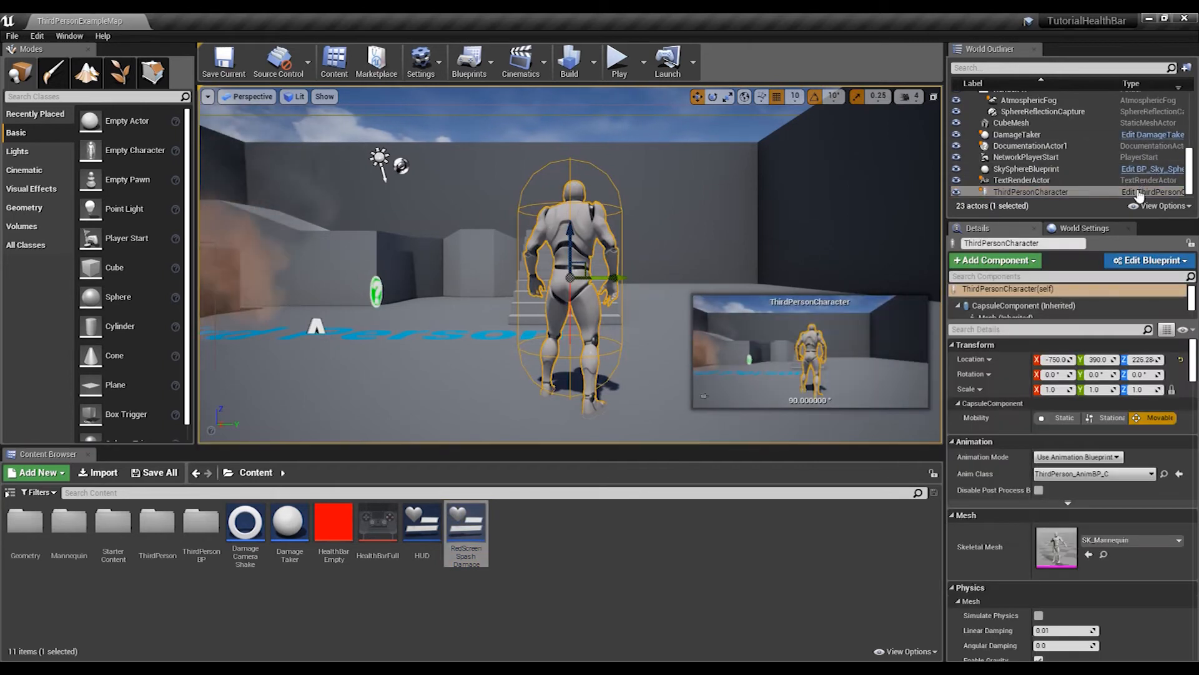
Step: Select DamageTaker in the Content Browser and open its Event Graph
click(289, 524)
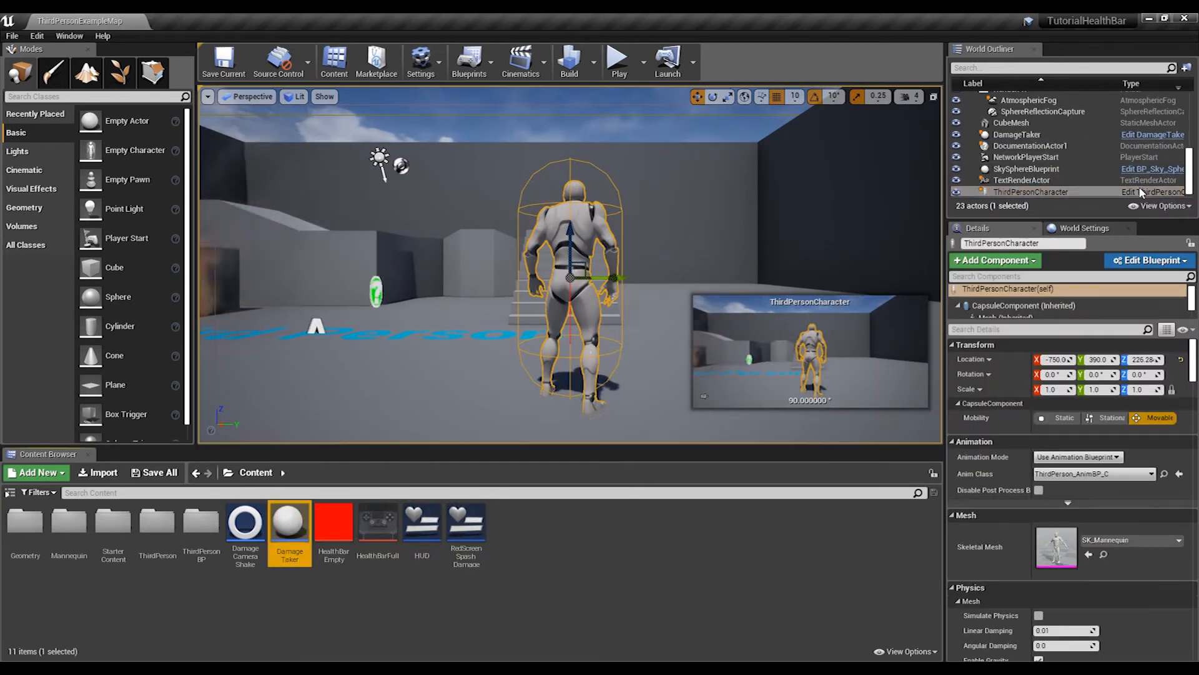
click(1147, 260)
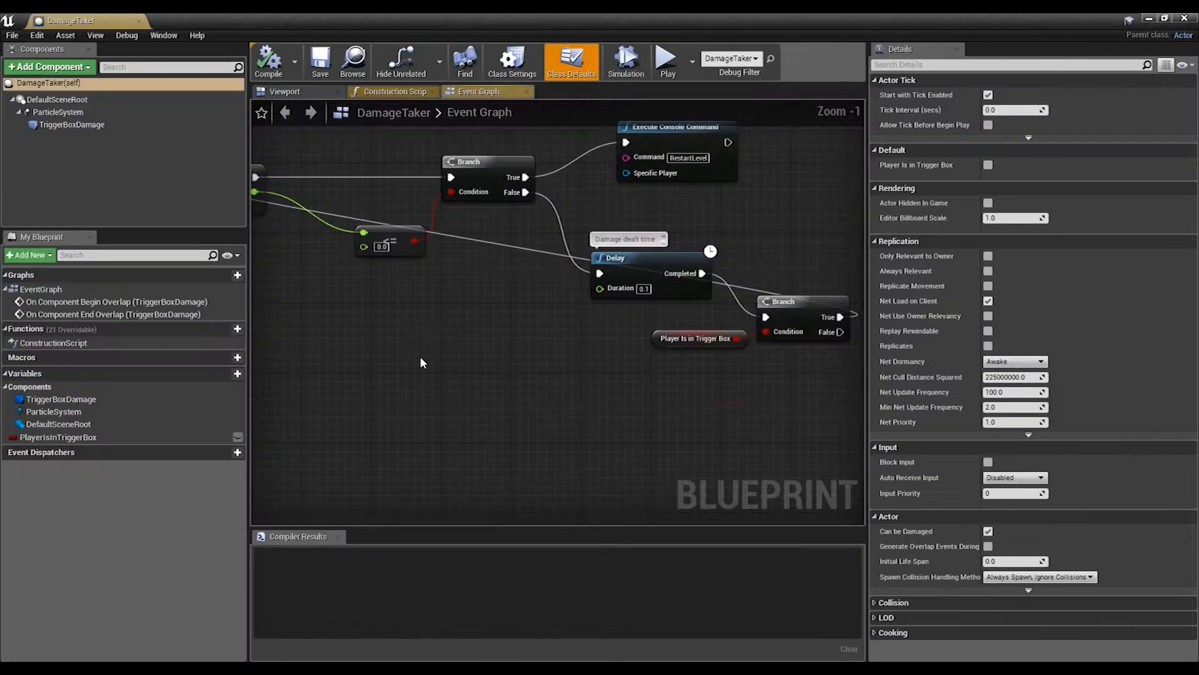
Step: Set Play World Camera Shake to DamageCameraShake with the actor's location as epicenter
scroll(down, 3)
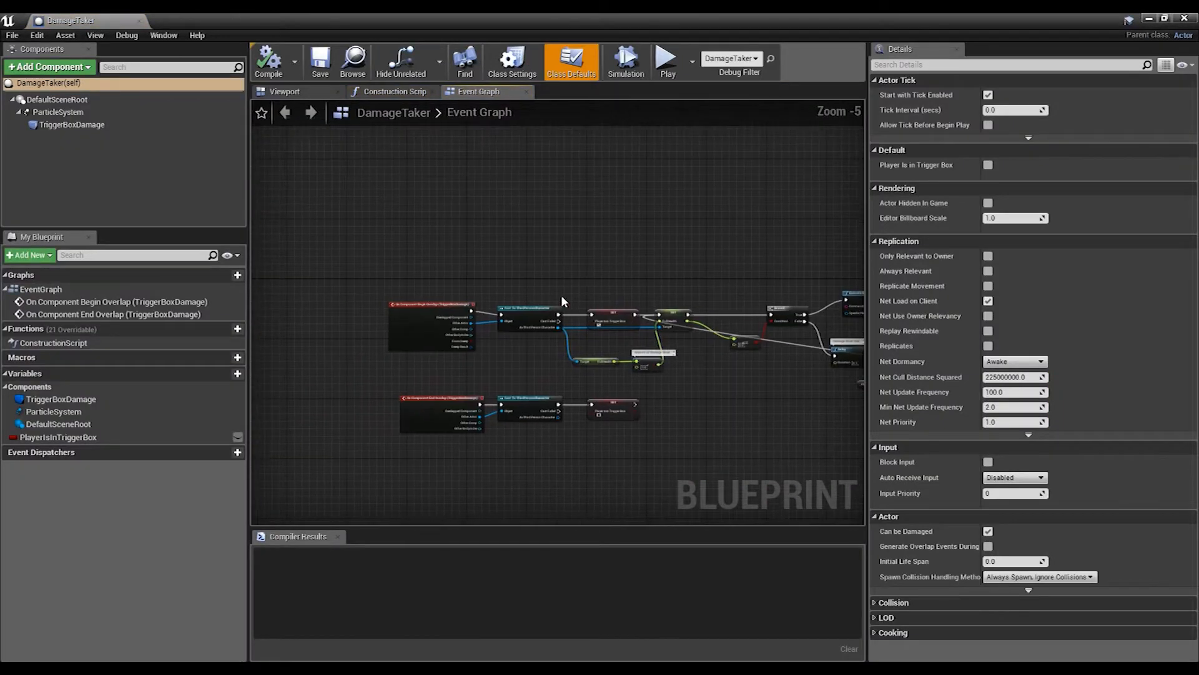
scroll(up, 3)
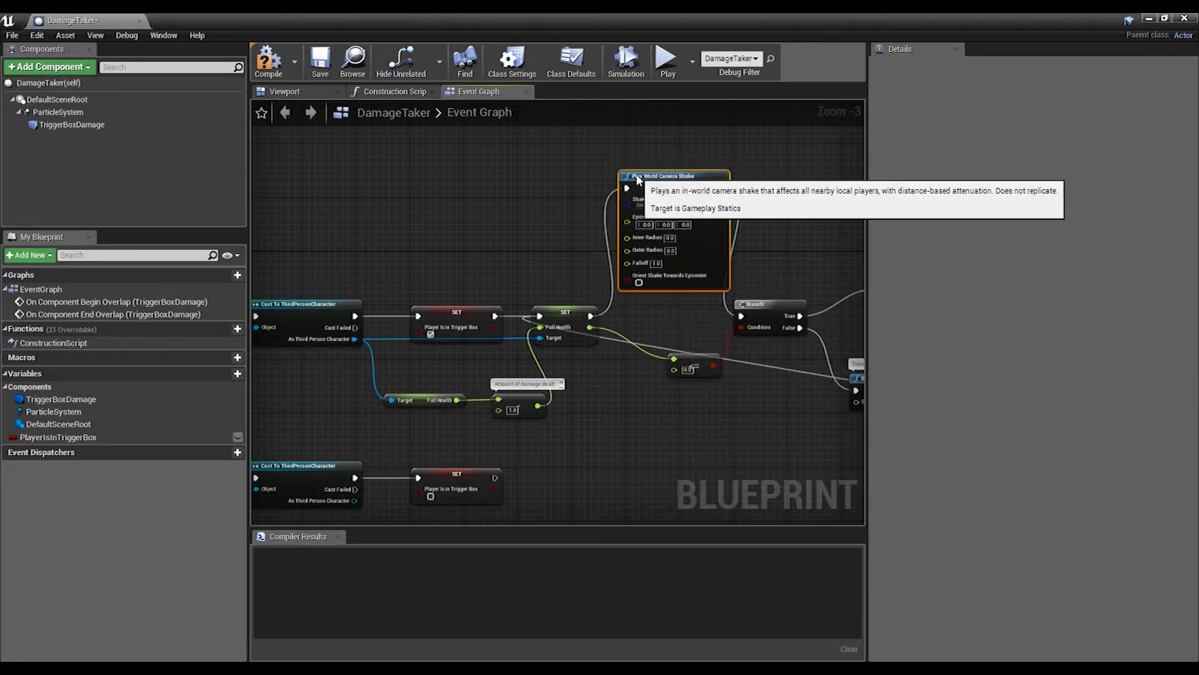
click(658, 205)
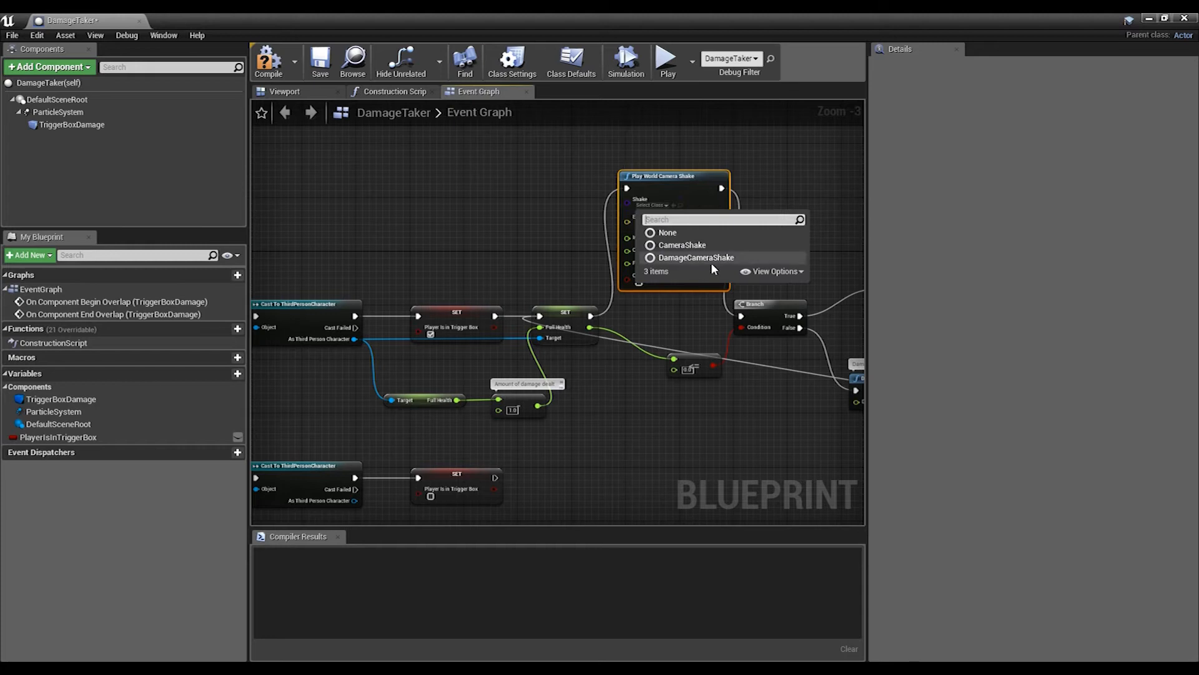
click(695, 257)
text(get)
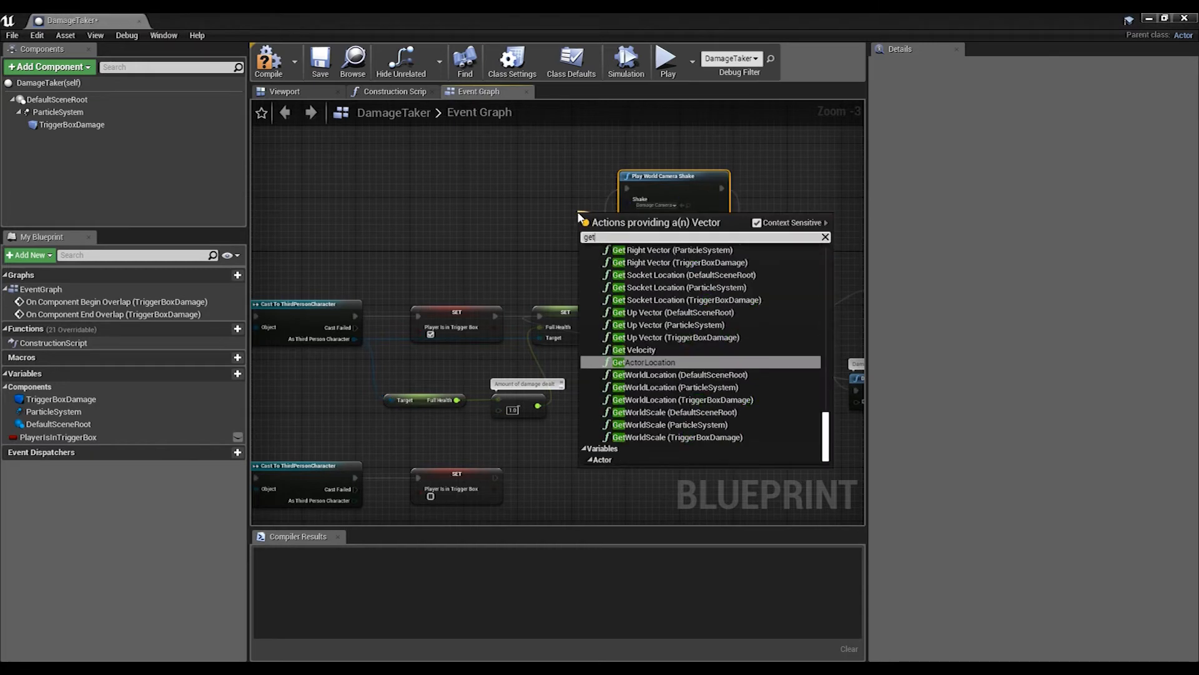
click(641, 362)
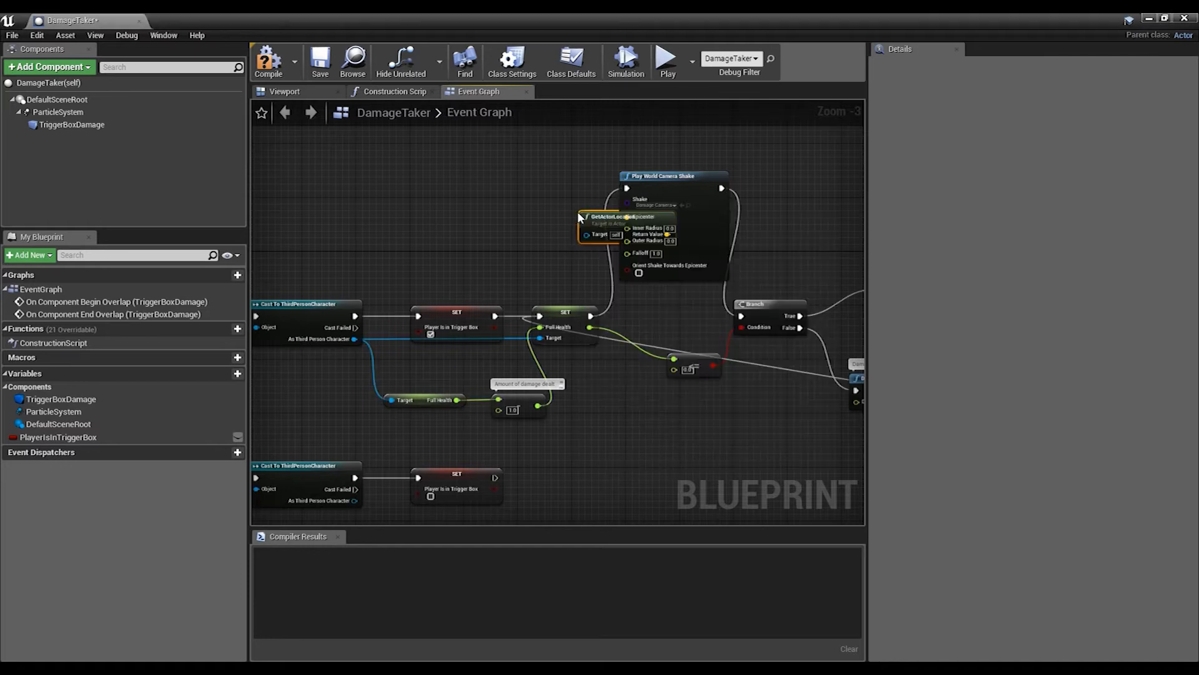
mouse_move(519, 215)
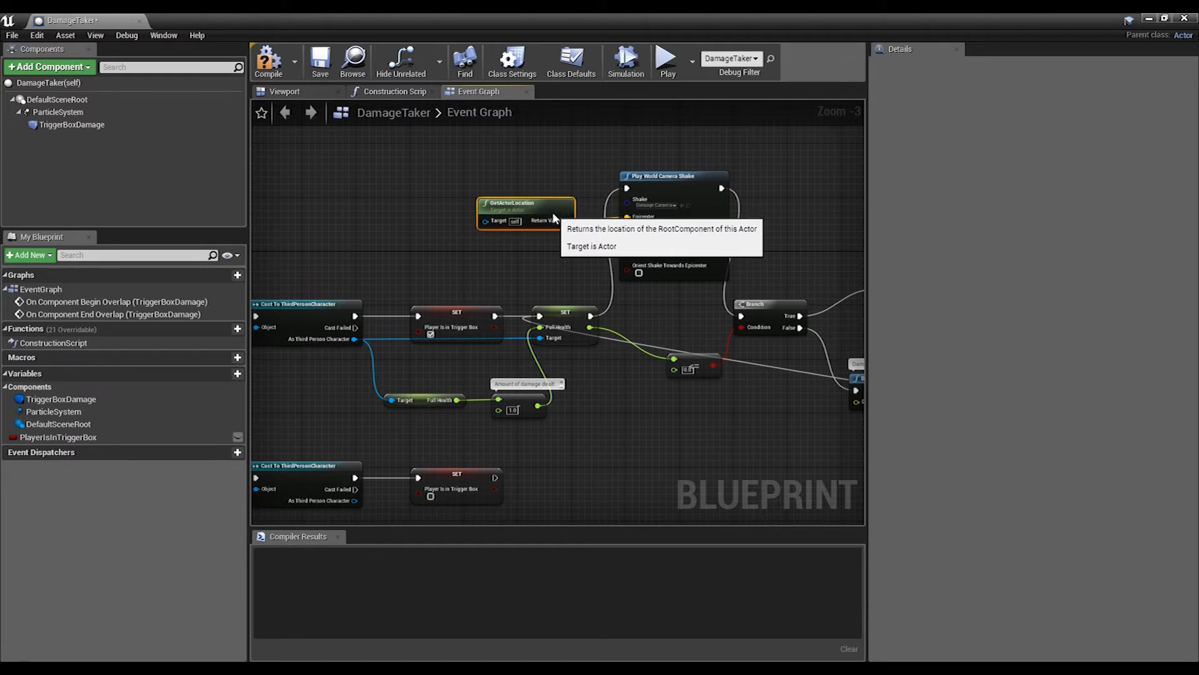
Step: Create the RedScreenSpashDamage widget and add it to the viewport
scroll(down, 3)
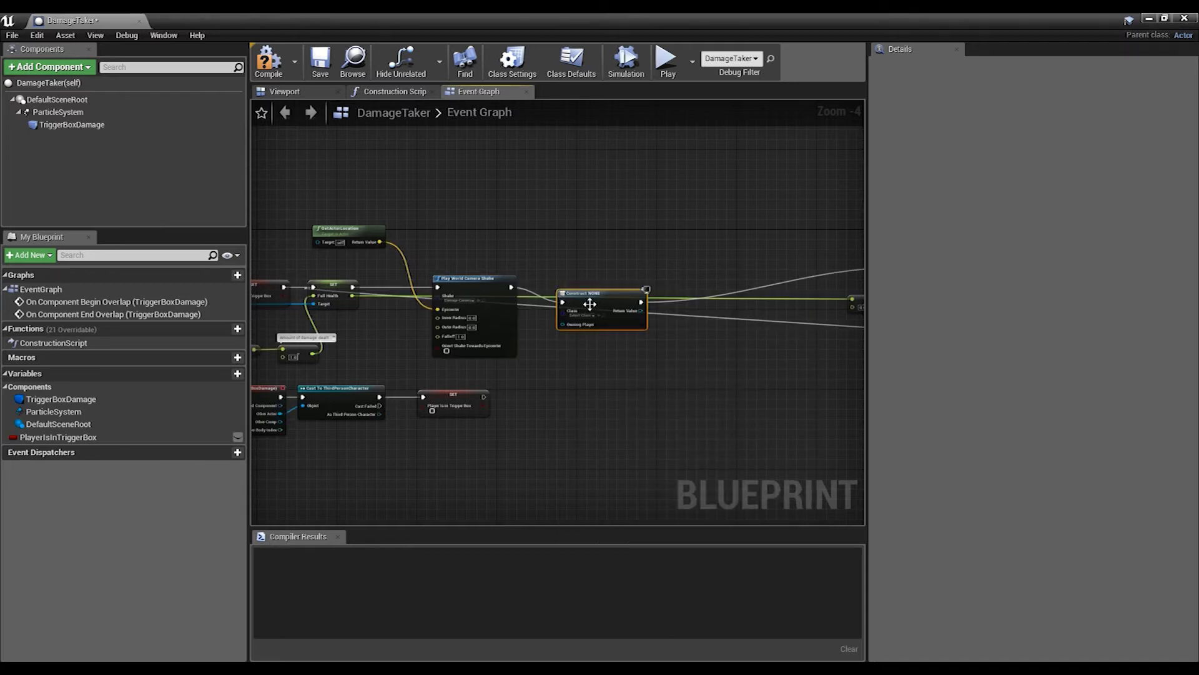
click(592, 315)
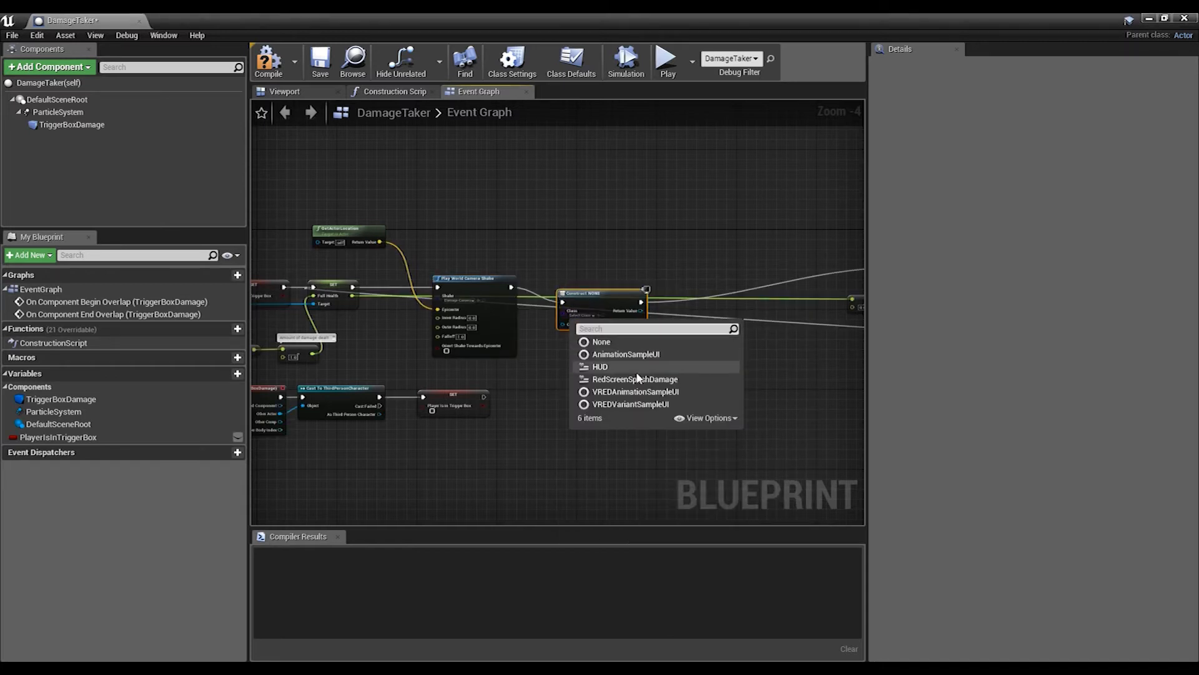
click(634, 379)
text(add to vi)
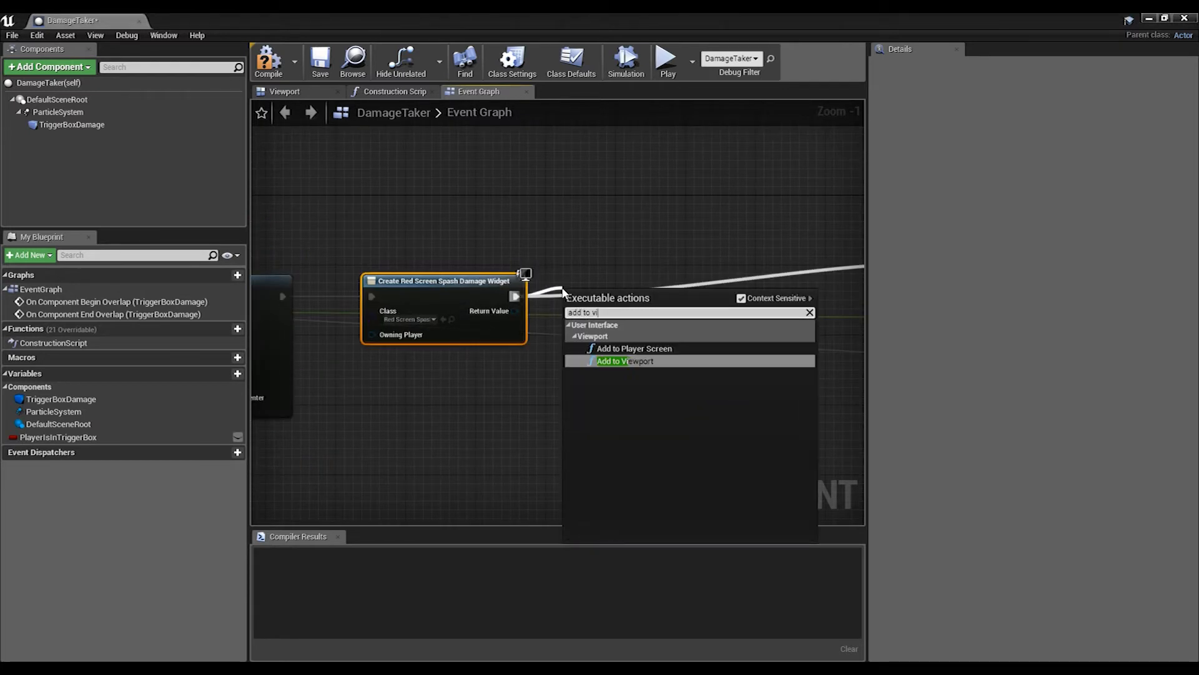
click(624, 360)
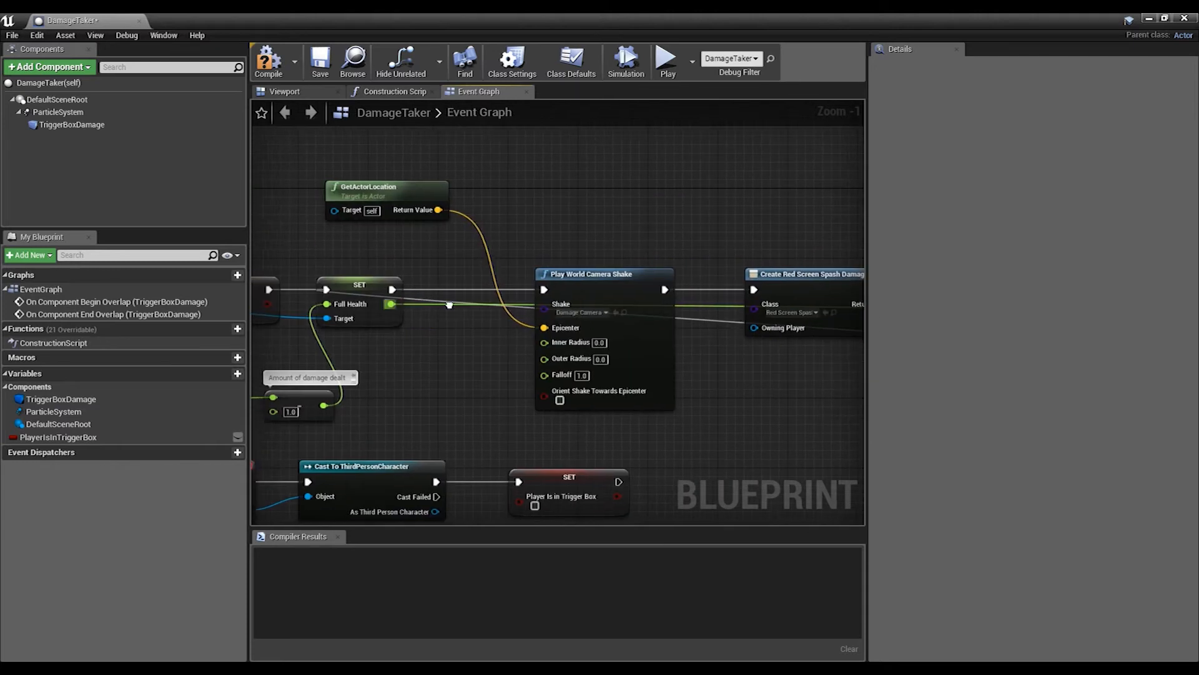
click(320, 62)
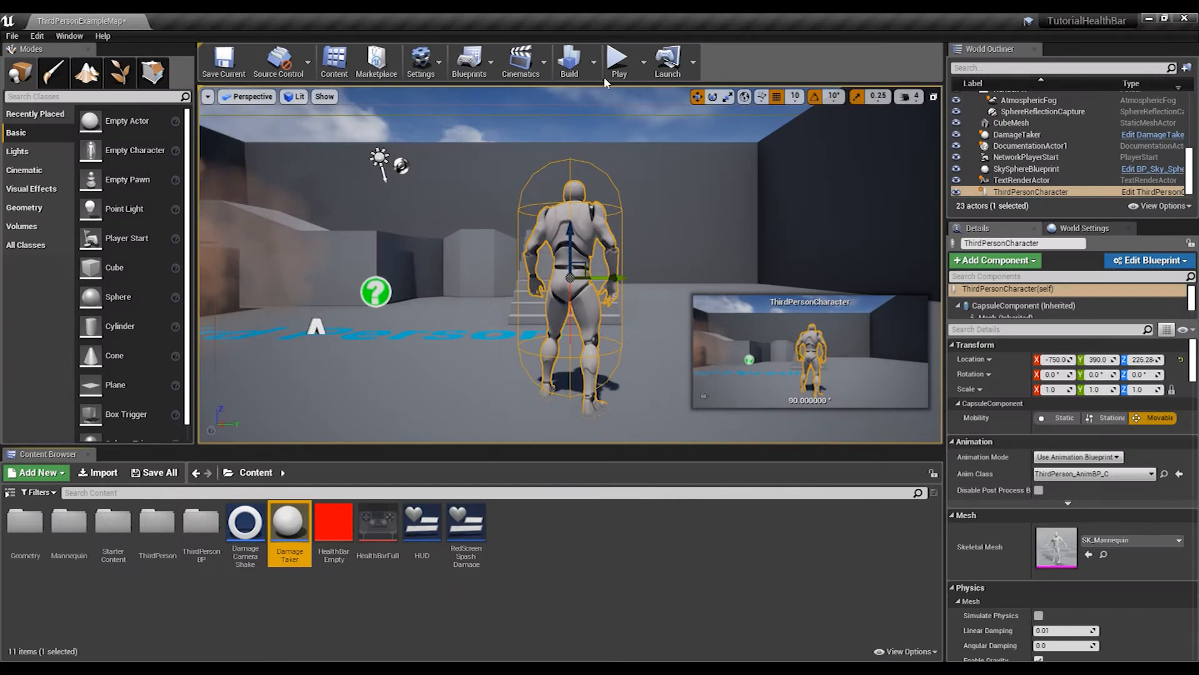
click(618, 60)
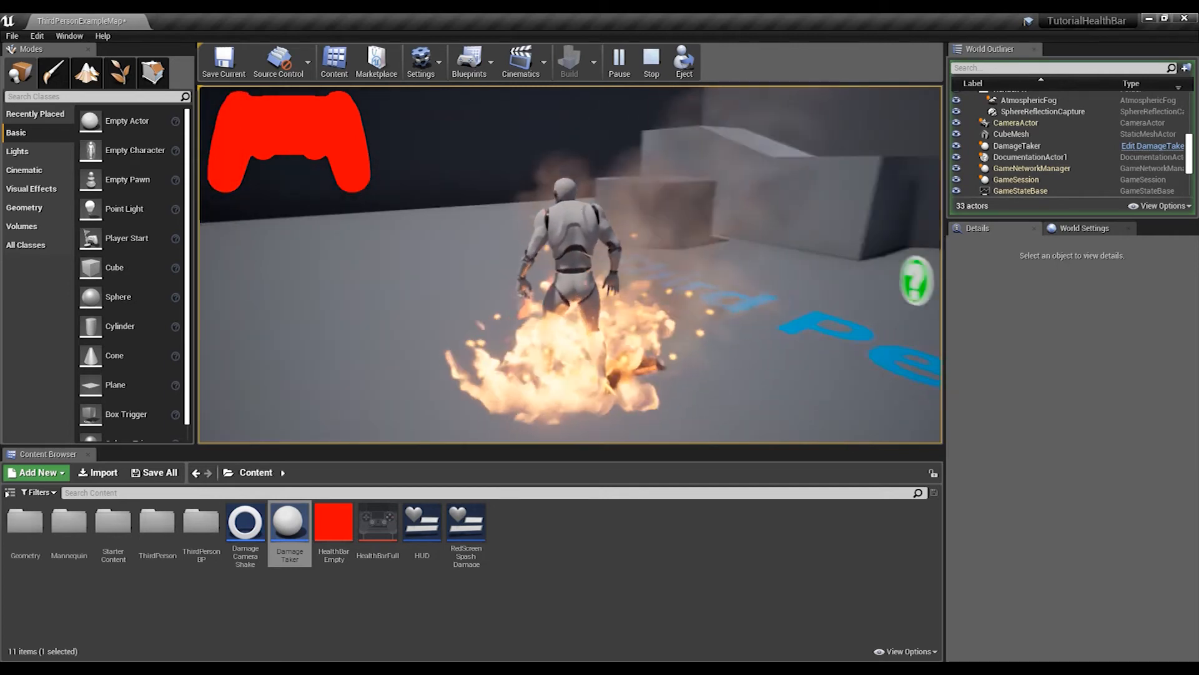
double_click(290, 524)
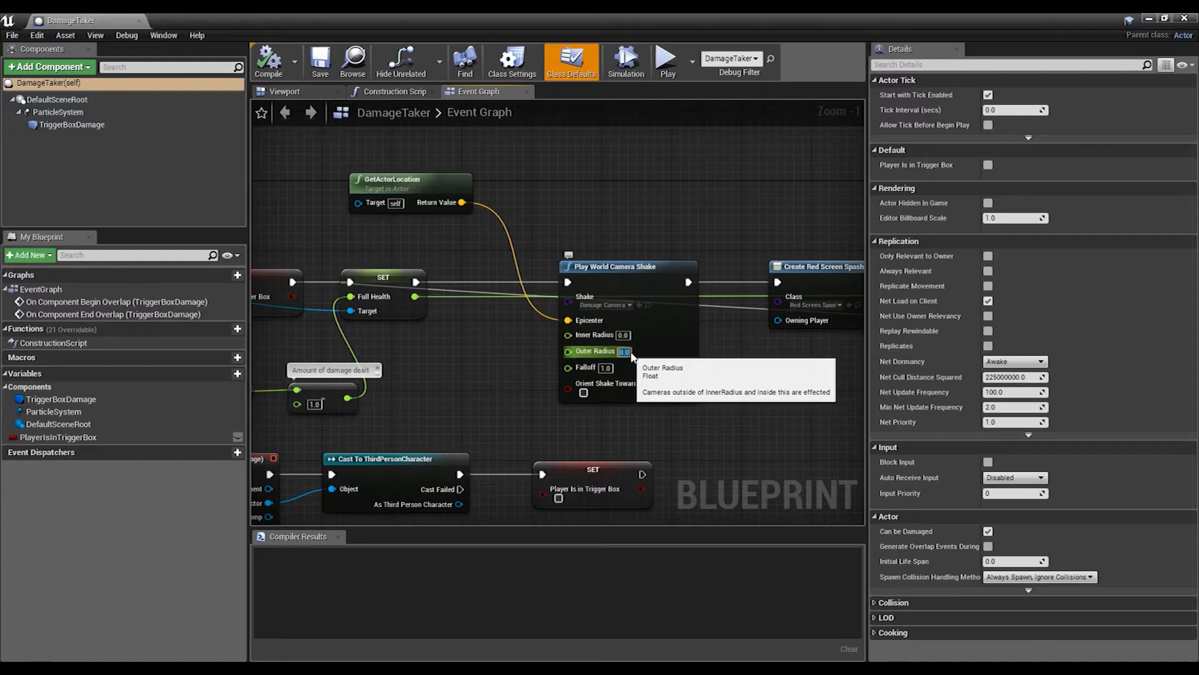
mouse_move(853, 335)
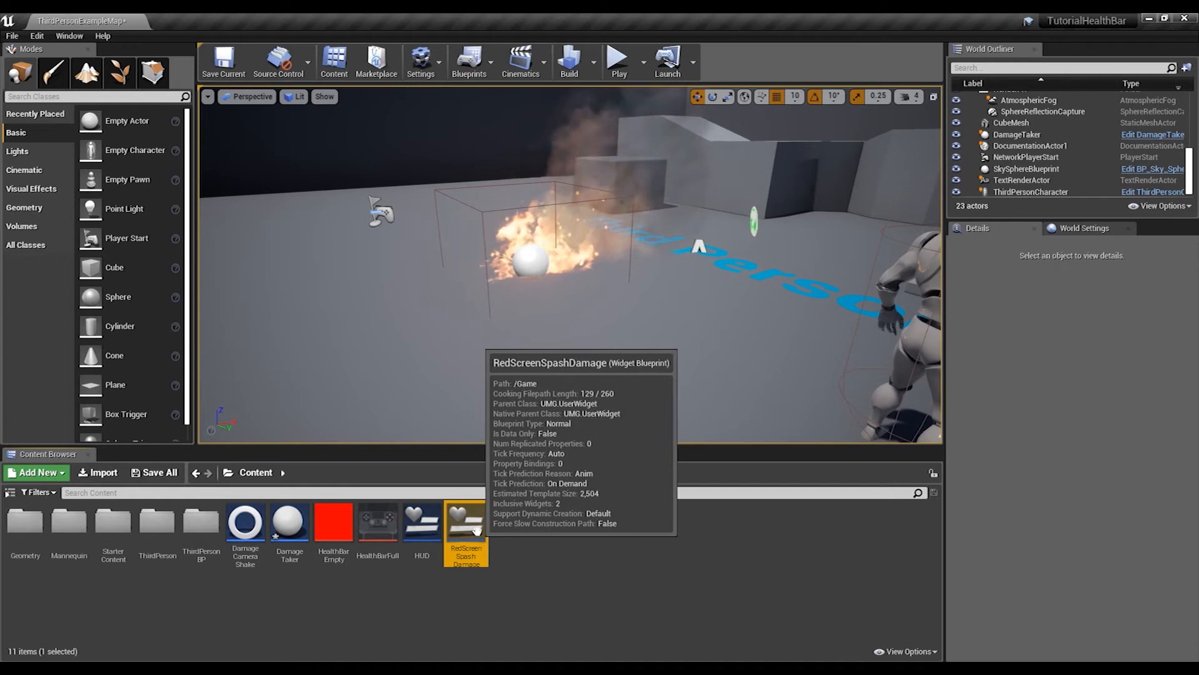
Step: Open RedScreenSpashDamage, compile it, and add an Event On Animation Finished node
double_click(465, 520)
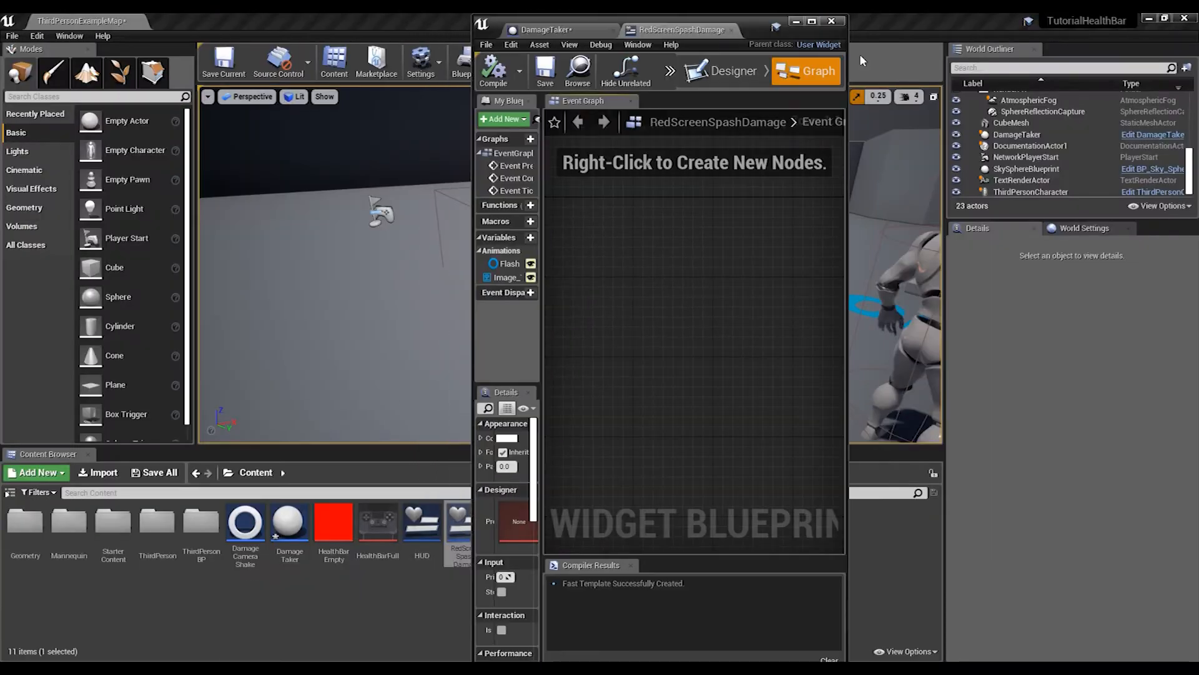
click(820, 21)
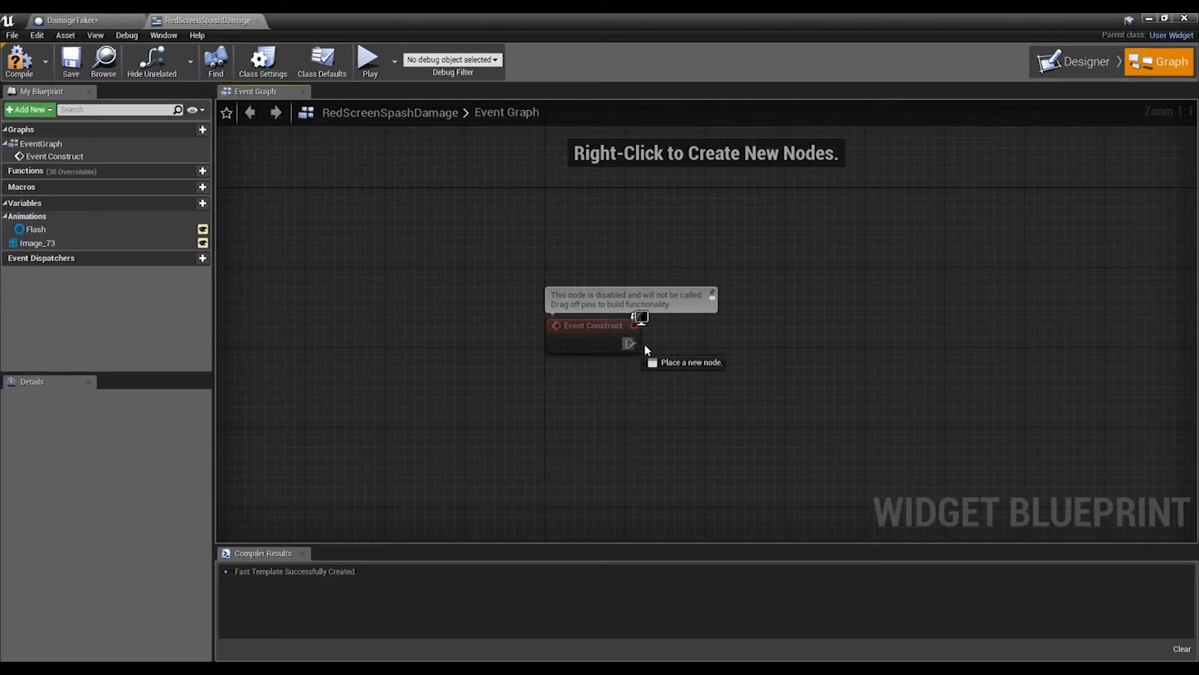
click(643, 345)
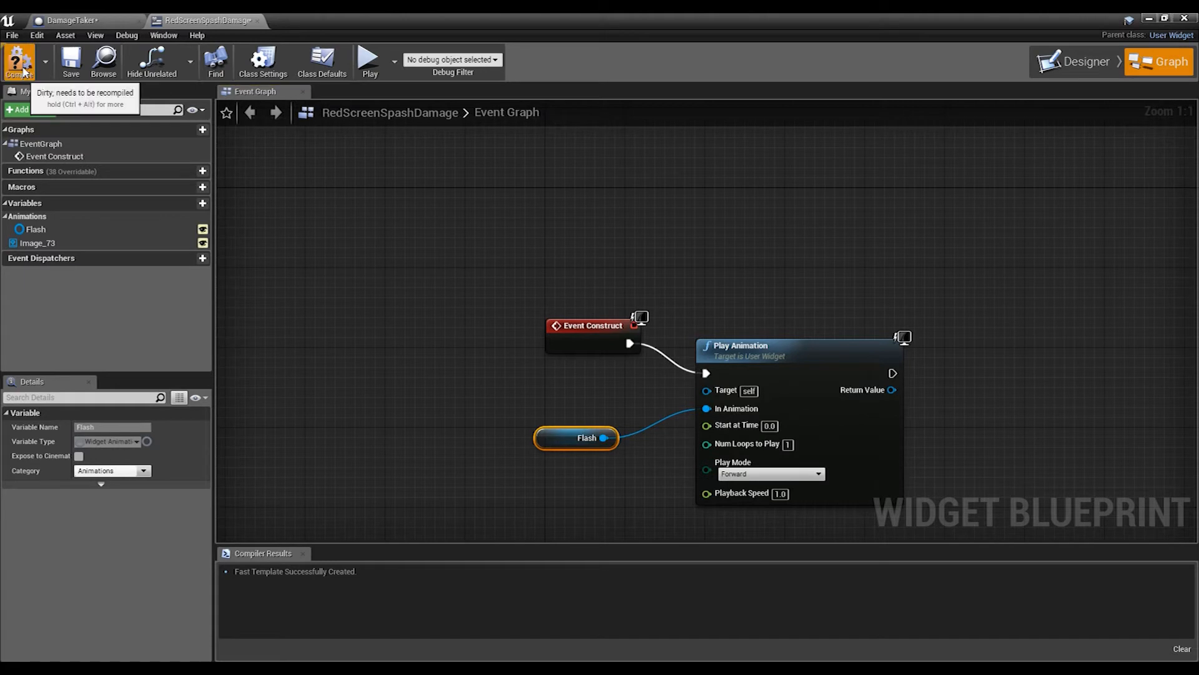
click(18, 61)
text(event on ani)
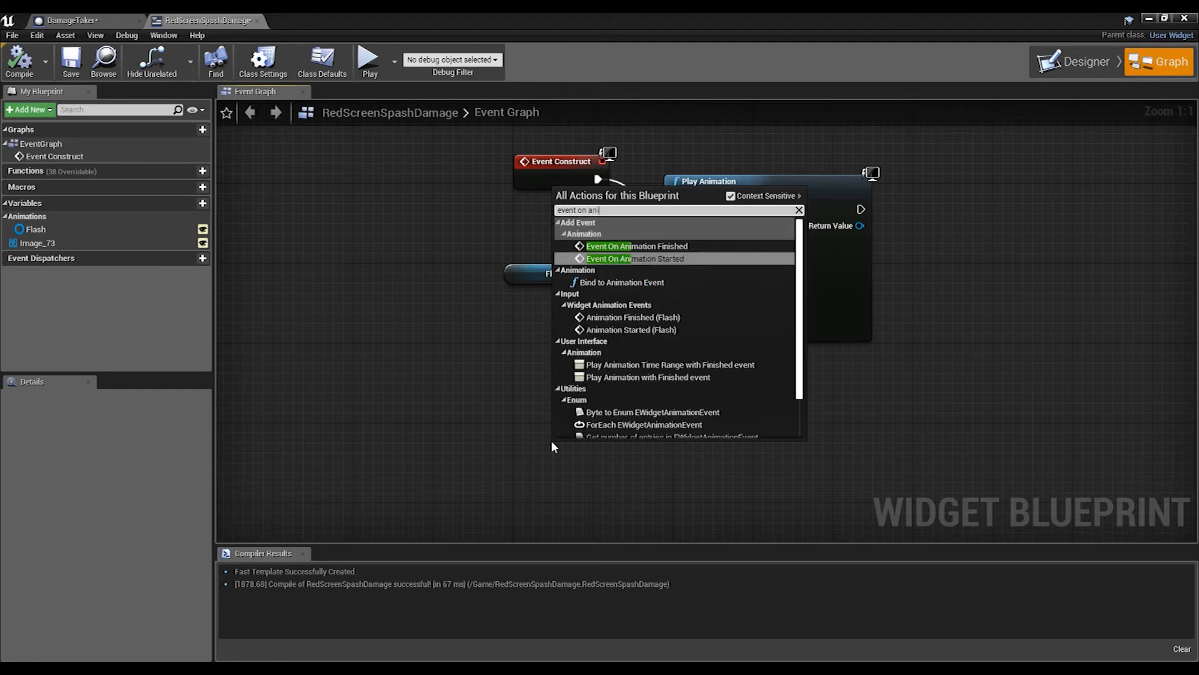
click(636, 246)
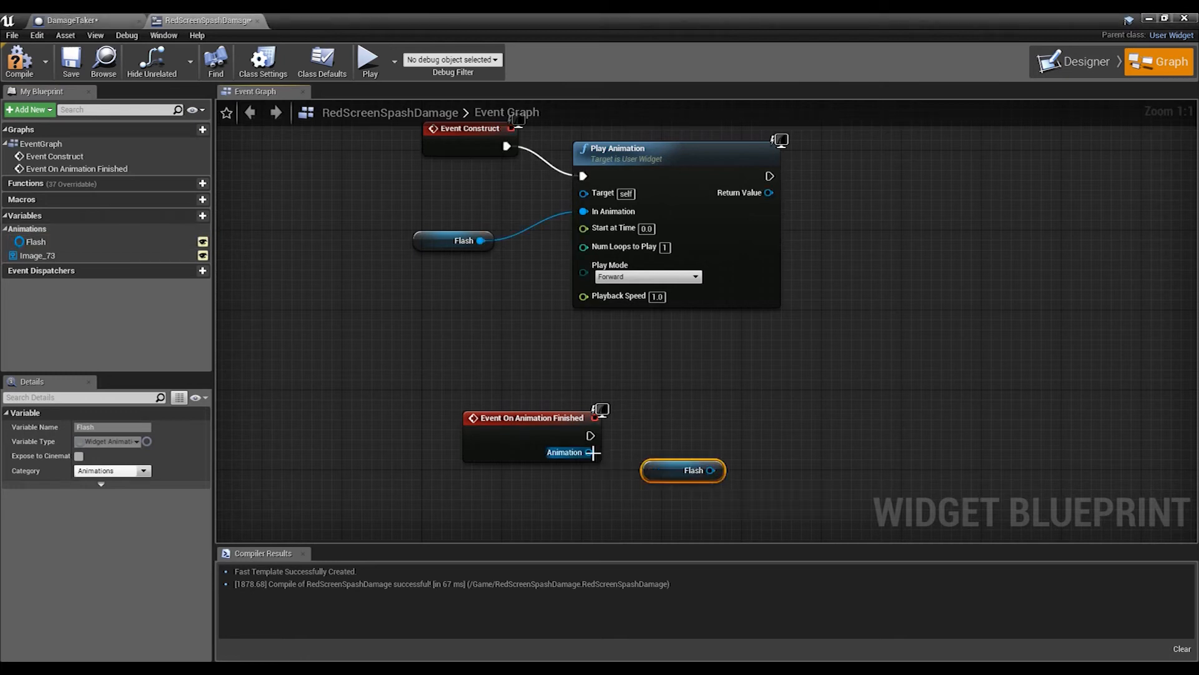
mouse_move(575, 446)
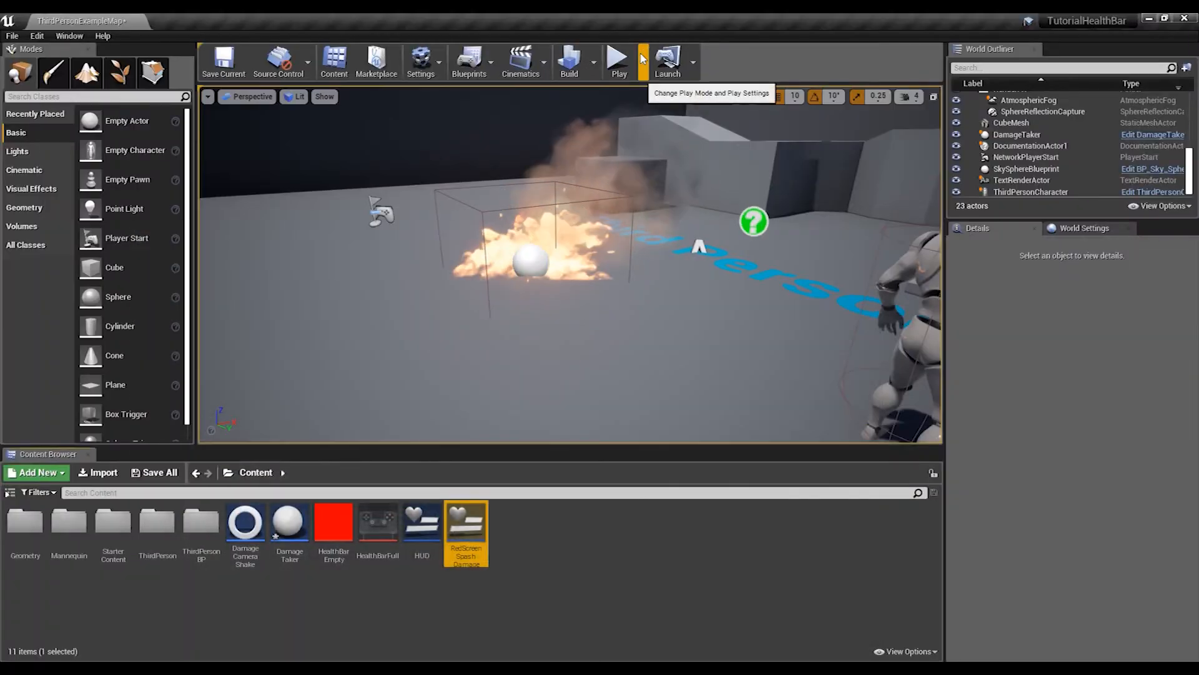
click(618, 61)
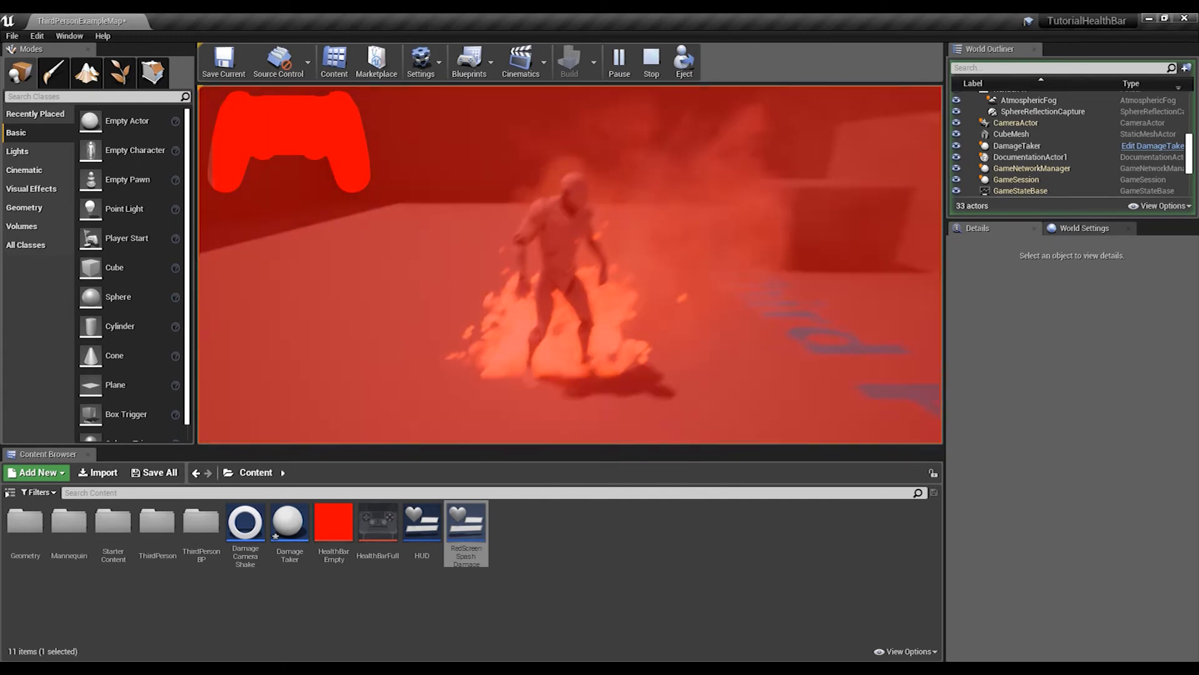
click(650, 60)
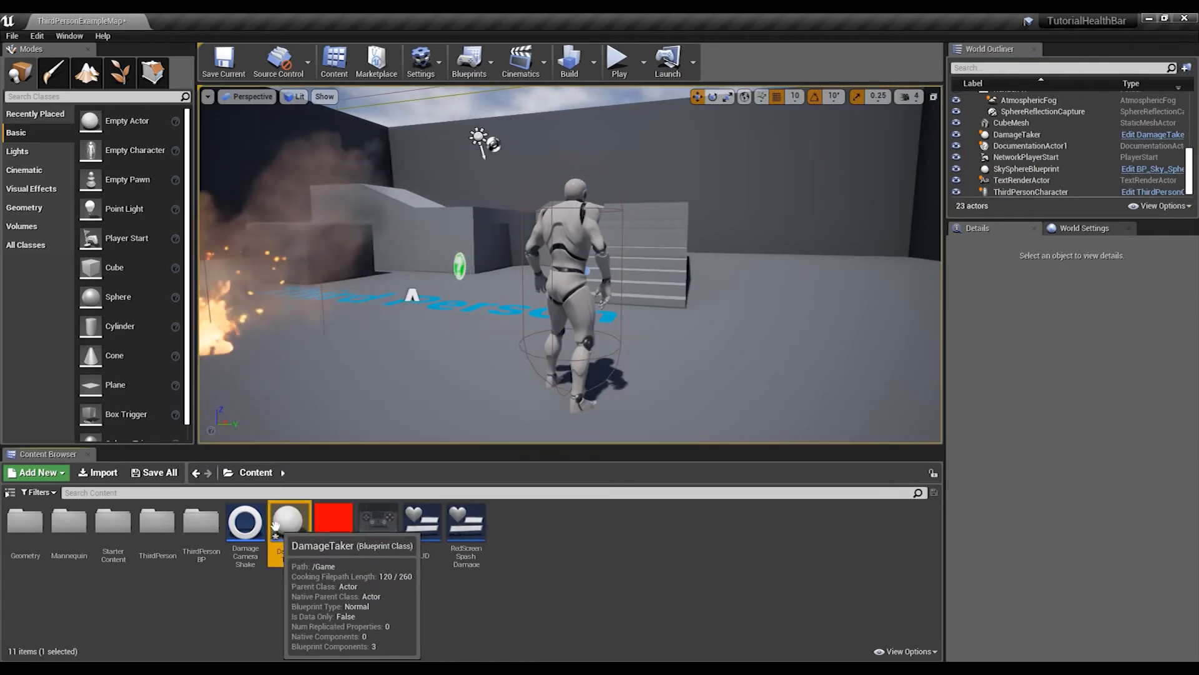
Step: Set DamageTaker's damage amount to 250, then play and stop a level test
double_click(289, 519)
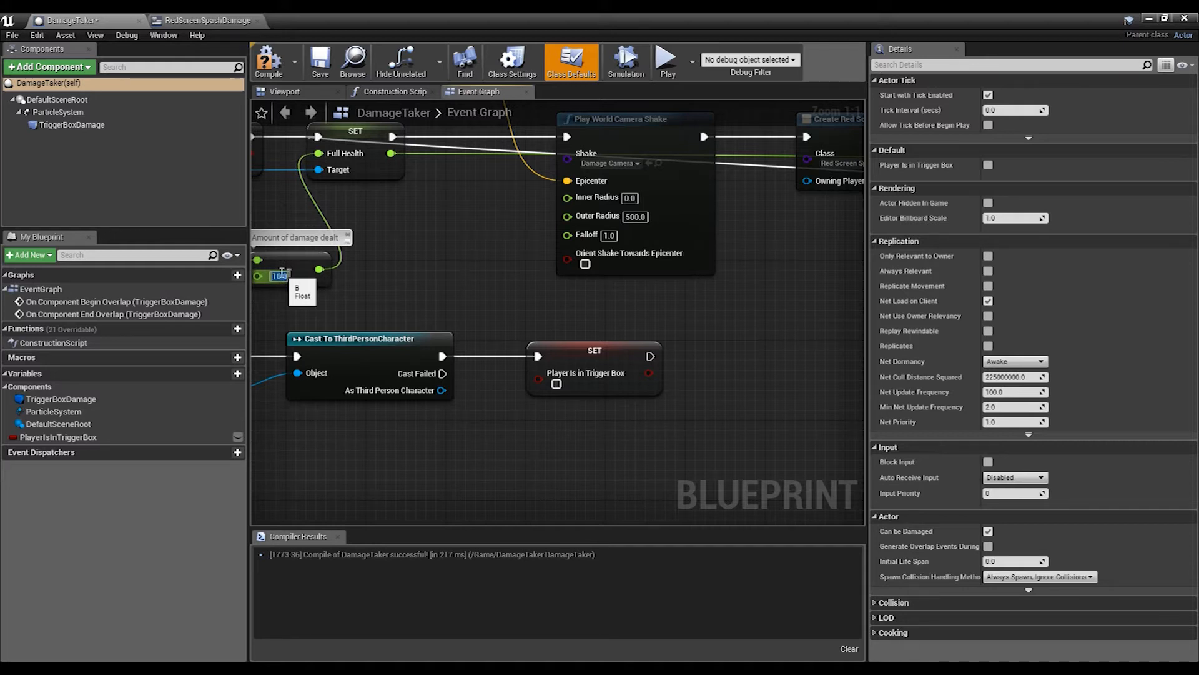
text(250)
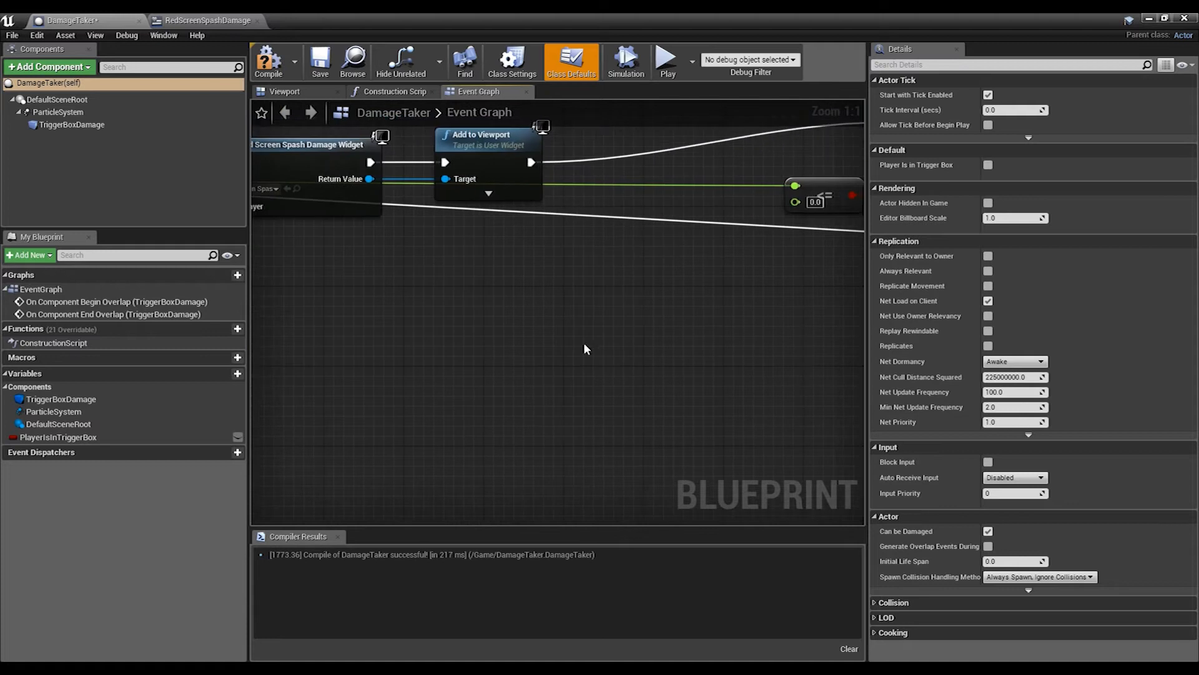
scroll(down, 3)
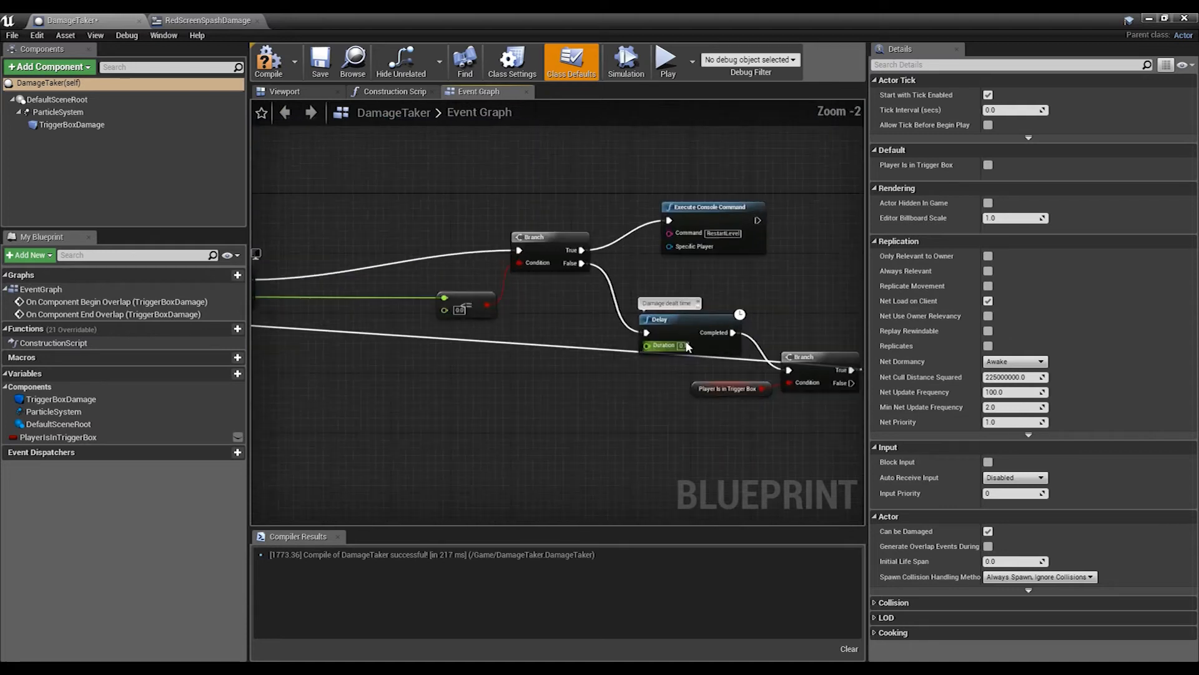
scroll(up, 3)
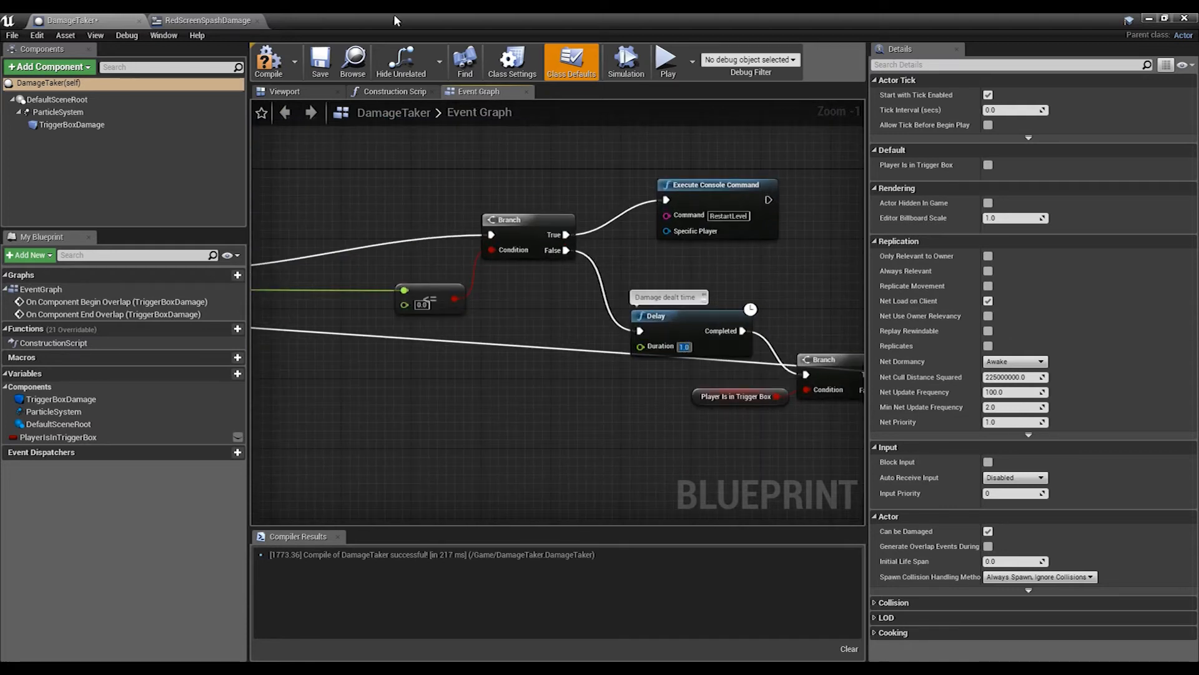
click(268, 61)
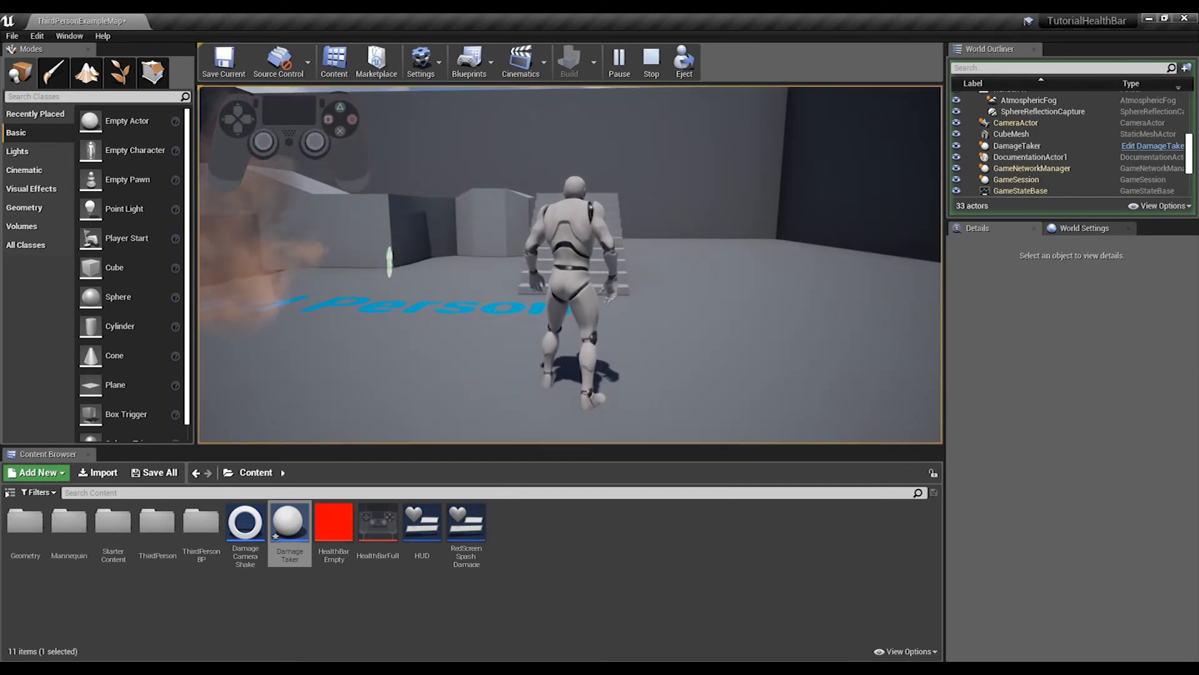
click(651, 61)
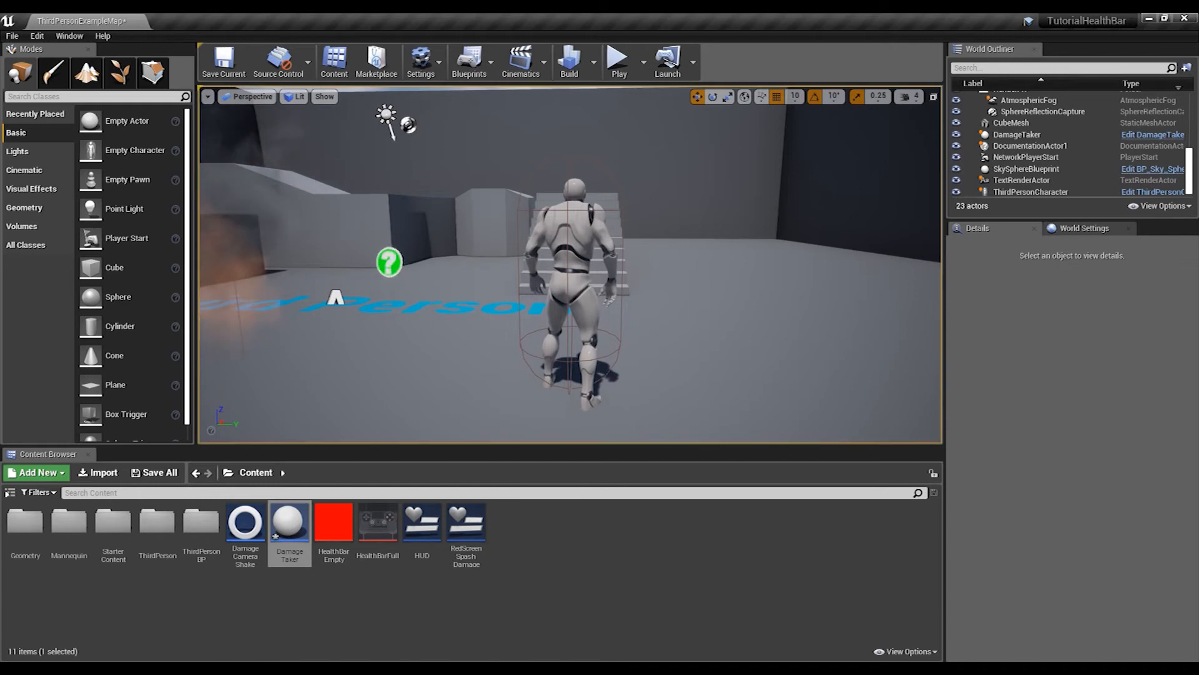
Step: Save the gold skull photo to Downloads as 'SKull image tutorial' and open its folder
click(1018, 135)
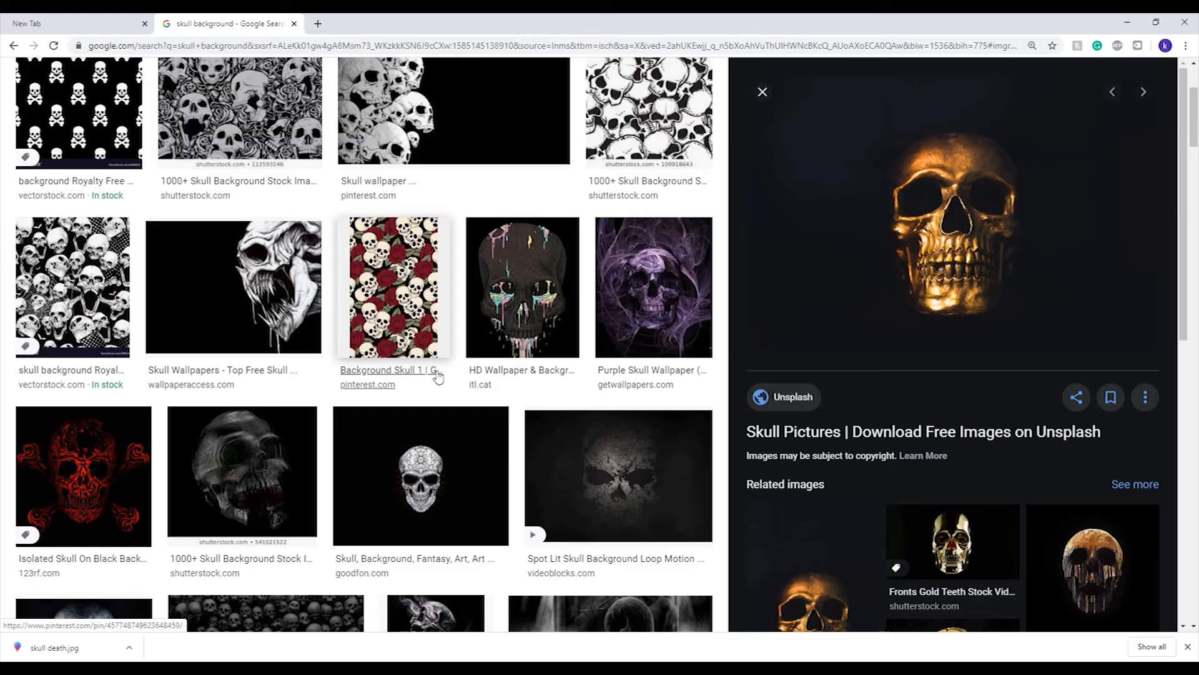
mouse_move(848, 137)
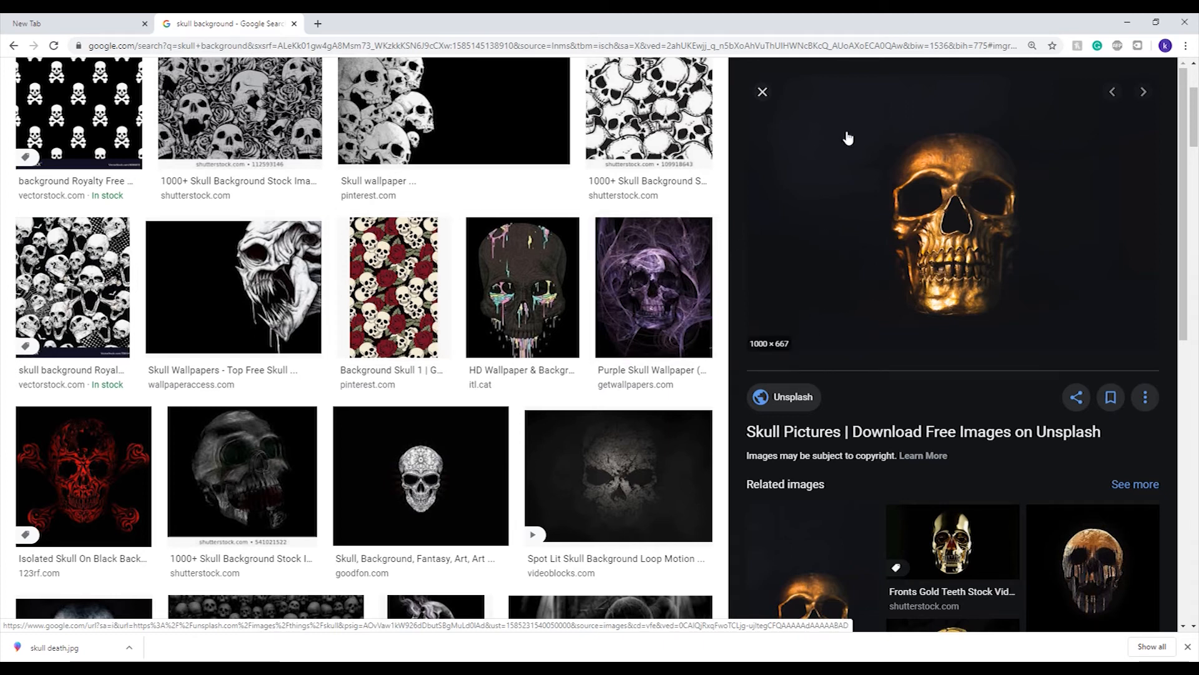
scroll(up, 3)
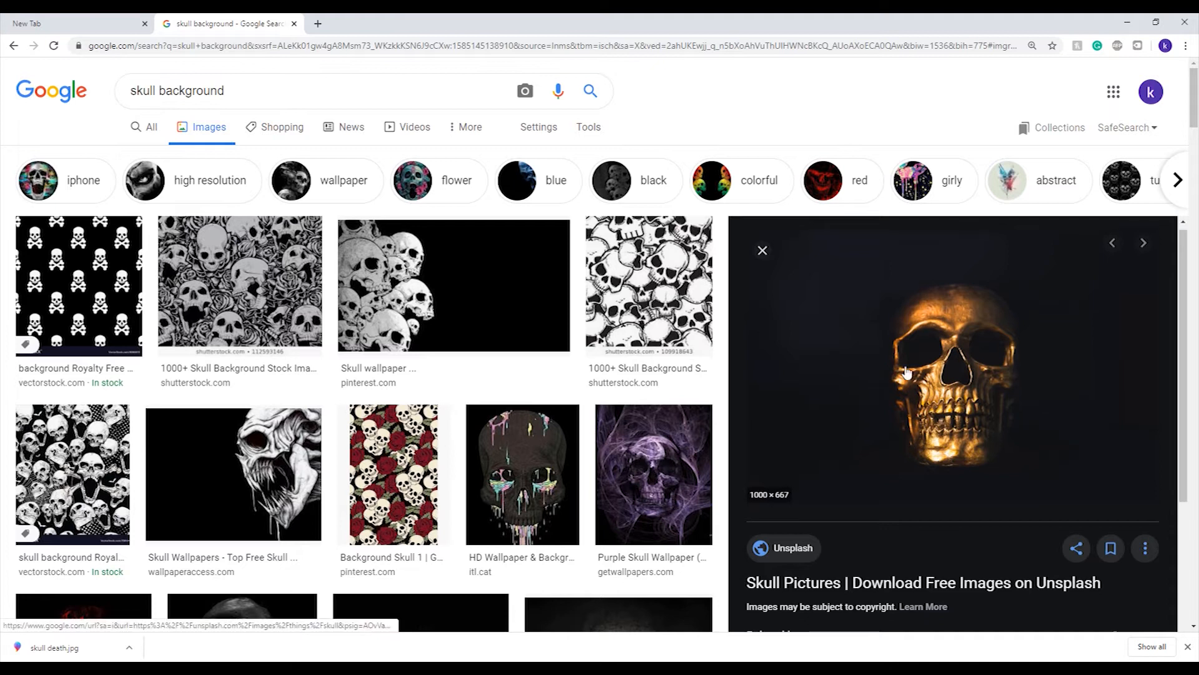
right_click(906, 373)
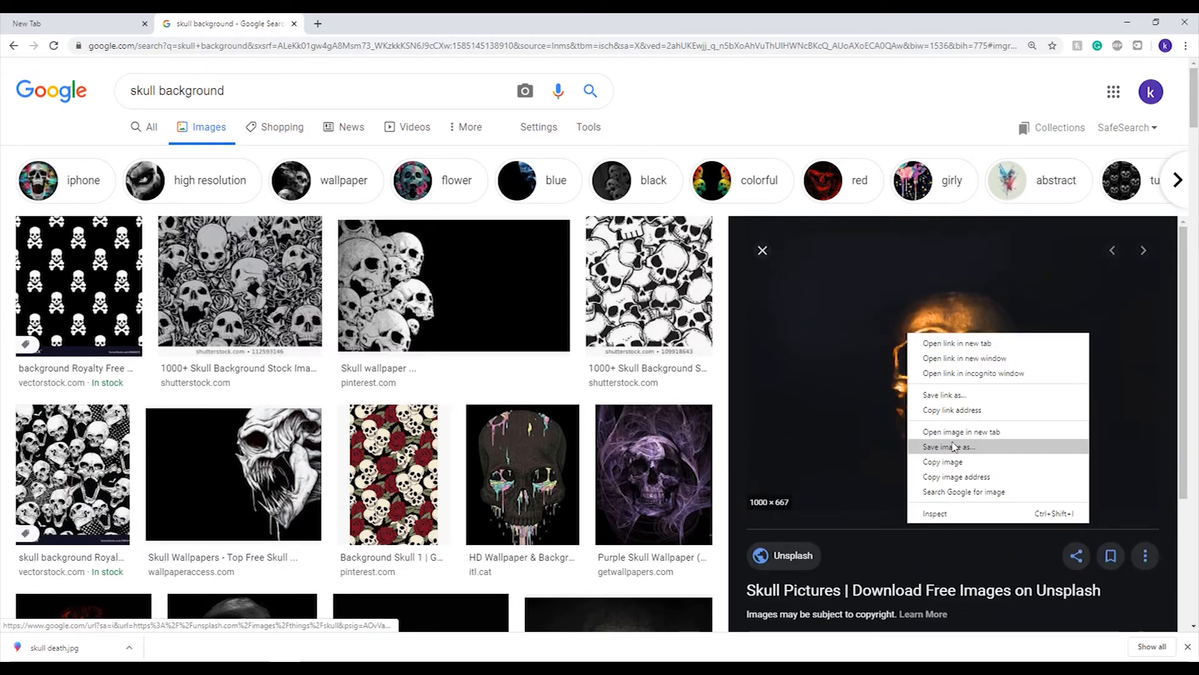
click(951, 447)
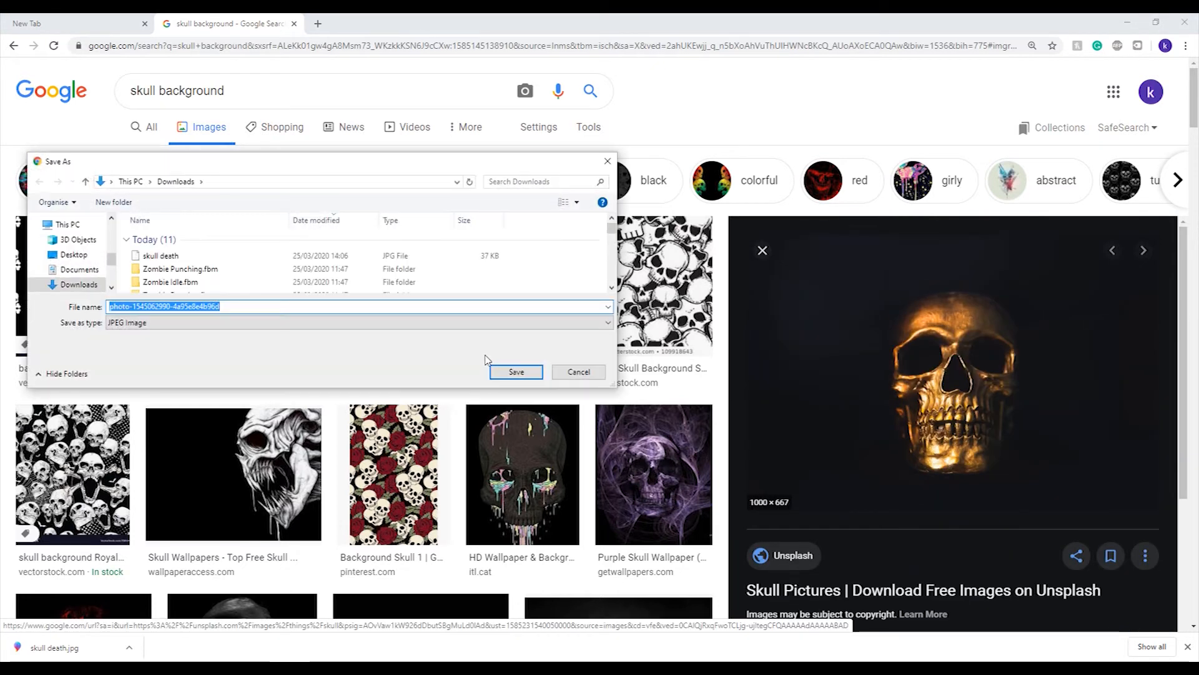
text(SKull image tutr)
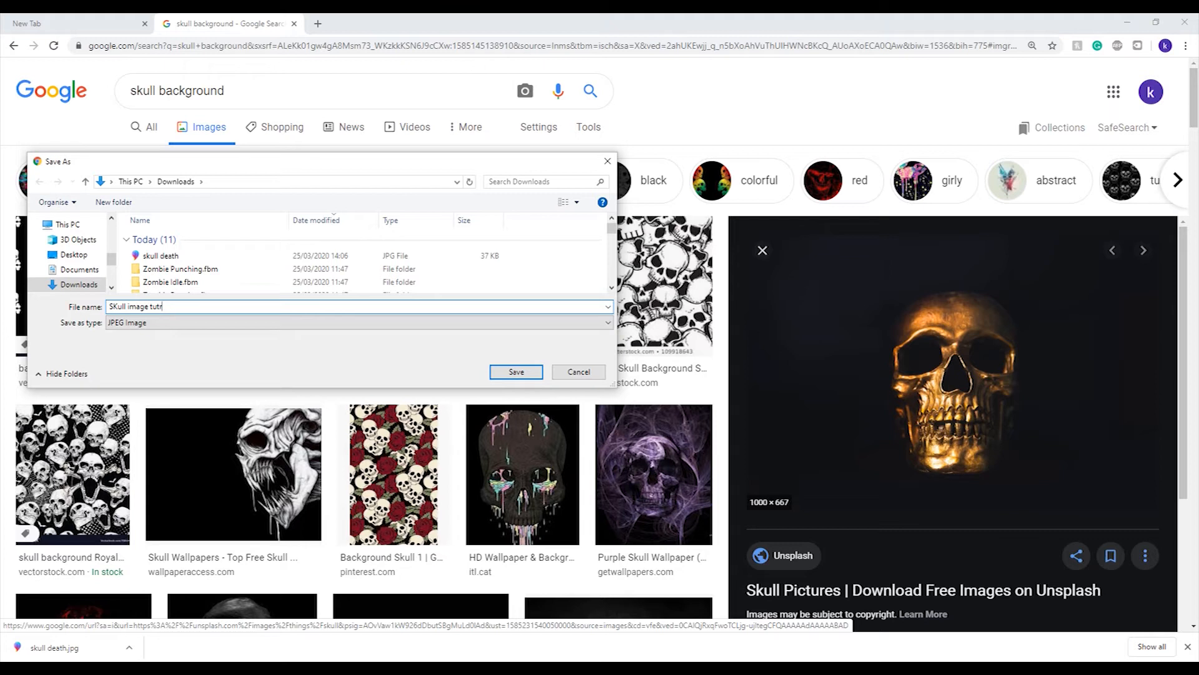
key(Backspace)
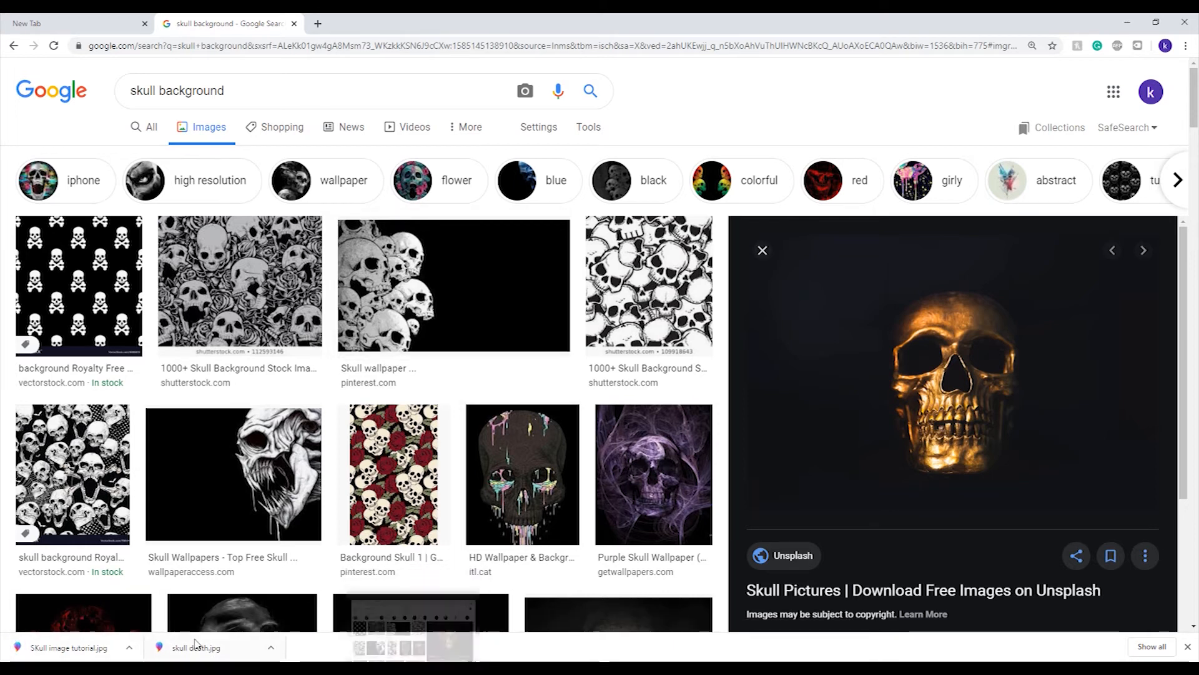
click(271, 647)
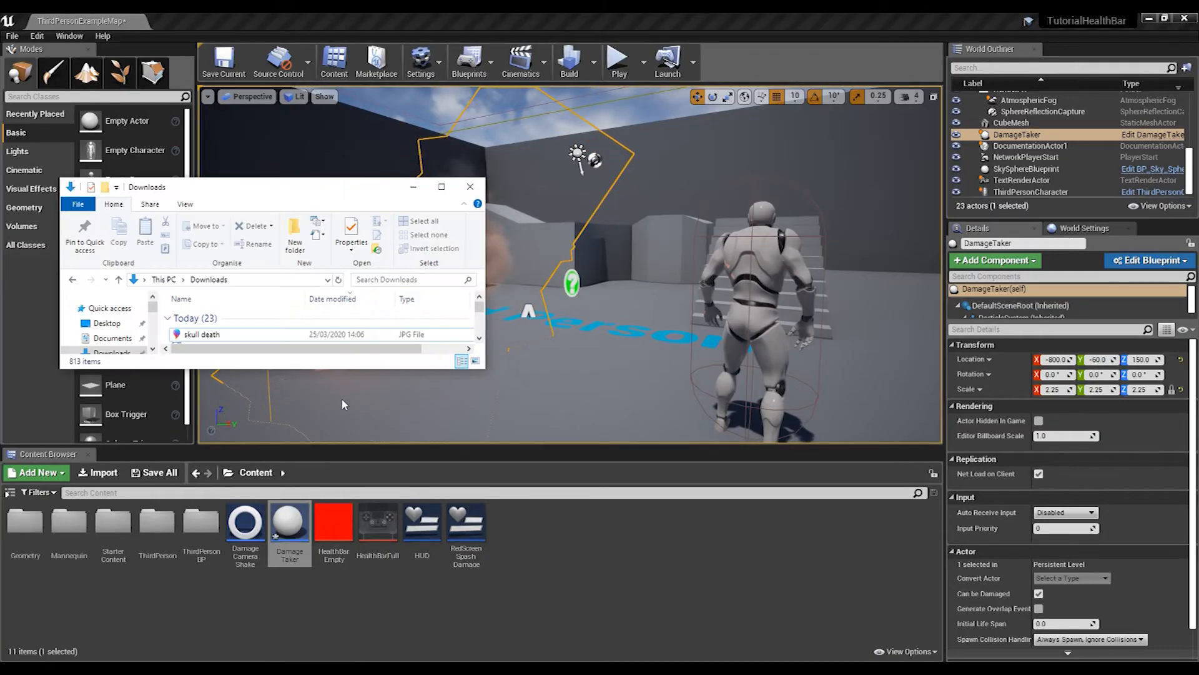
Step: Import the skull_death texture, then create and open a Widget Blueprint named DeathScreen
click(201, 335)
text(Dil)
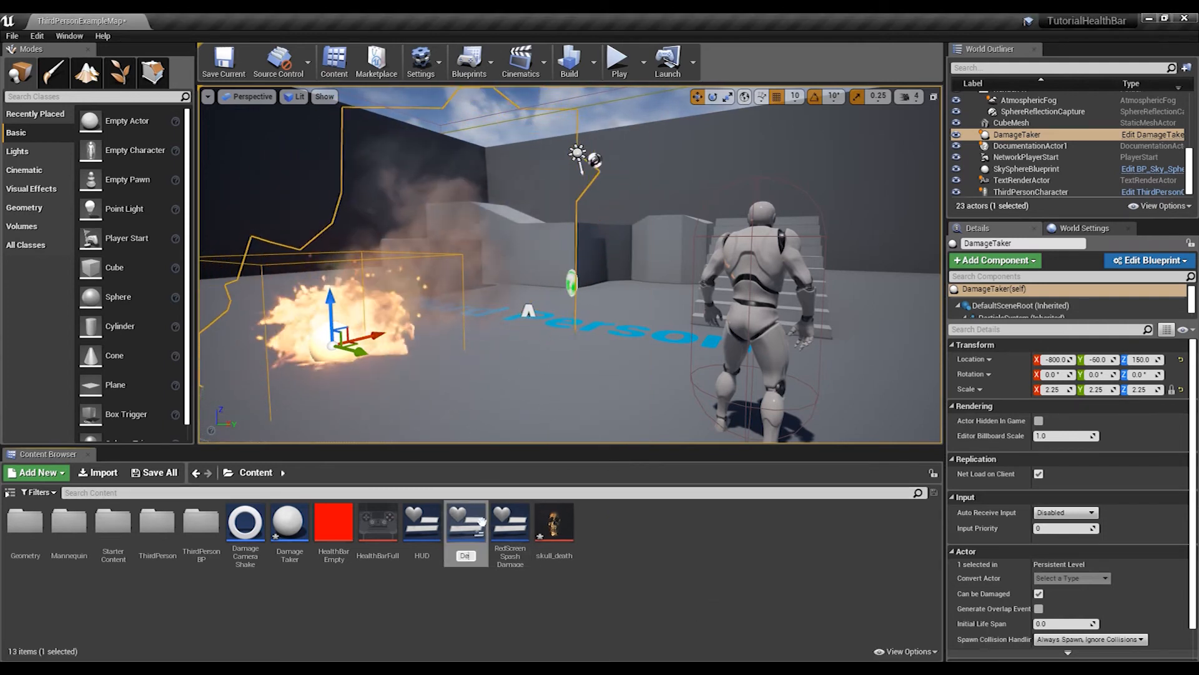
click(333, 522)
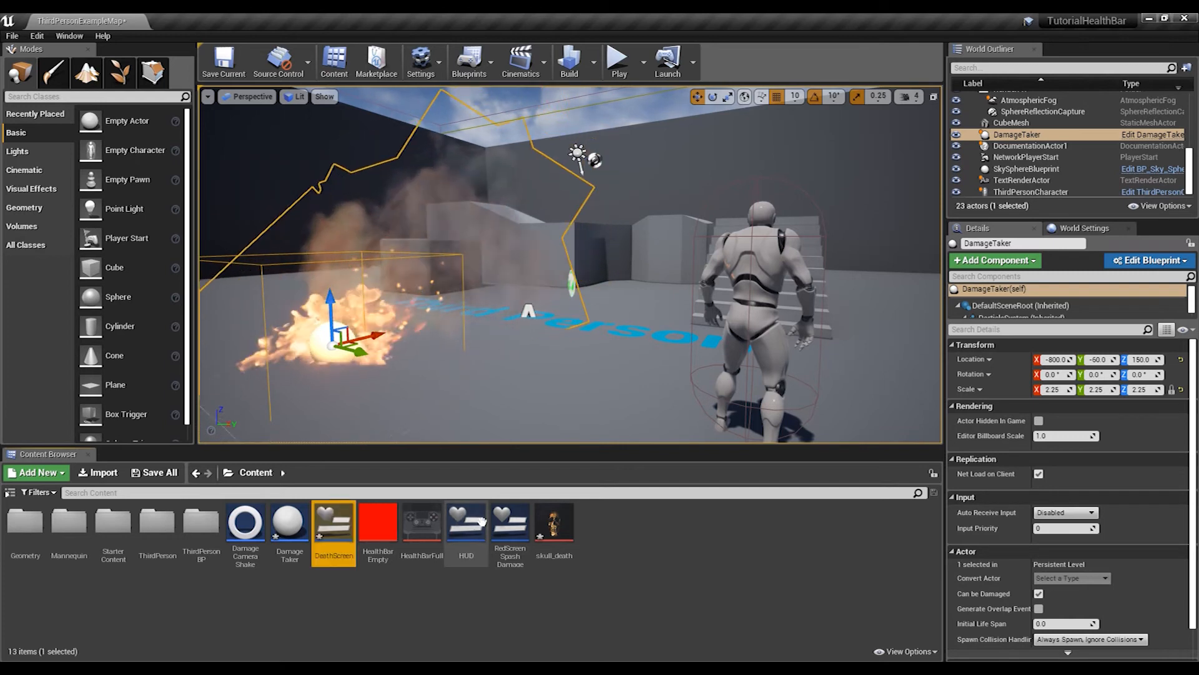
mouse_move(333, 524)
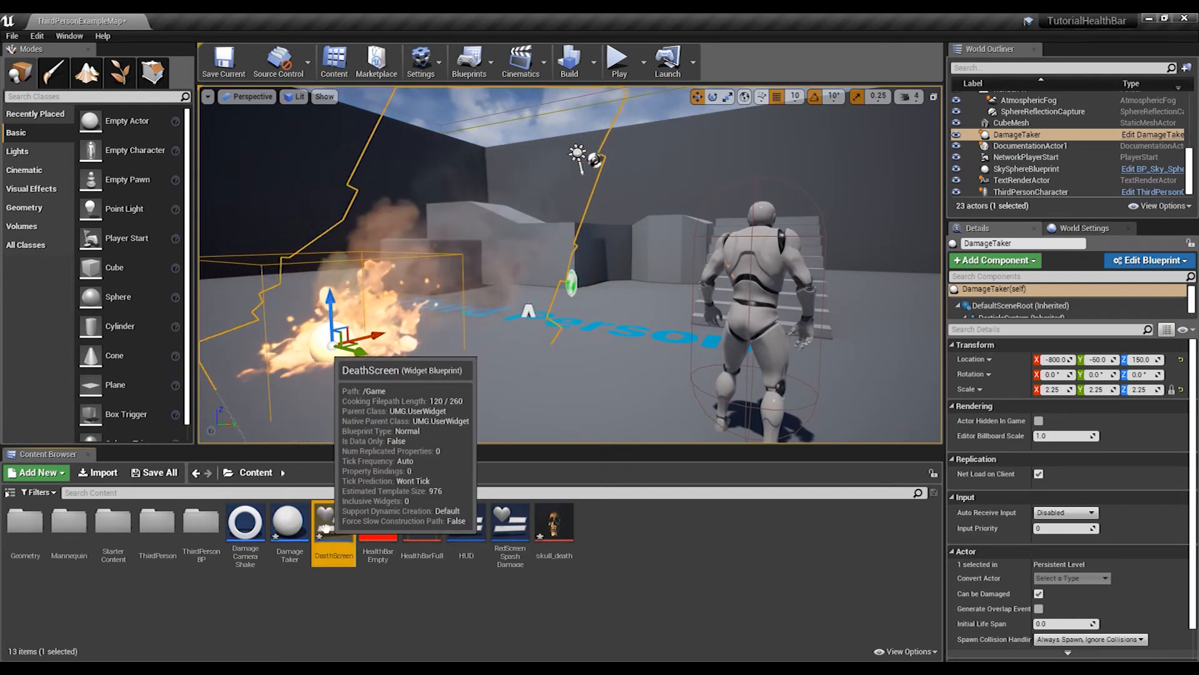
double_click(333, 522)
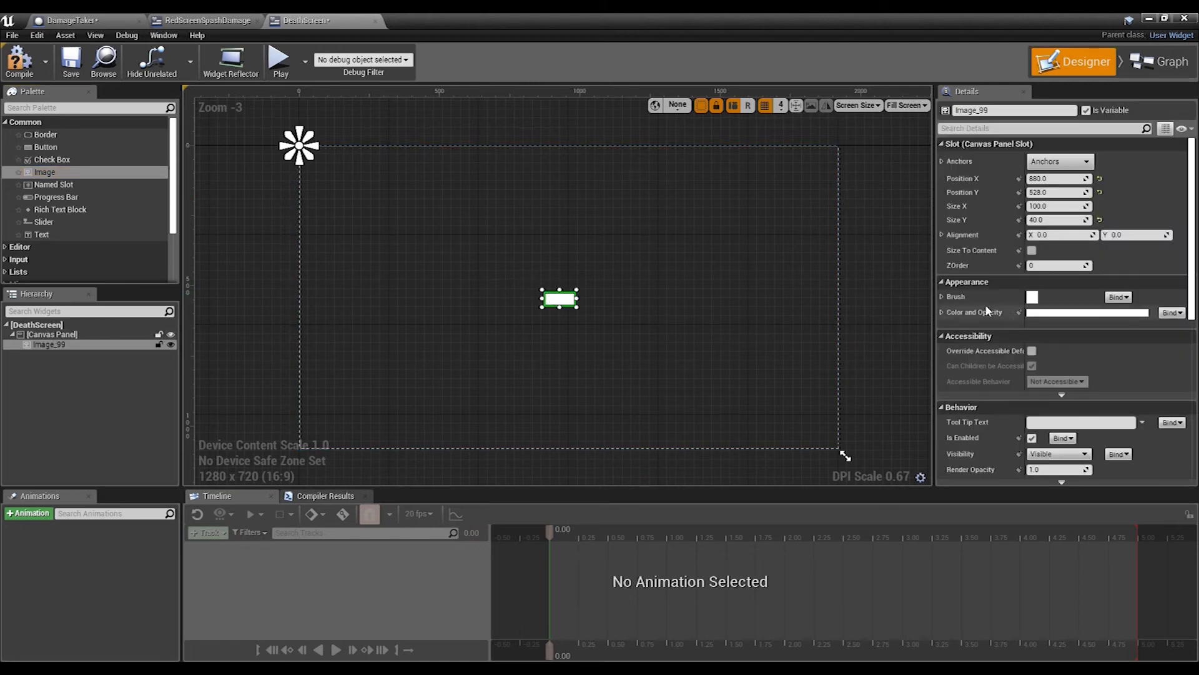
Step: Set Image_99's brush to skull_death and stretch its anchors full-screen with zero offsets
click(1086, 296)
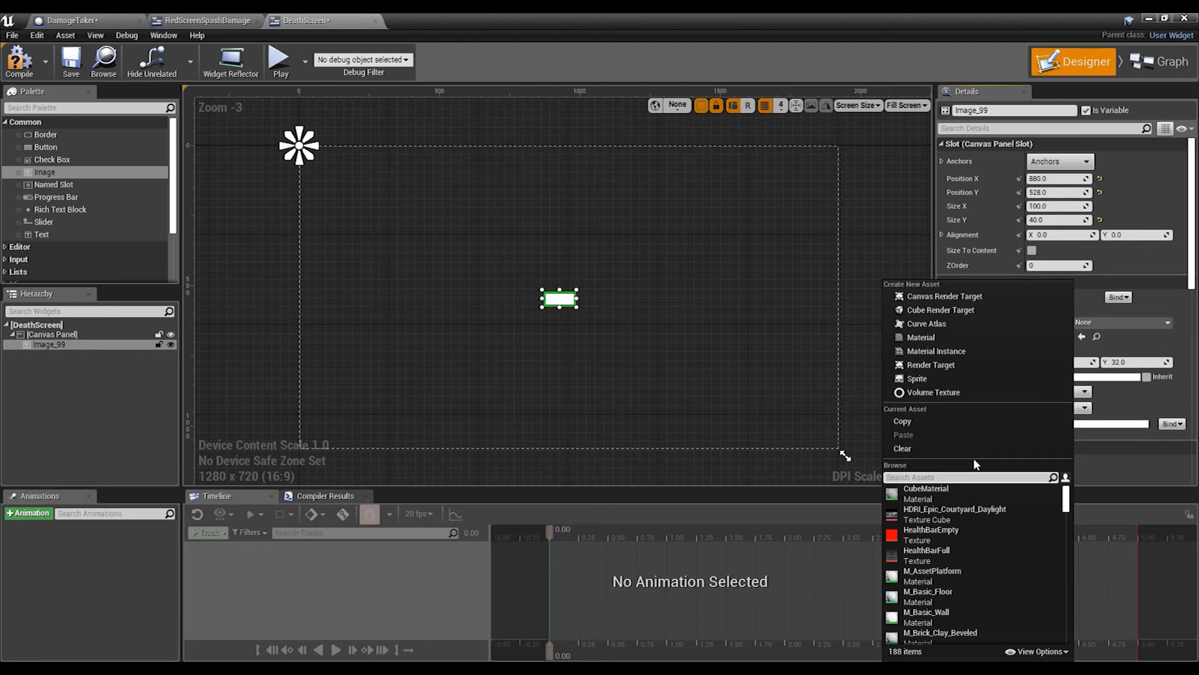
text(de)
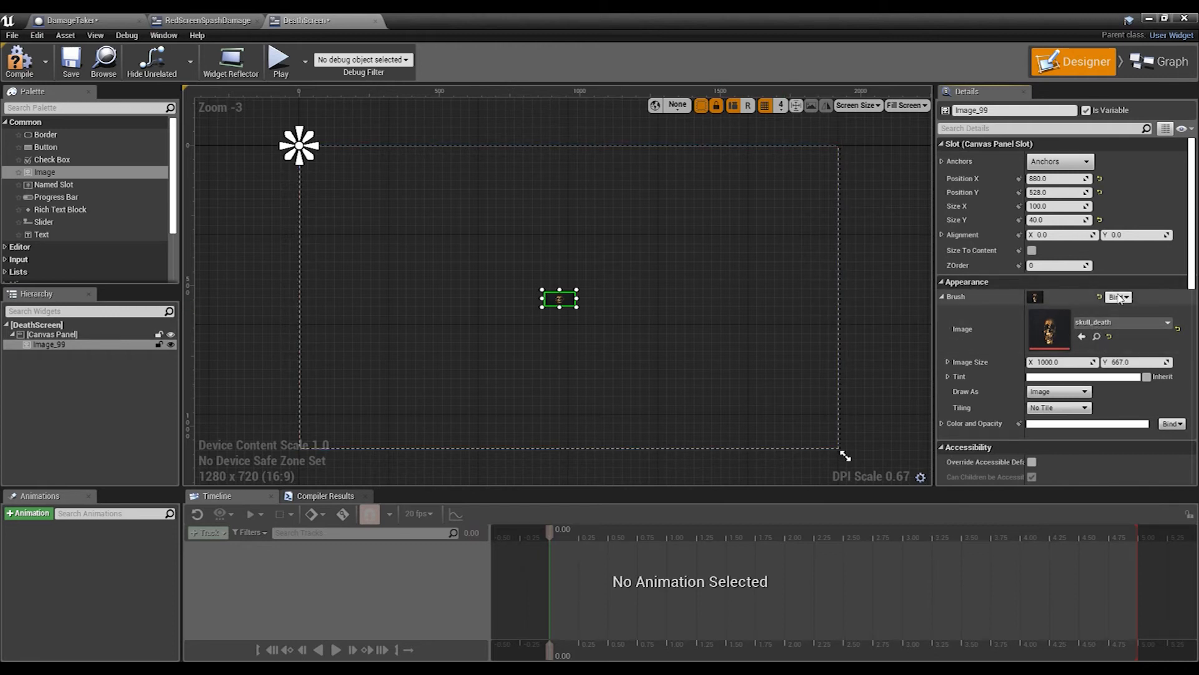
click(1060, 161)
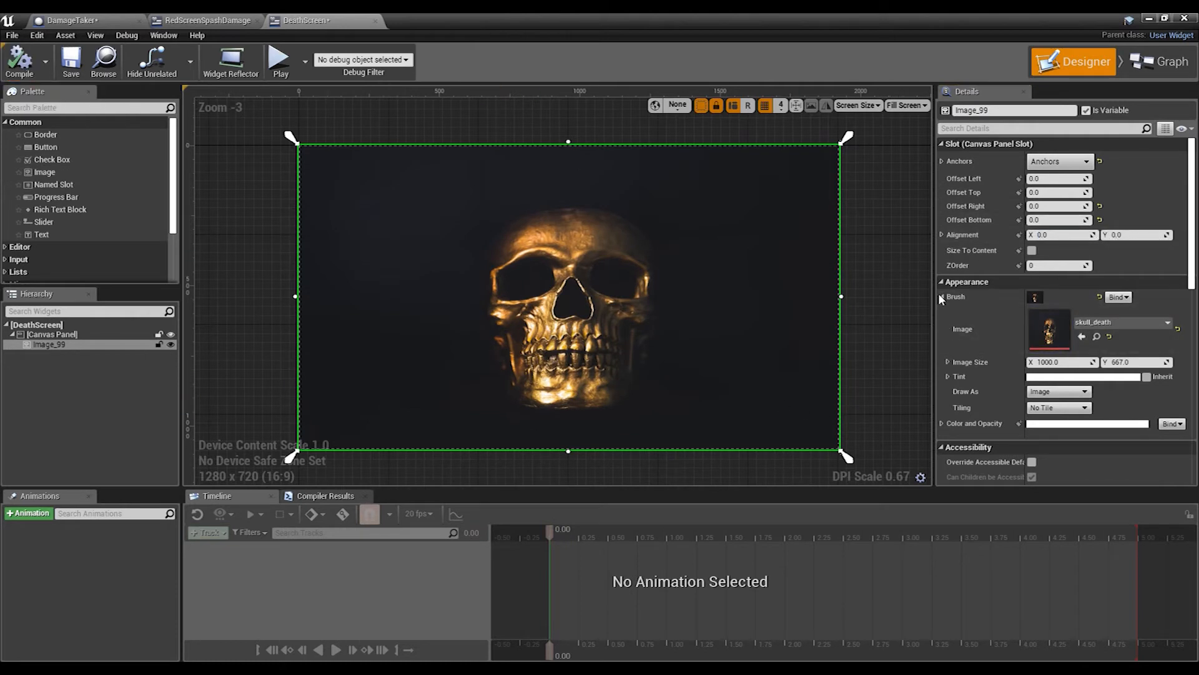
click(941, 296)
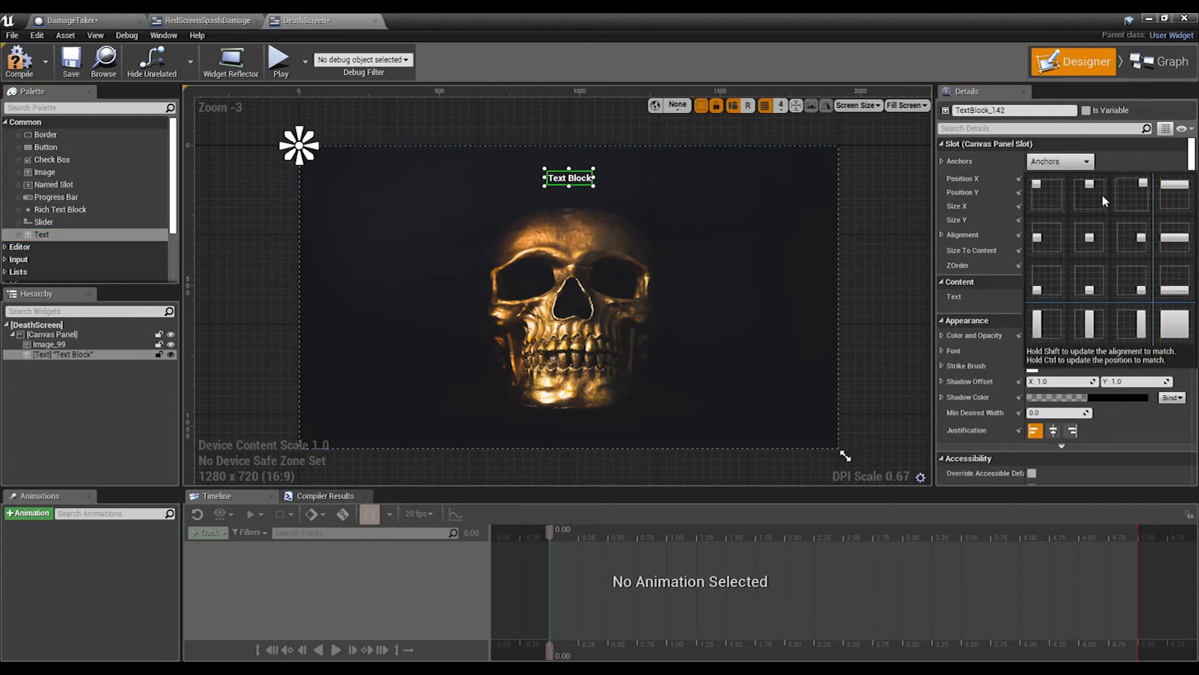
Step: Make the text block read 'YOU ARE DEAD' in Bold font, size 170
click(1087, 190)
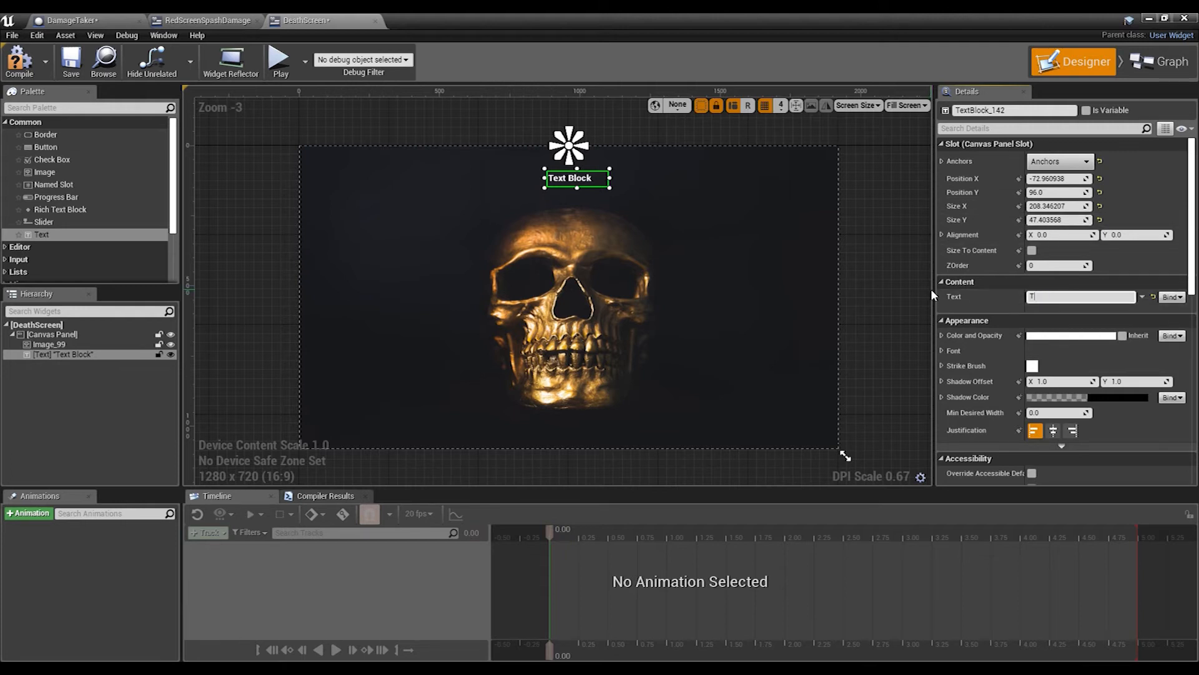
text(YOU ARE DEAD)
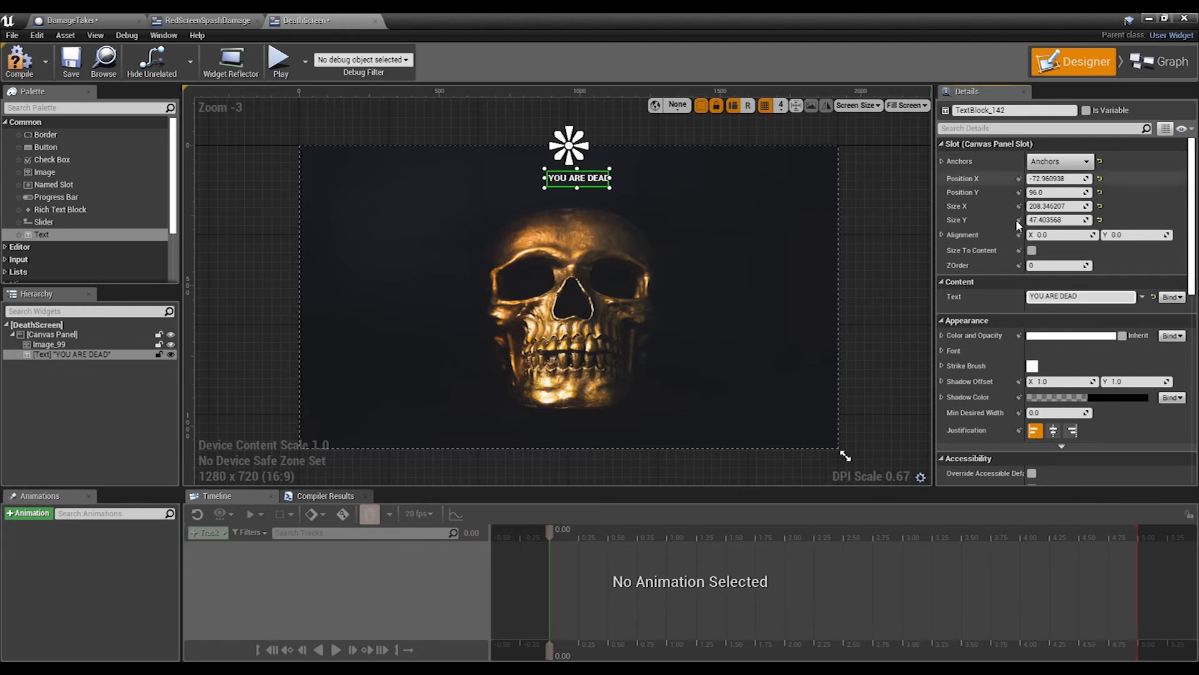
click(954, 351)
text(110)
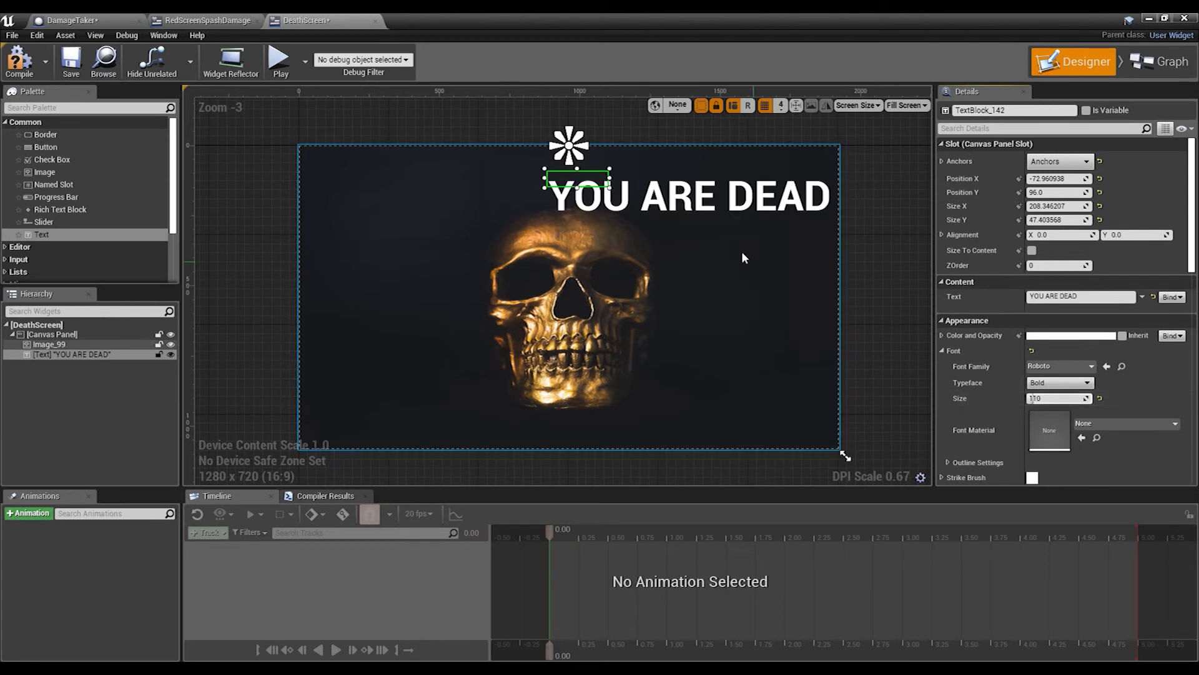
Step: Move the YOU ARE DEAD heading to the top centre above the skull
click(50, 344)
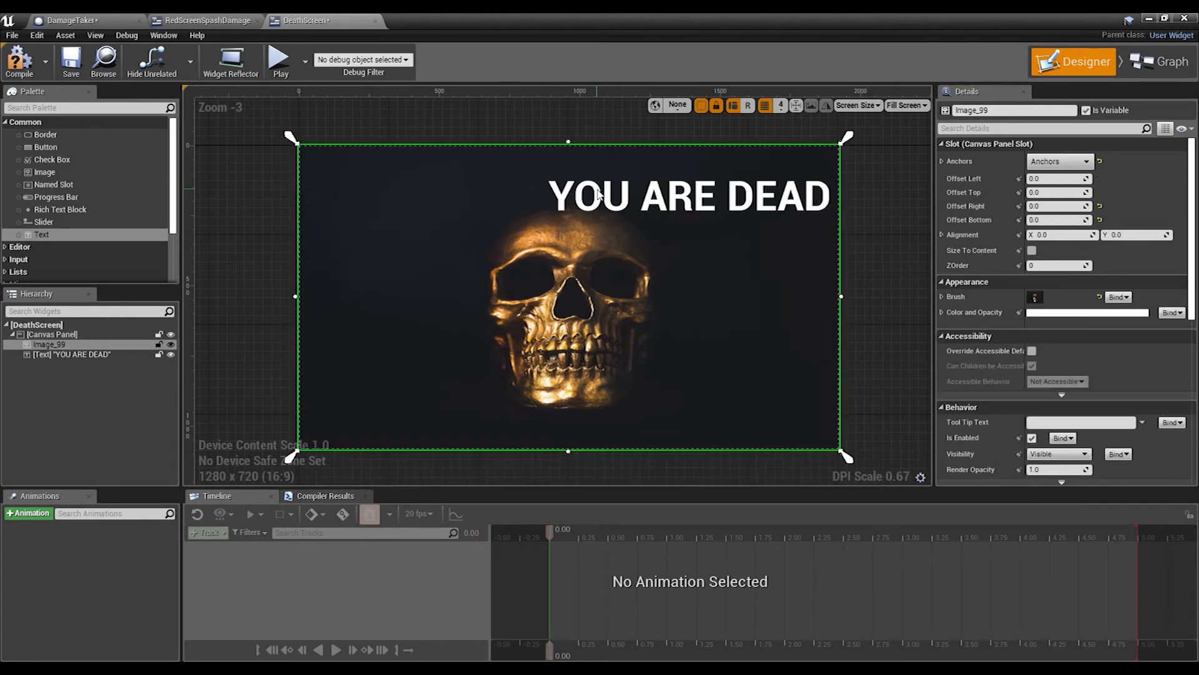
click(72, 355)
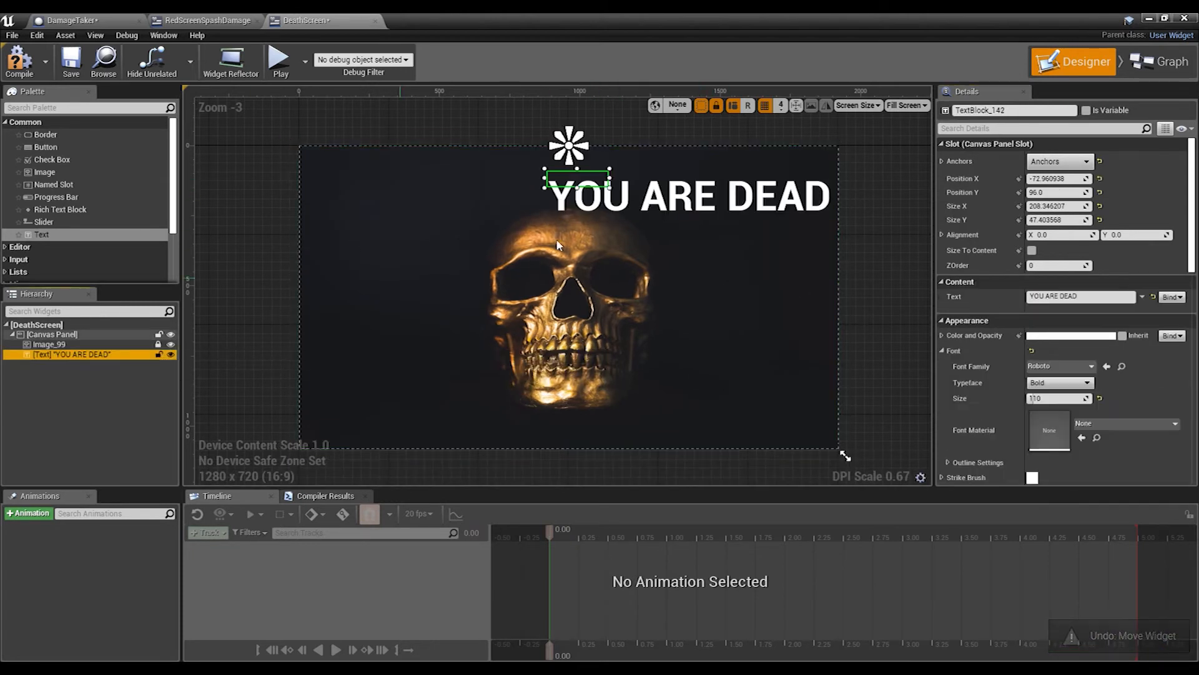
click(54, 335)
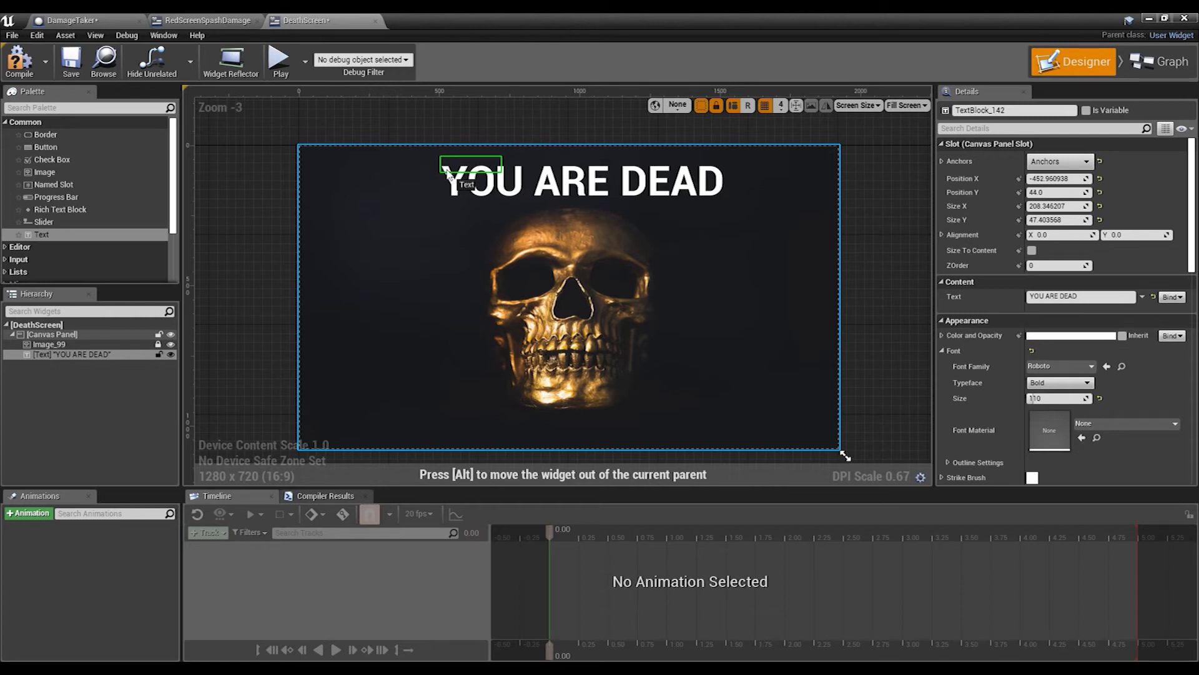
click(51, 333)
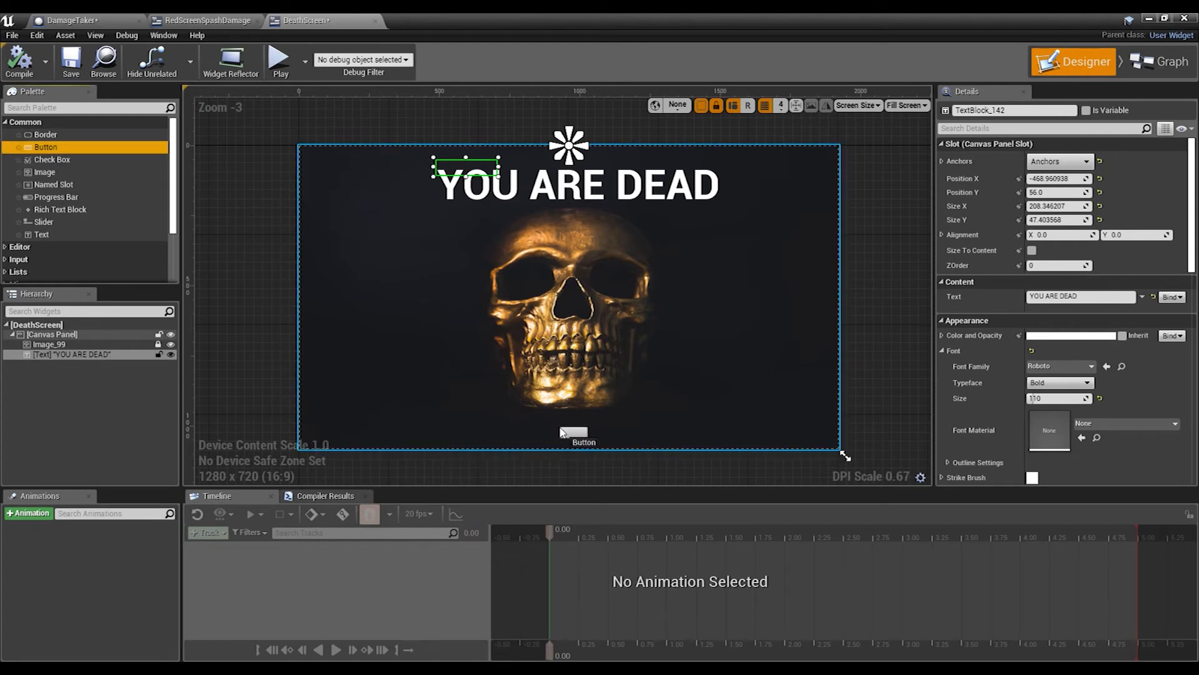
Step: Place a bottom-centre button labelled RESPAWN and rename it RespawnButton
click(583, 432)
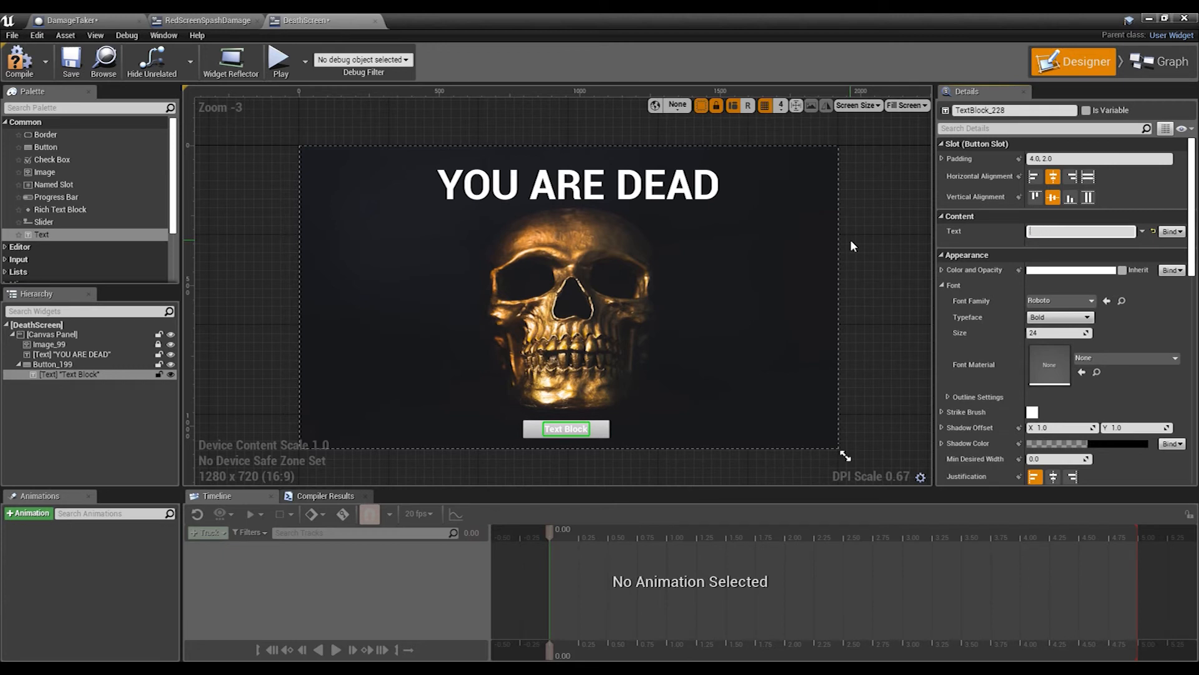
text(RESPAWN)
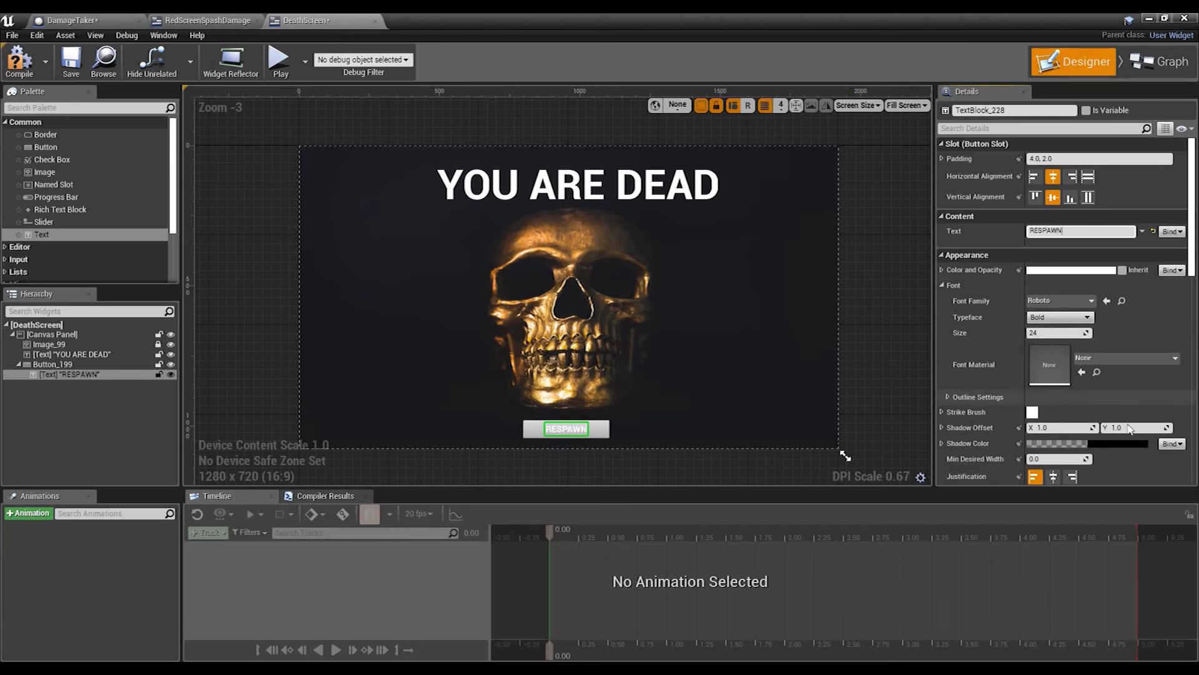
click(1072, 269)
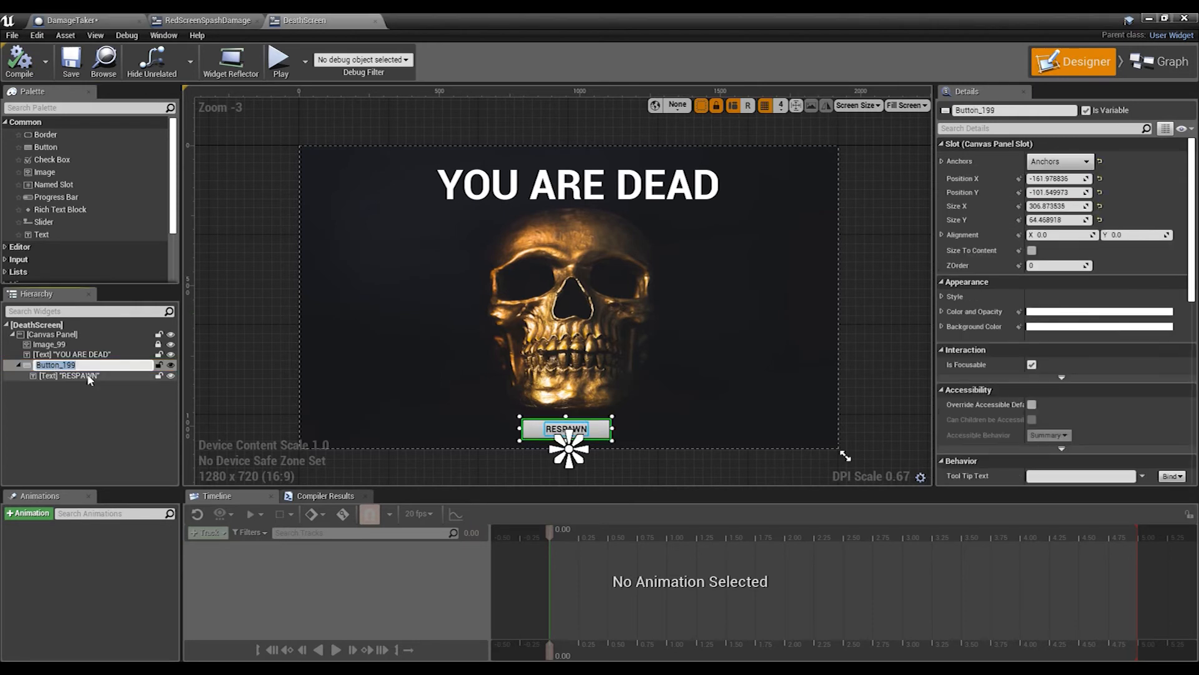
double_click(54, 365)
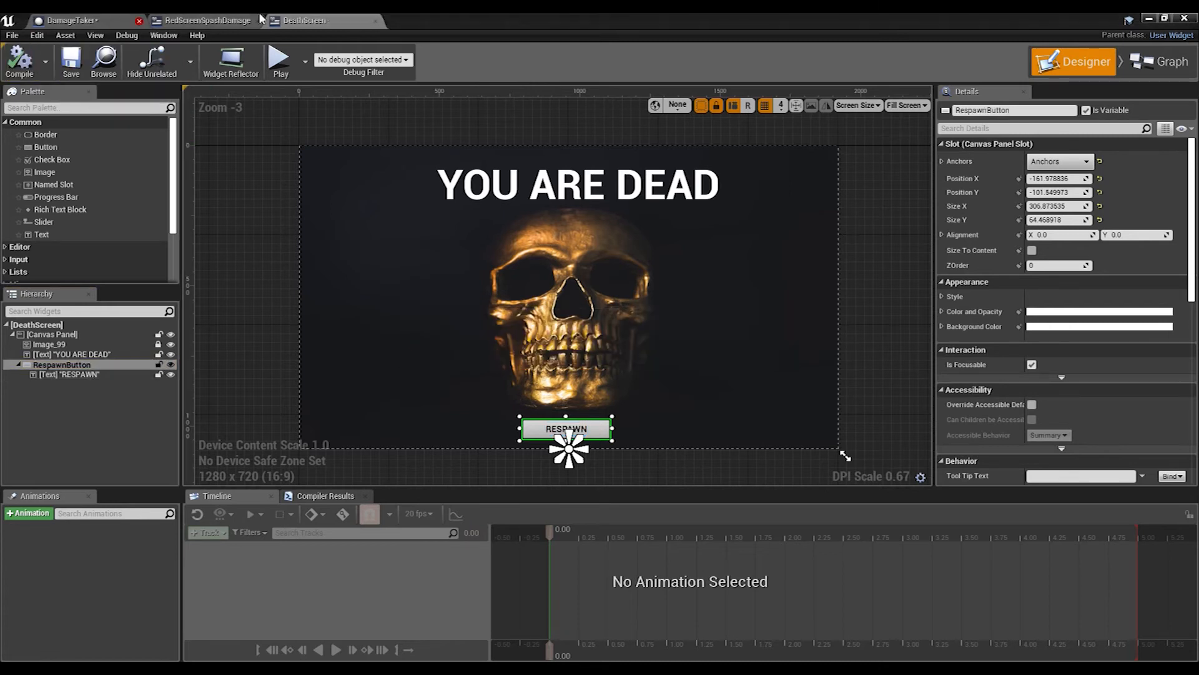
click(1168, 62)
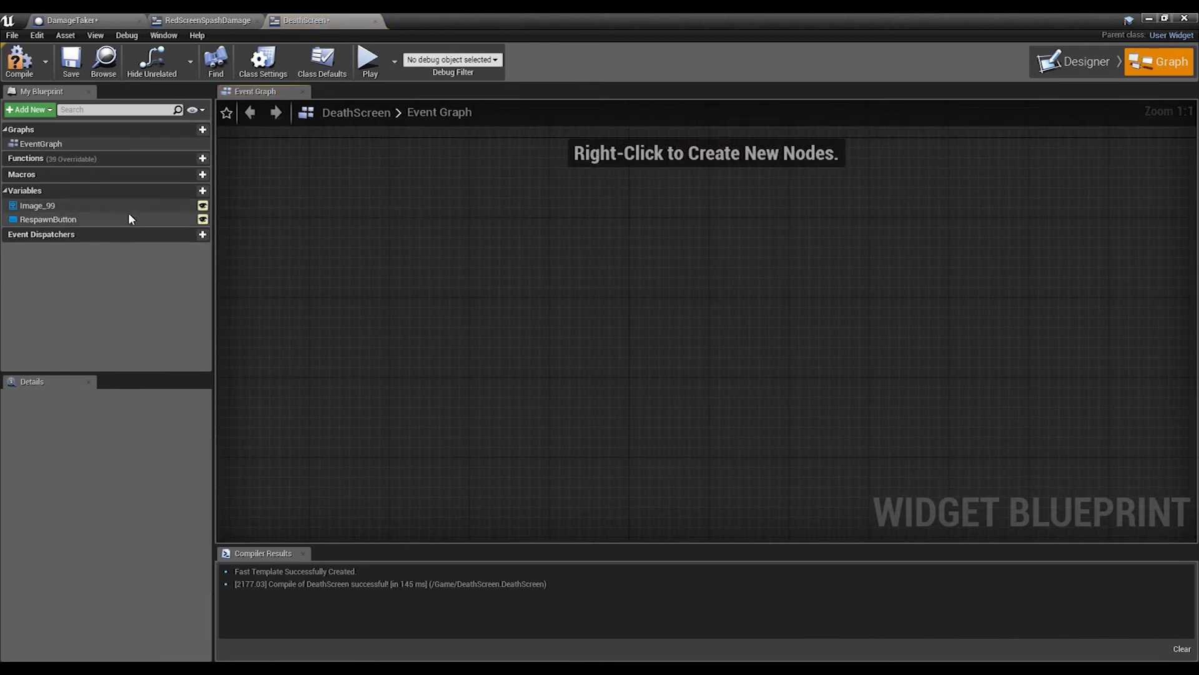
Step: Add RespawnButton's On Clicked event running Execute Console Command 'RestartLevel', then compile
click(48, 219)
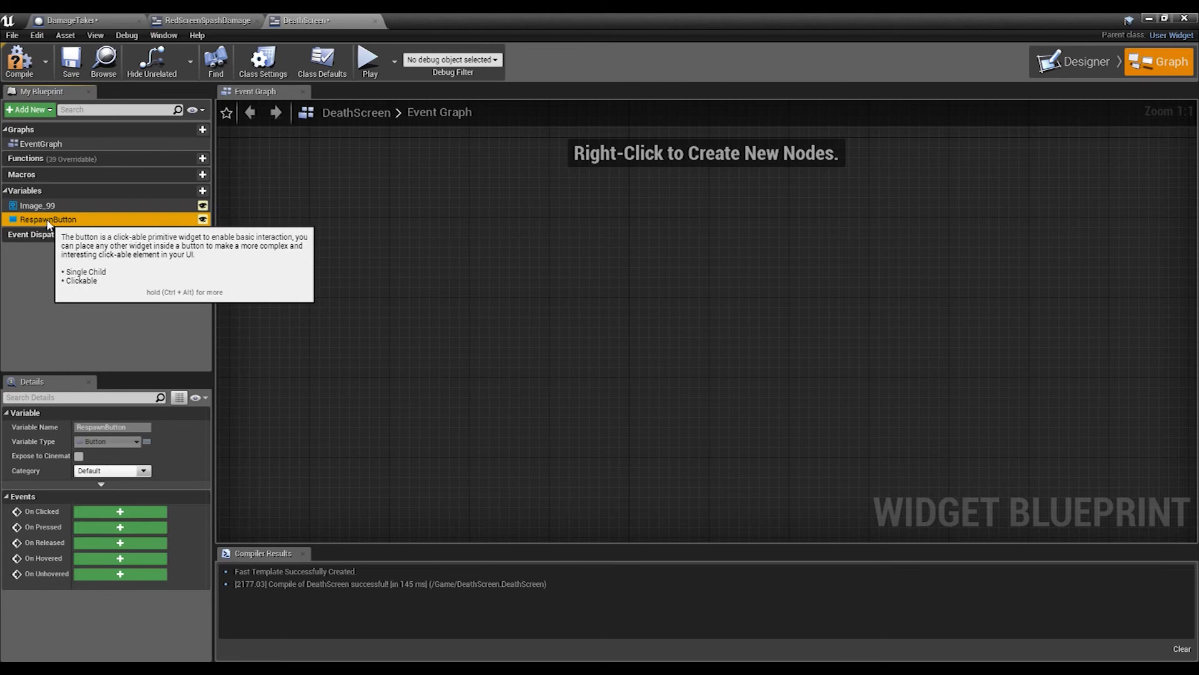
mouse_move(120, 511)
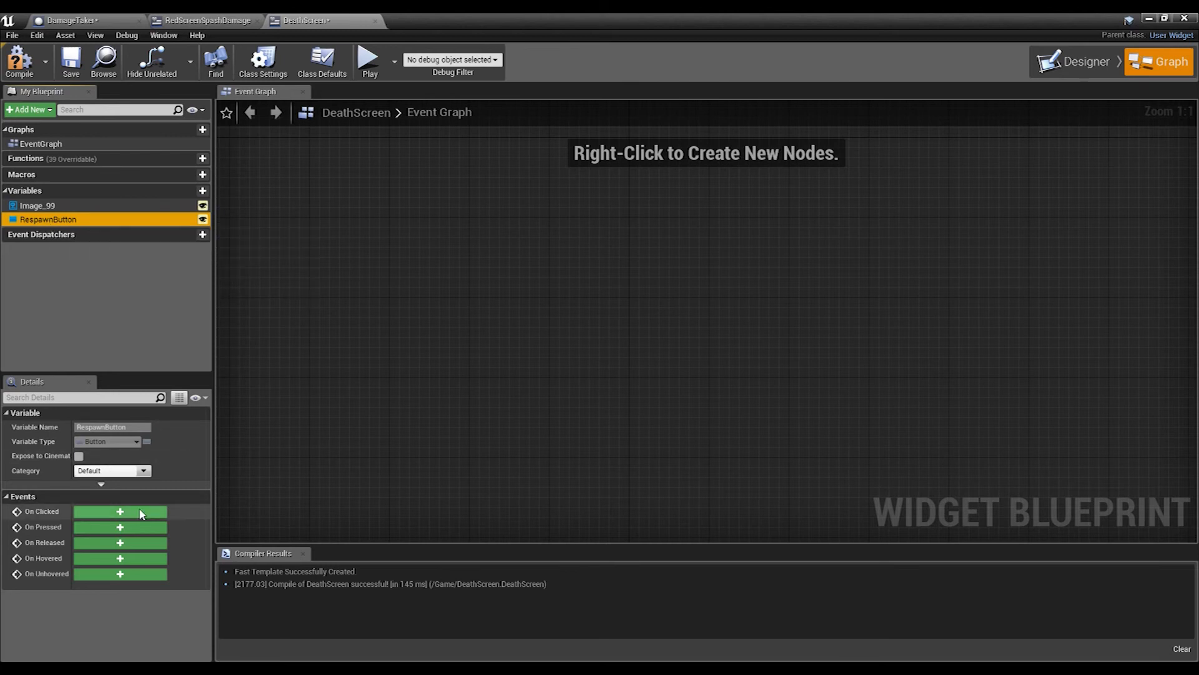
click(120, 511)
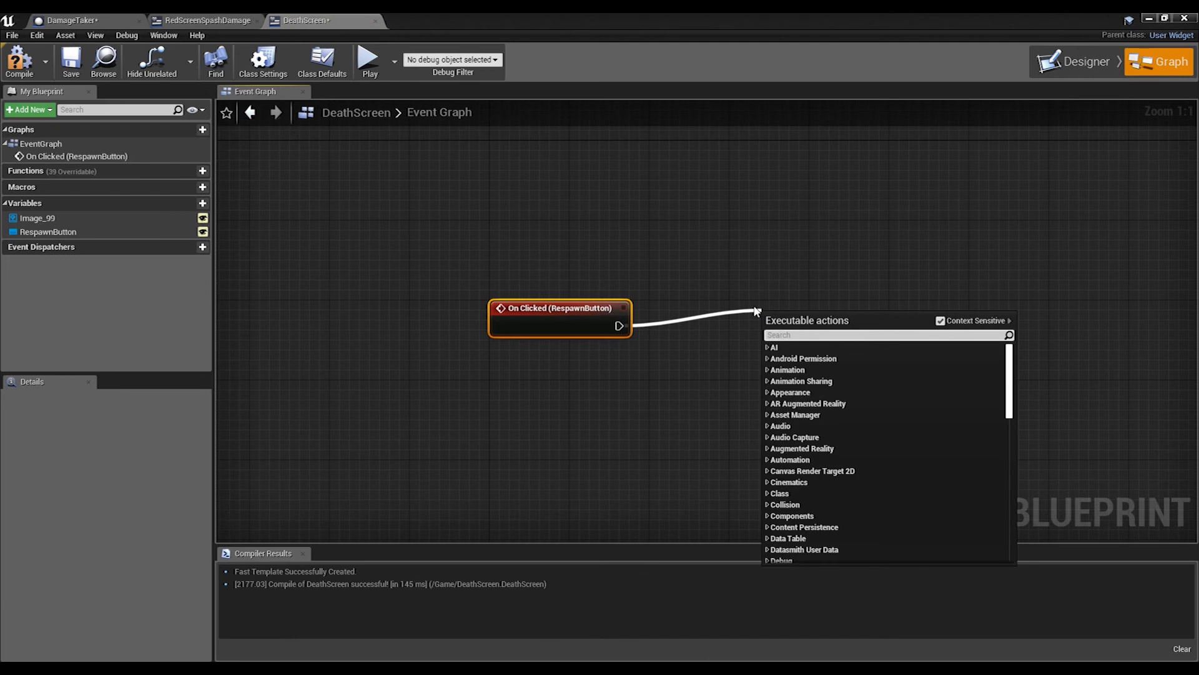
text(commat)
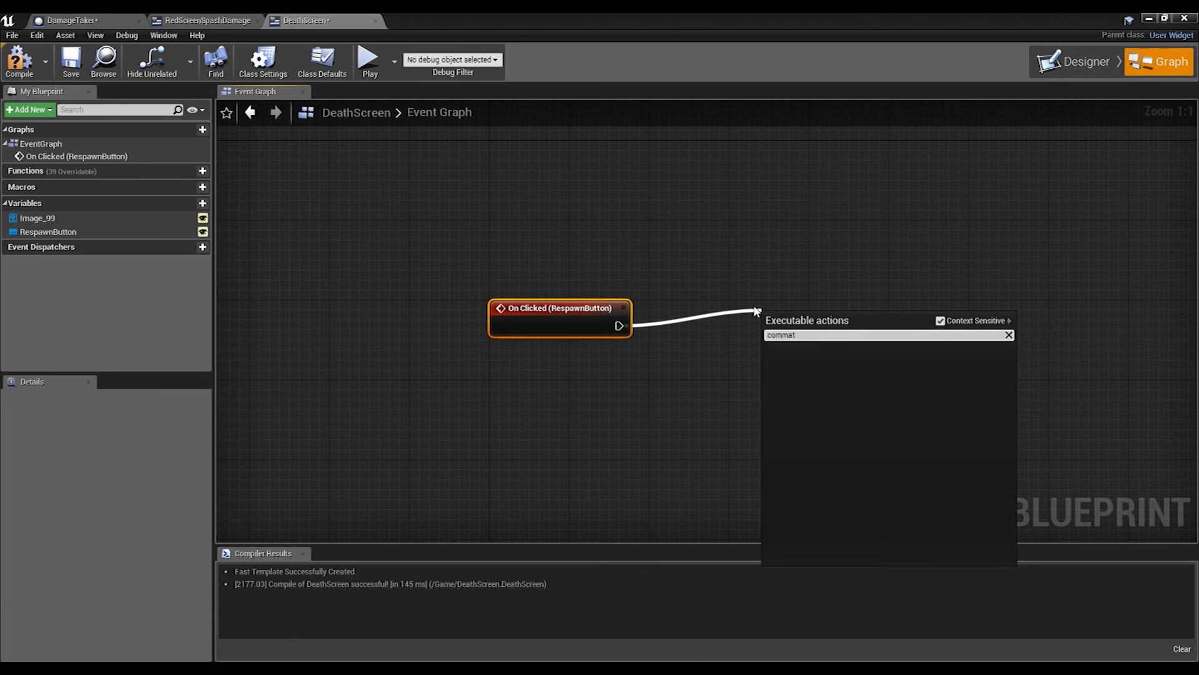
click(811, 348)
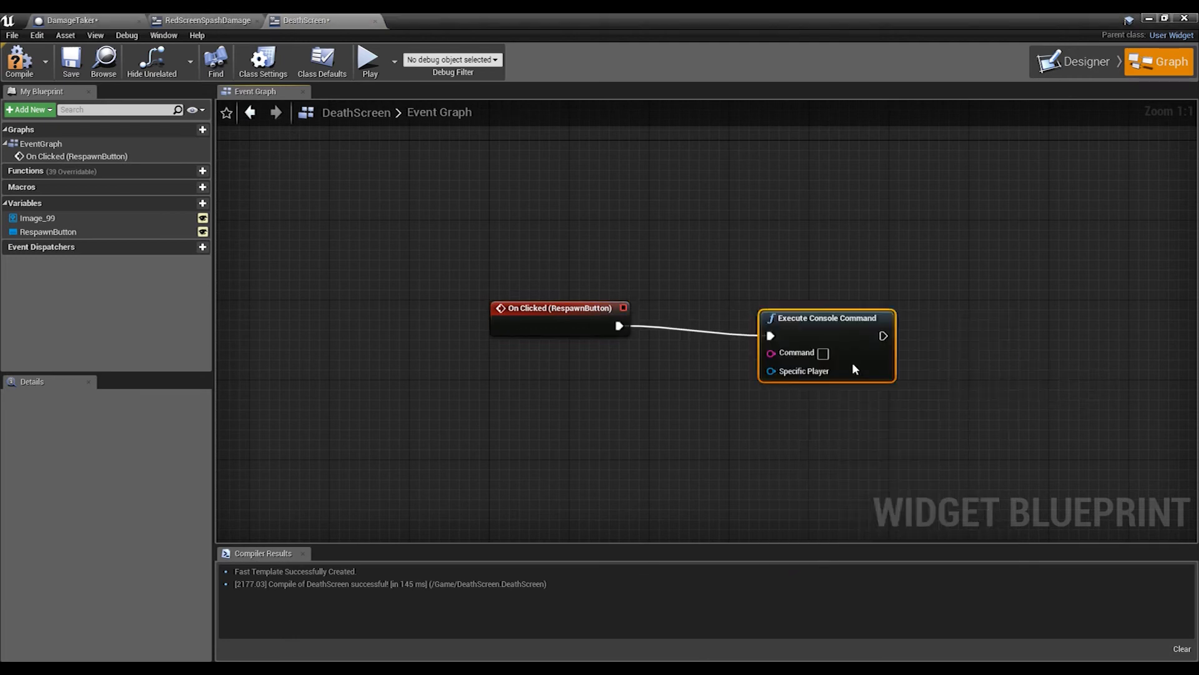
mouse_move(822, 352)
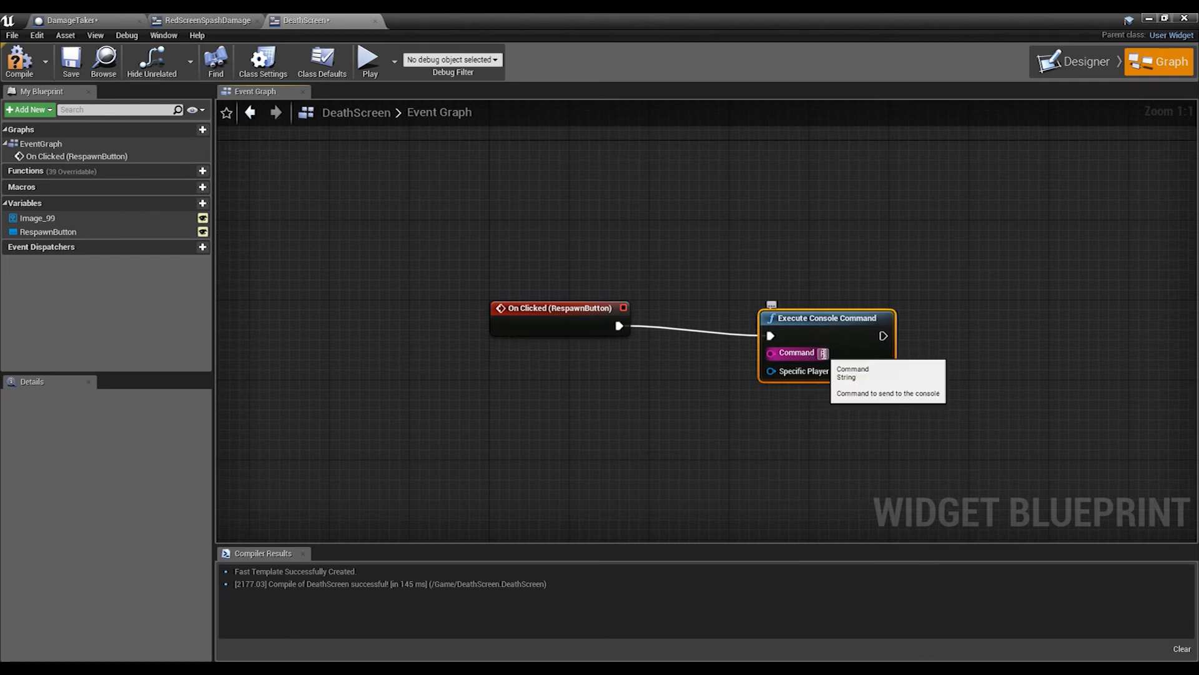
text(RestartLevel)
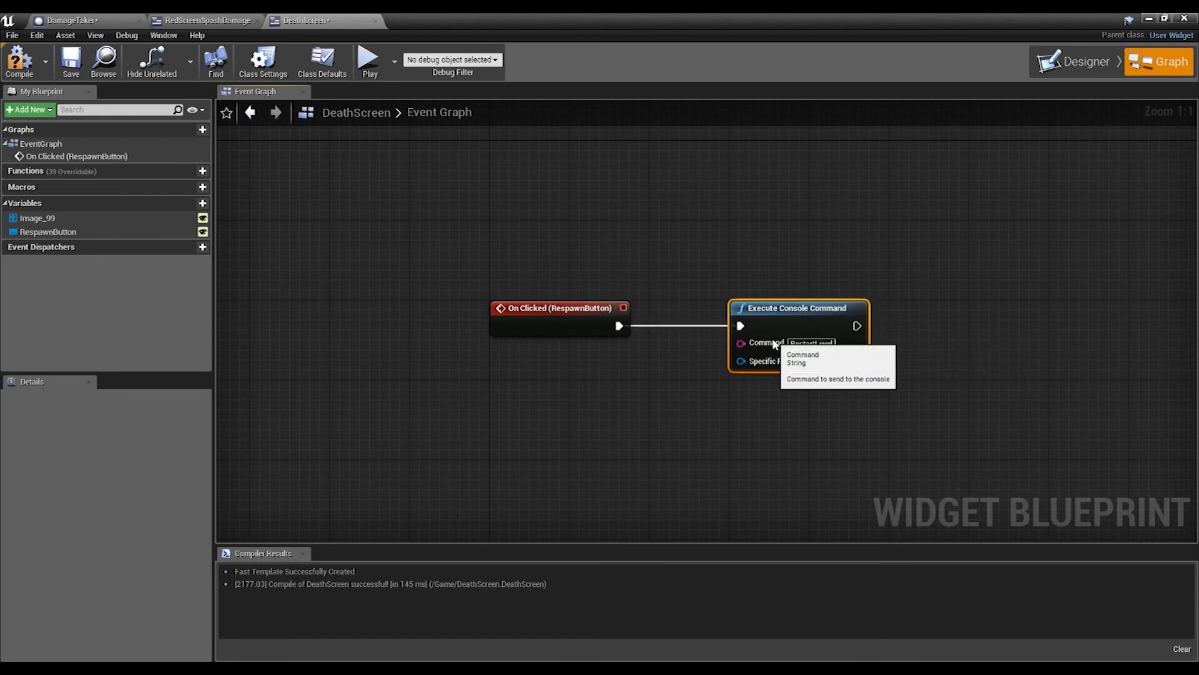
mouse_move(18, 61)
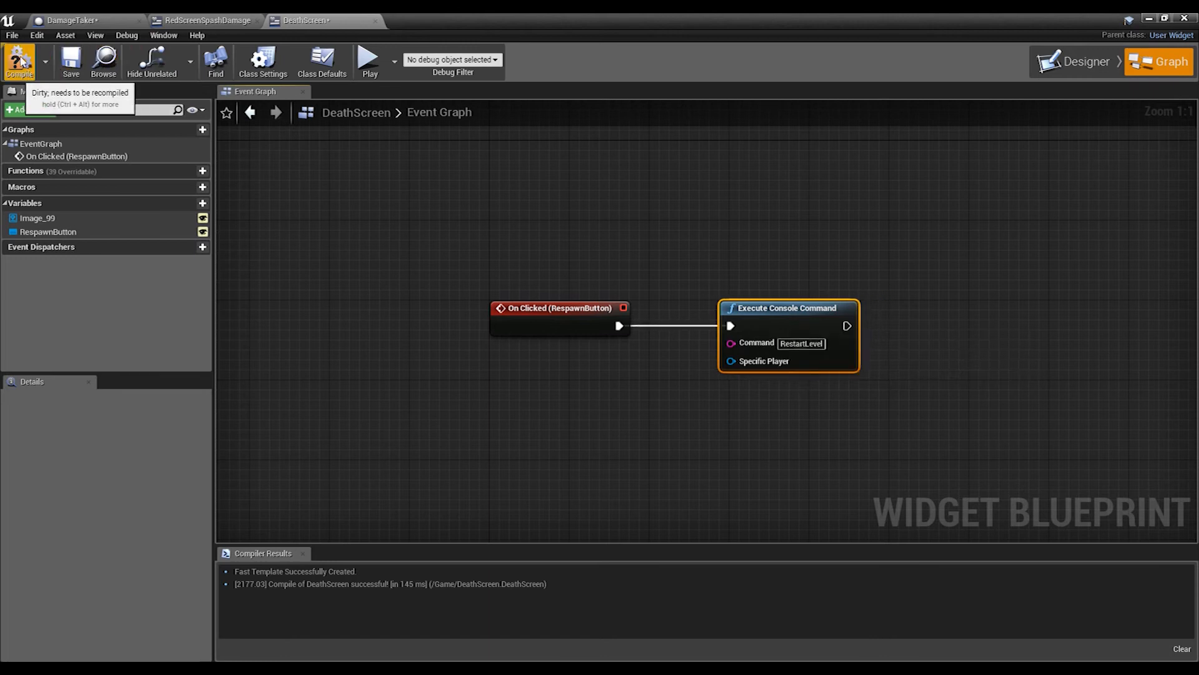
click(18, 61)
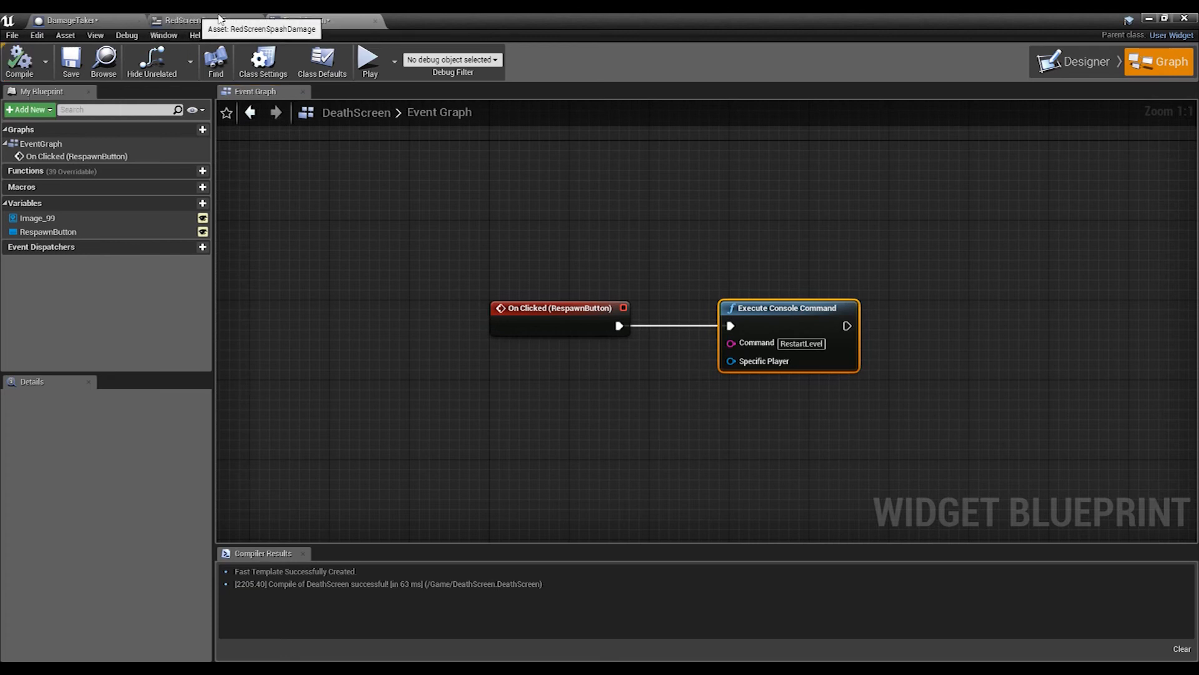
click(1084, 61)
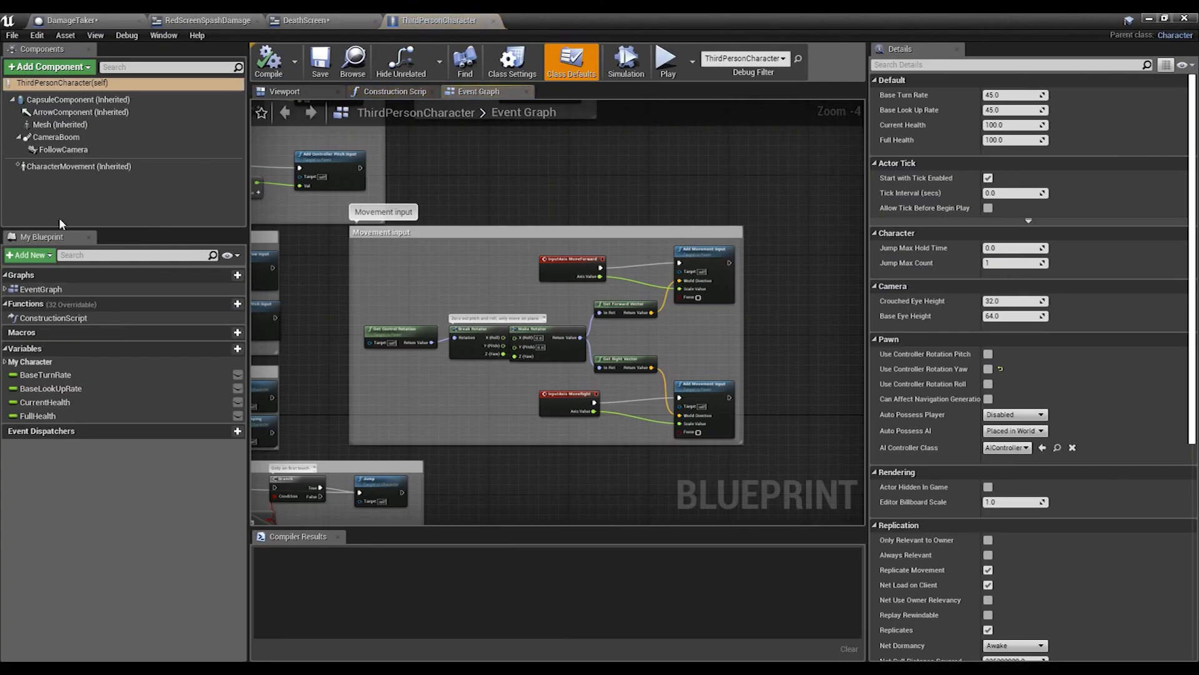
Step: Create a Death function in ThirdPersonCharacter with a Disable Input node
click(237, 304)
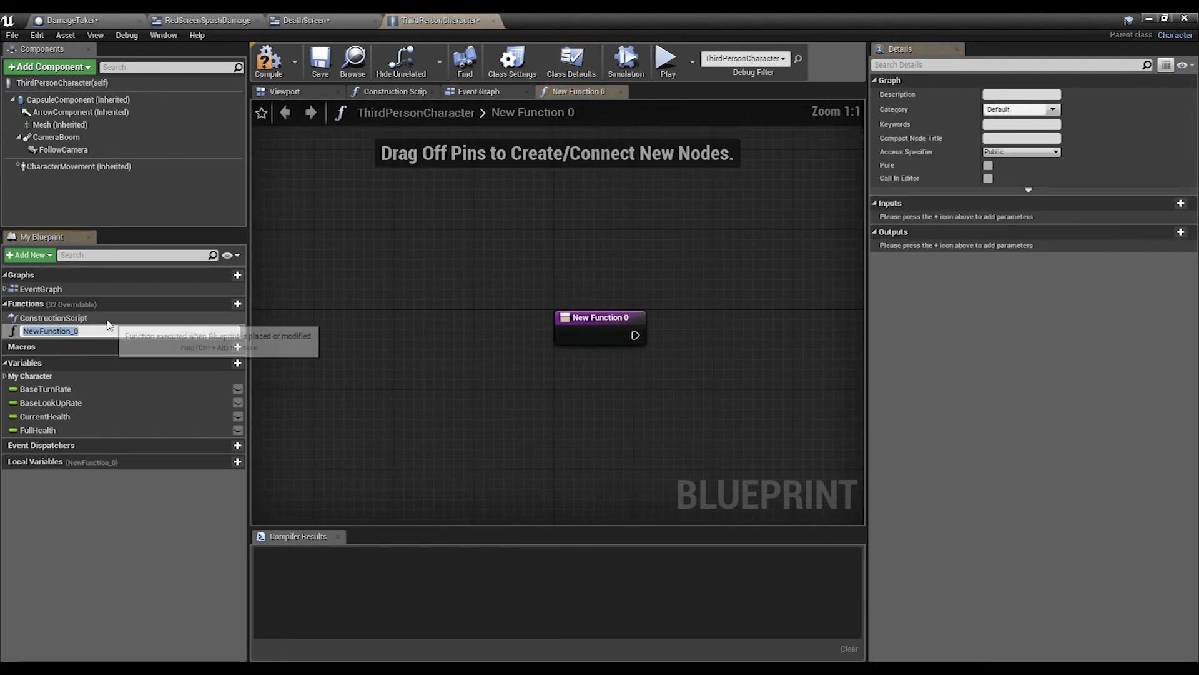
text(Death)
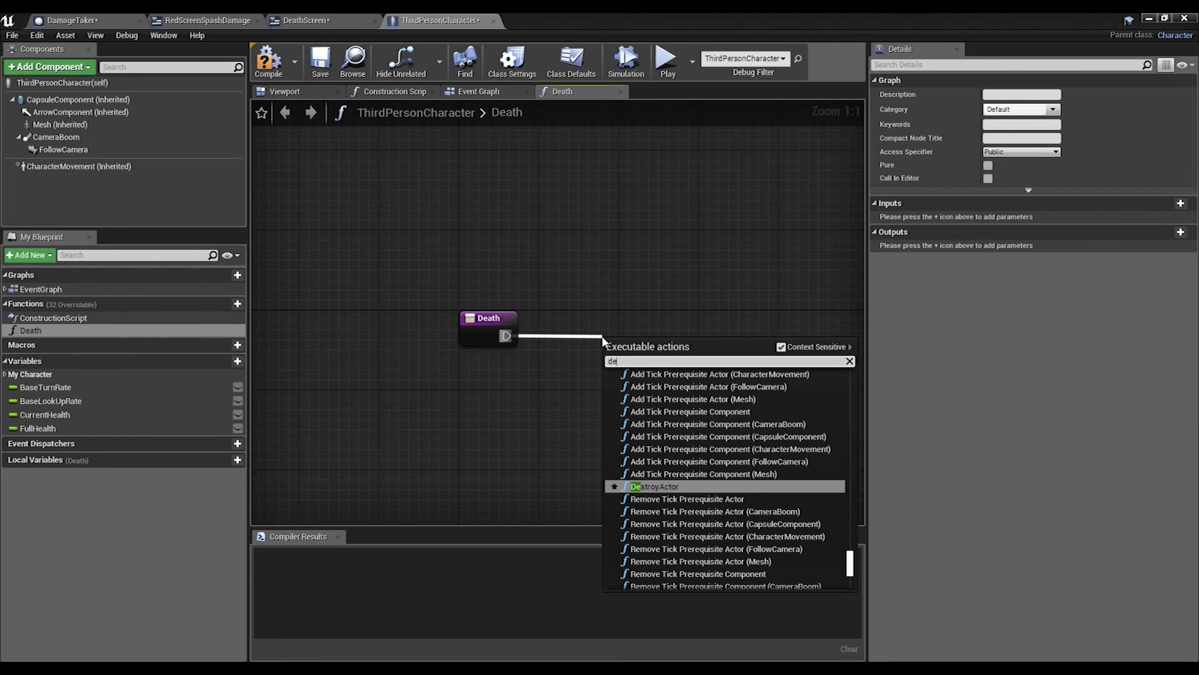
text(disable i)
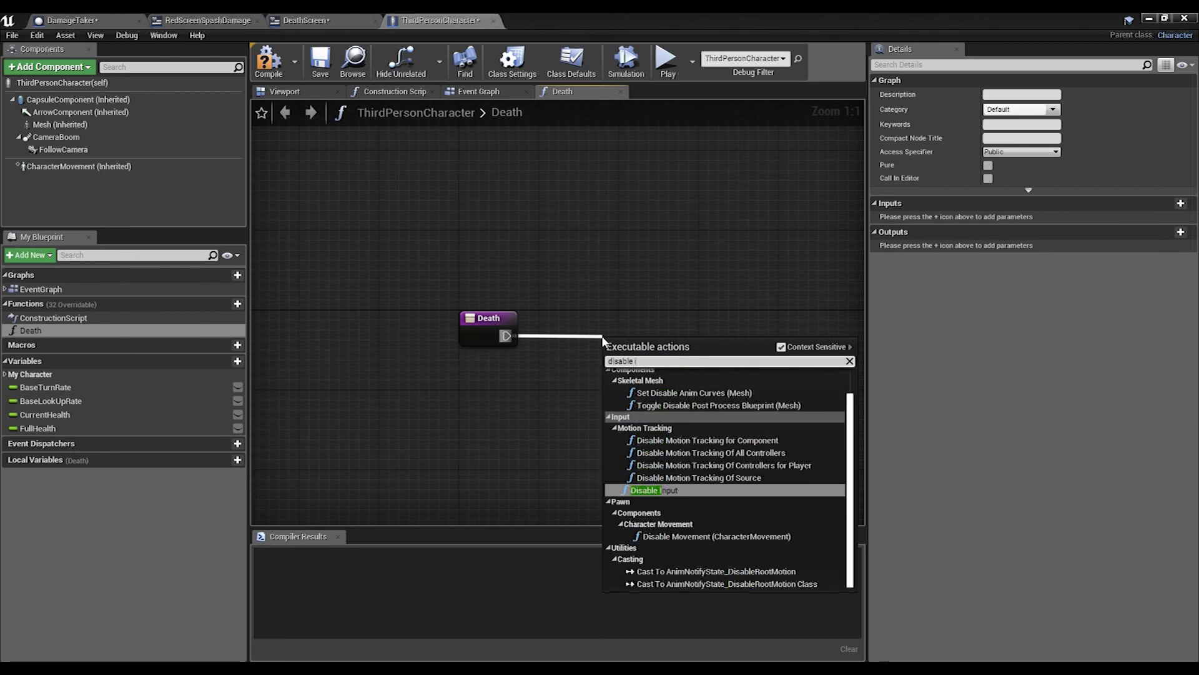
click(654, 489)
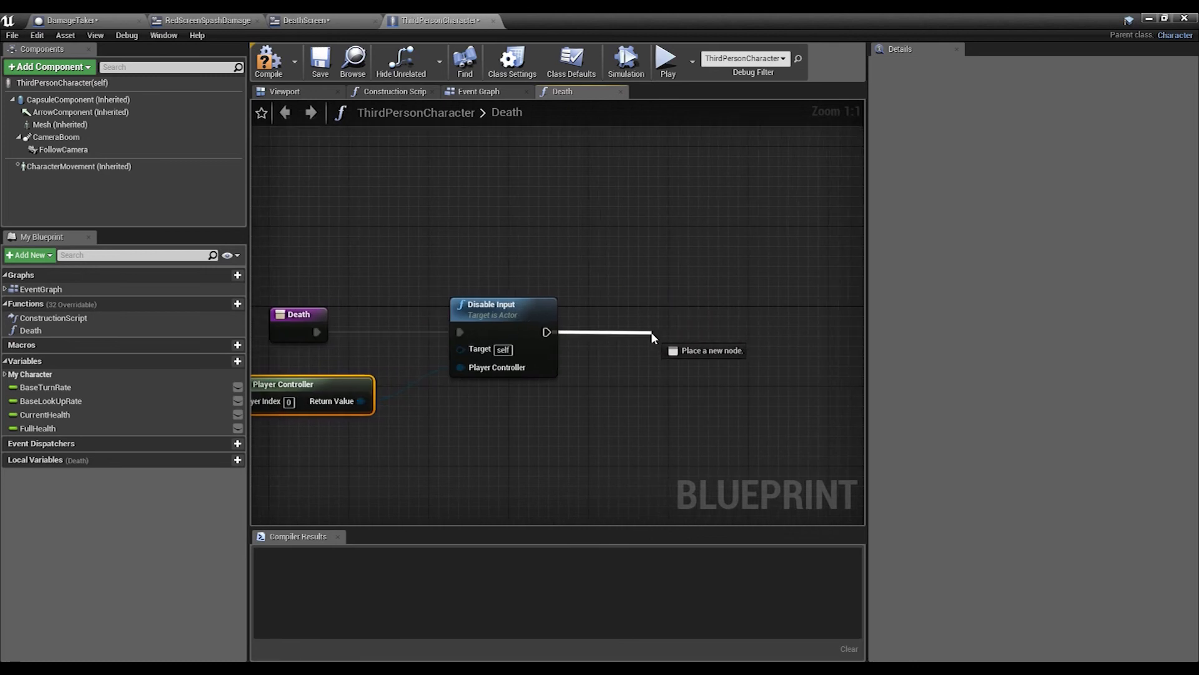
Step: Add a Play Sound at Location node using the Starter_Birds01 sound
click(654, 337)
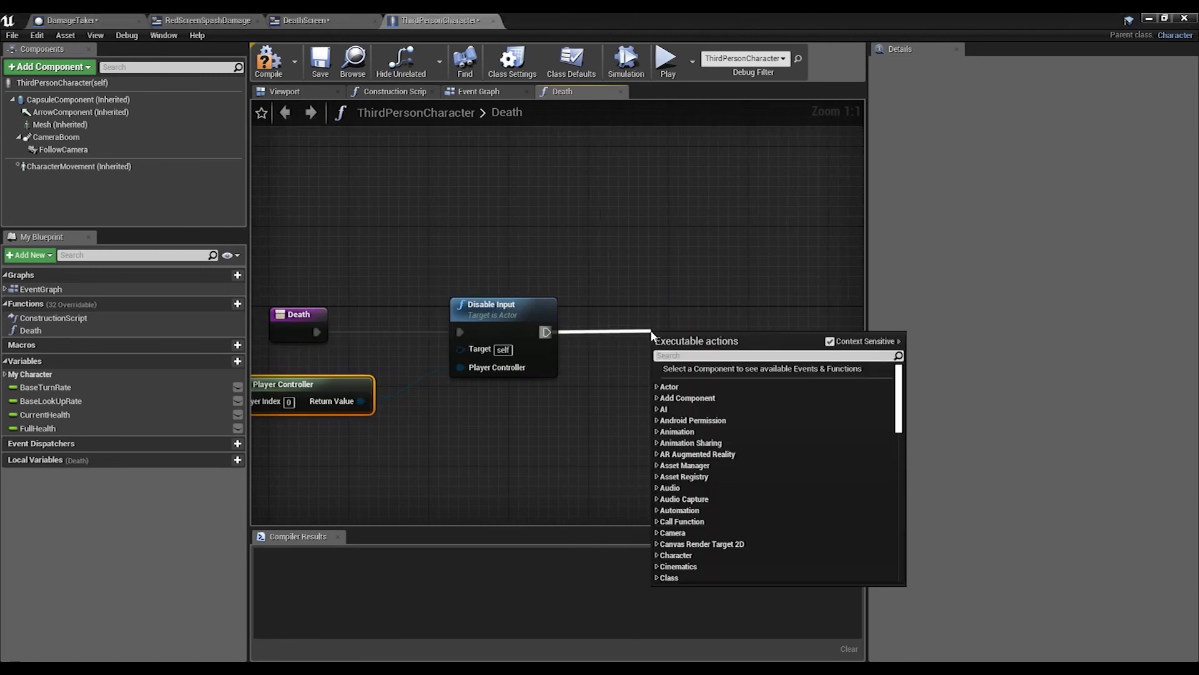
scroll(down, 3)
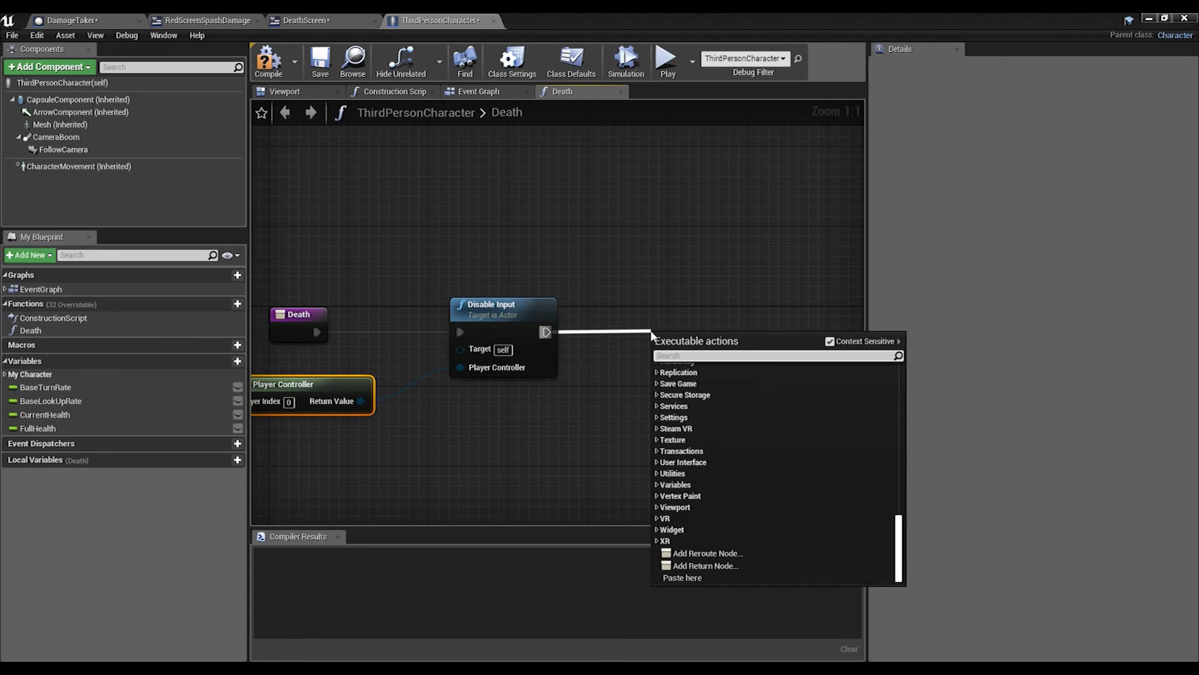
text(sound add)
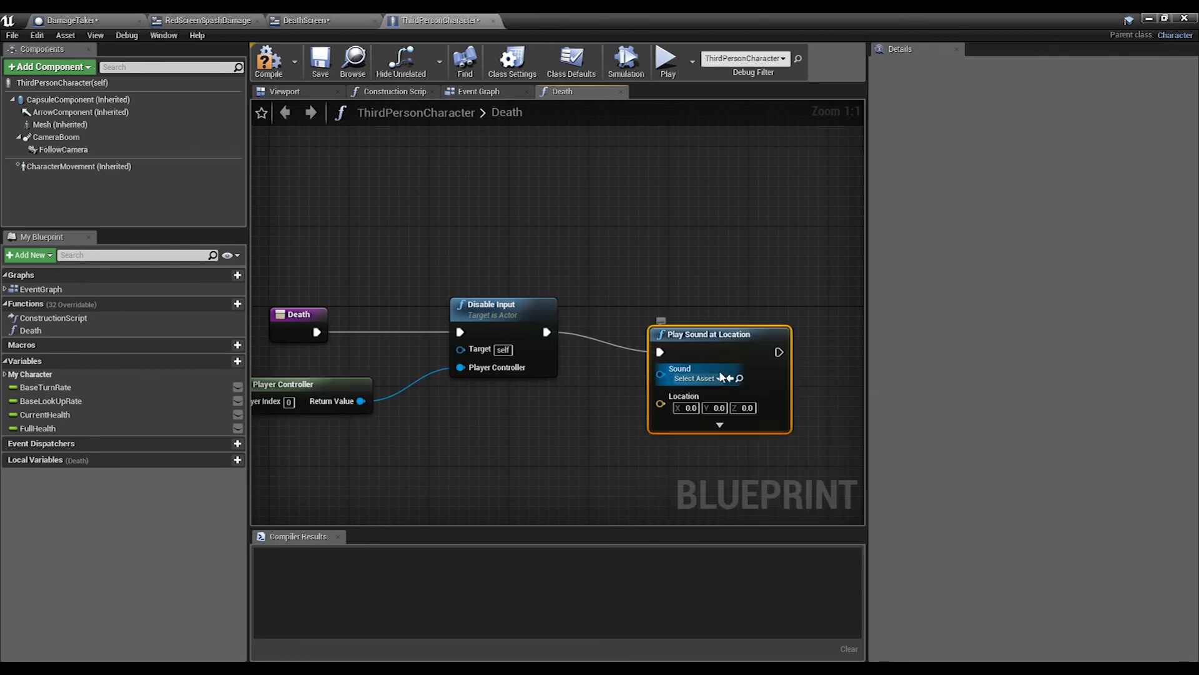
click(698, 378)
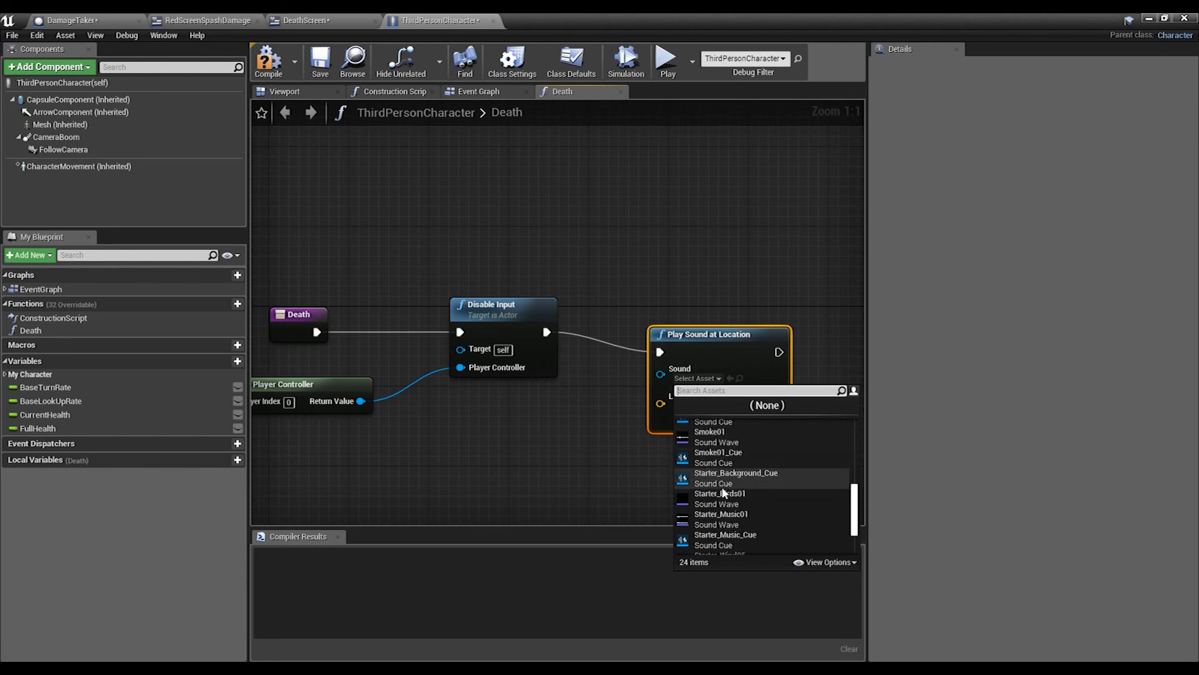
click(719, 493)
text(create we)
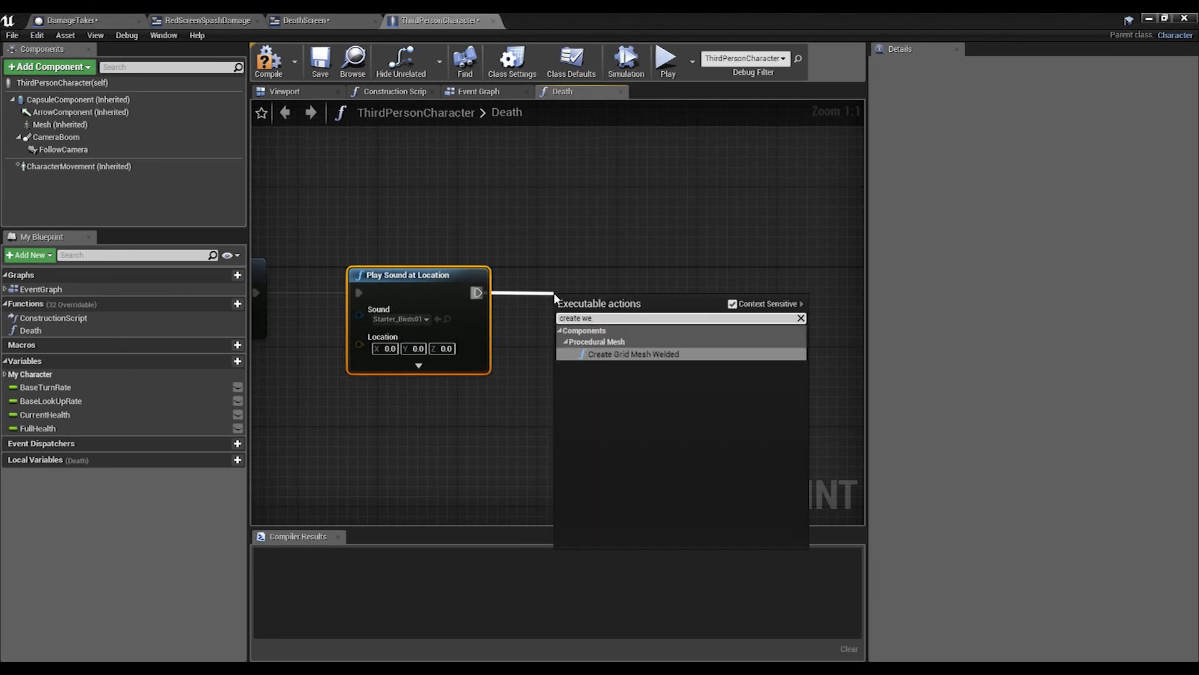
Step: Add Create Widget for Death Screen, Add to Viewport, and a Cast To PlayerController node
click(633, 353)
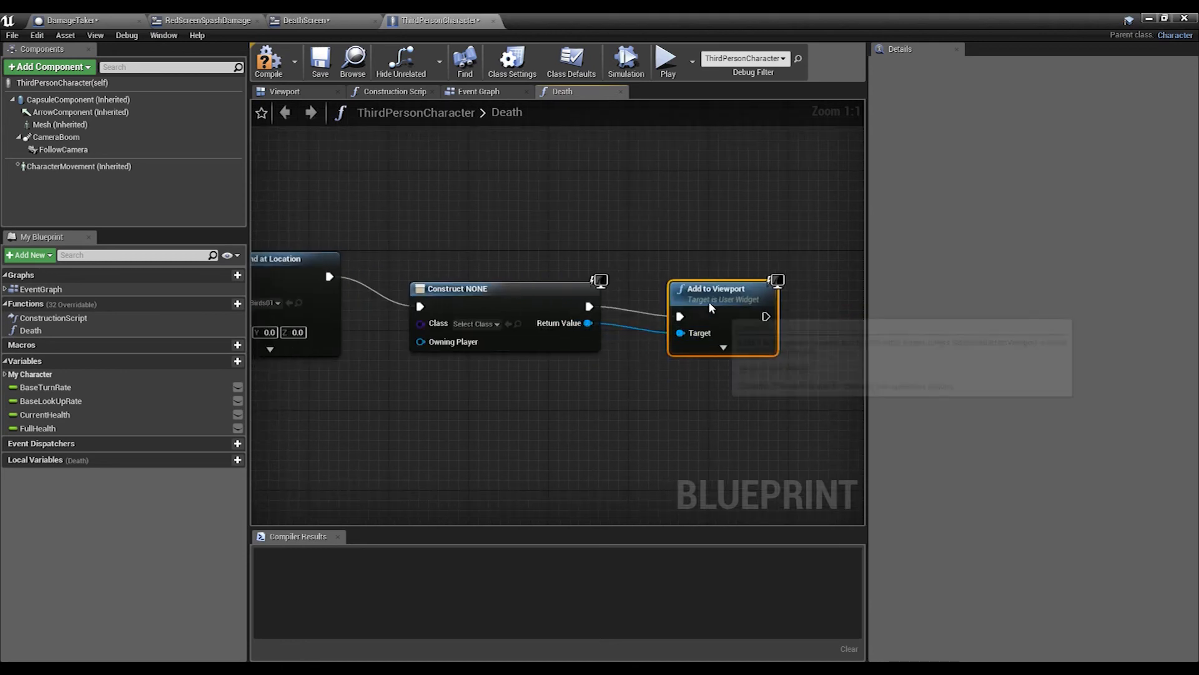
click(474, 323)
text(c)
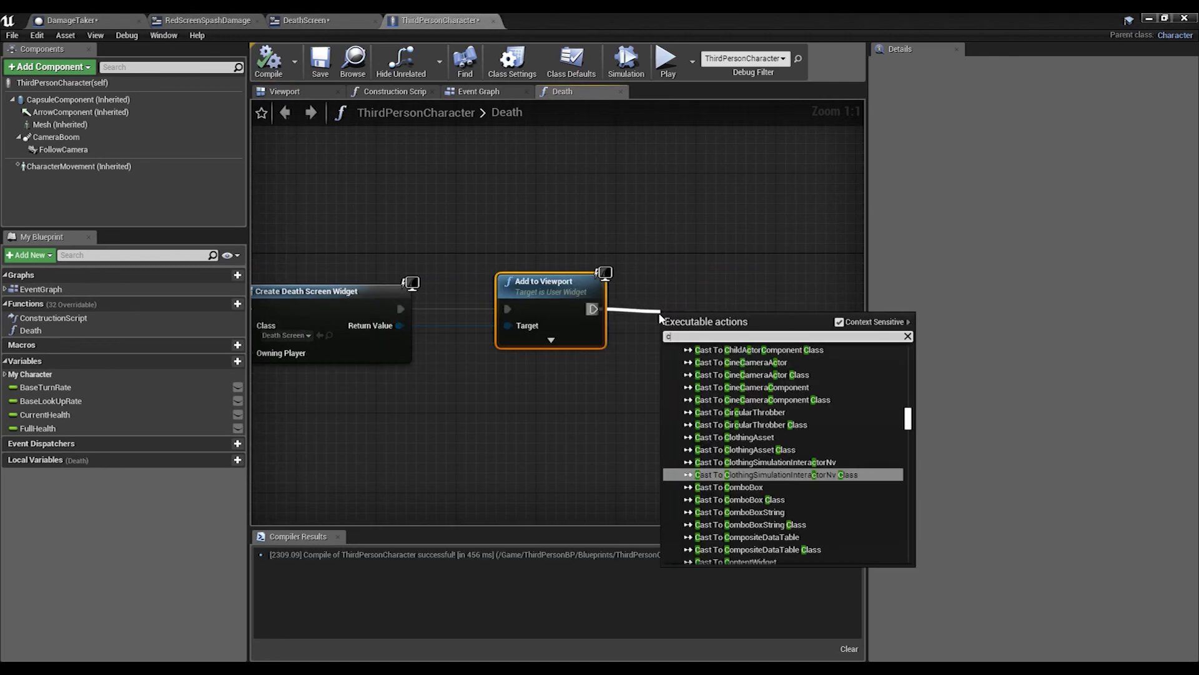
text(ast to player)
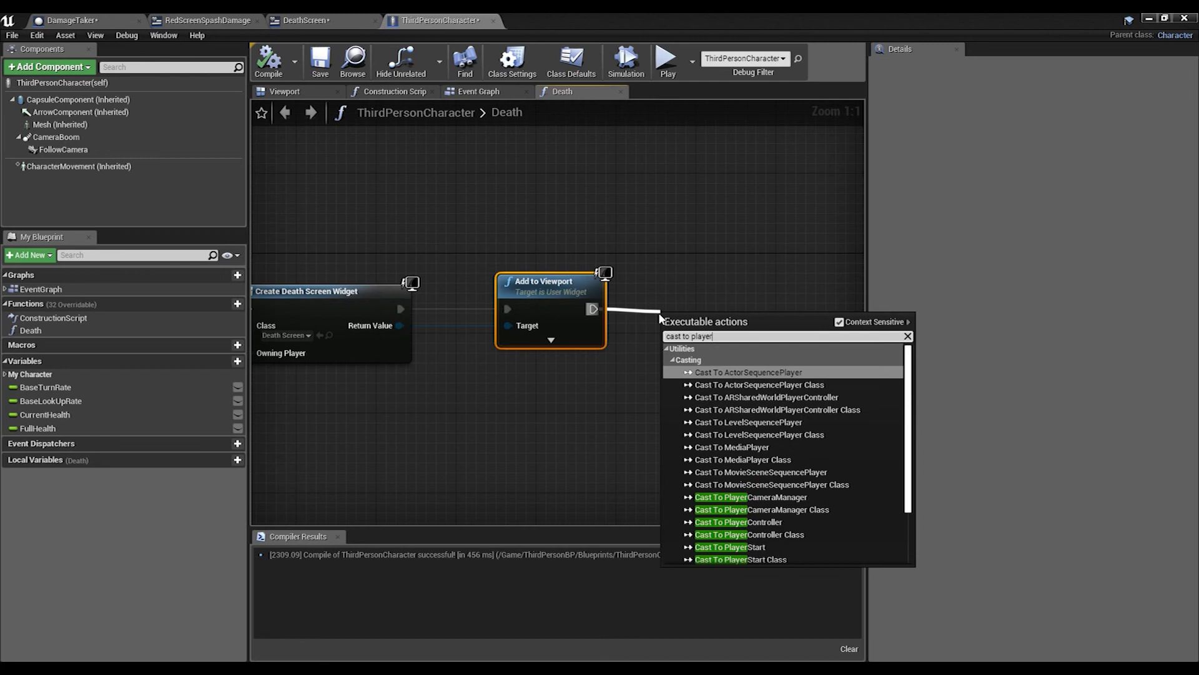
click(740, 534)
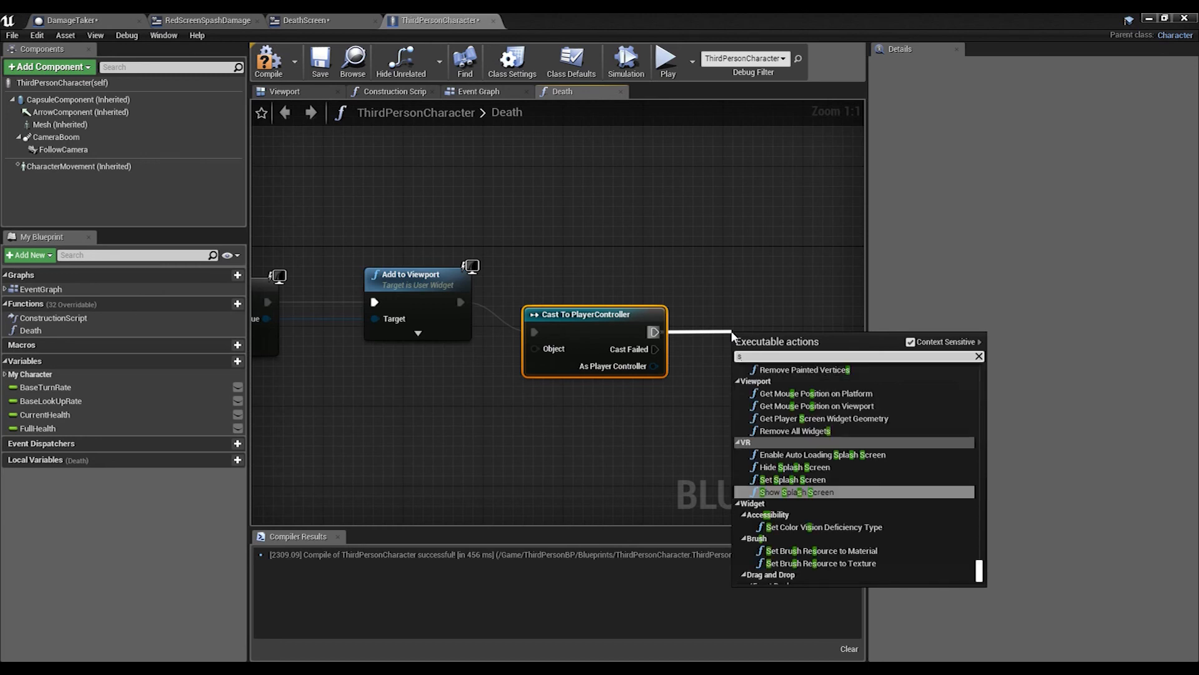
Step: Set Show Mouse Cursor on the cast, fed by Get Player Controller, and compile
text(show mo)
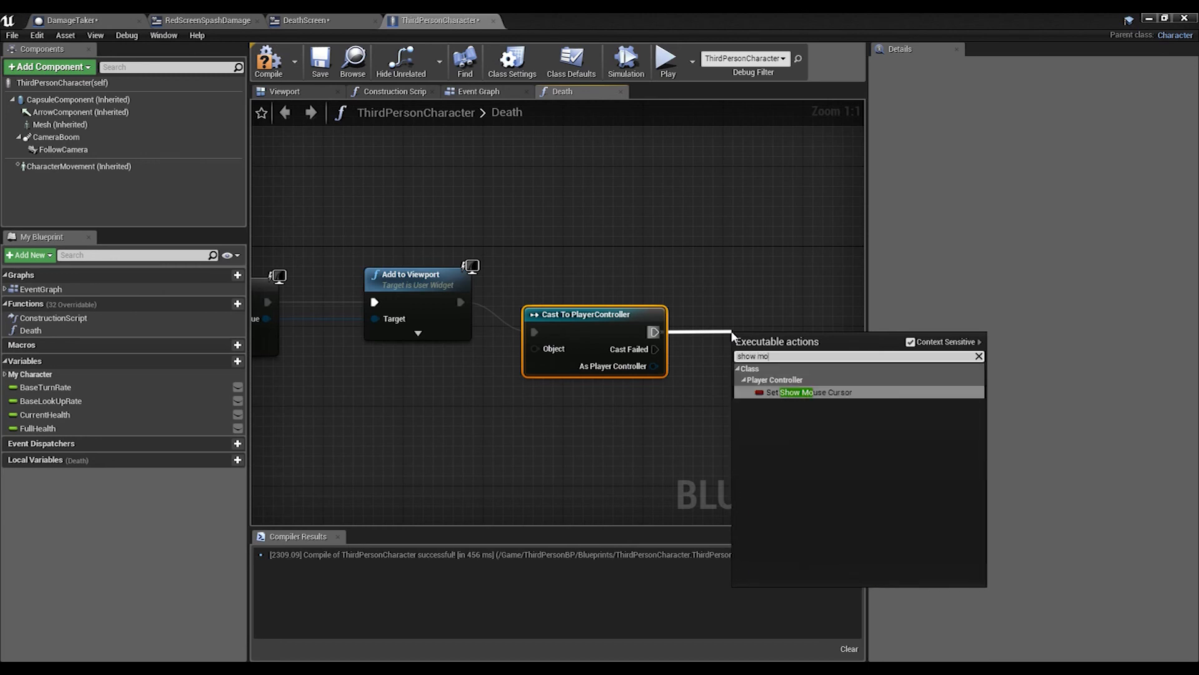
click(807, 391)
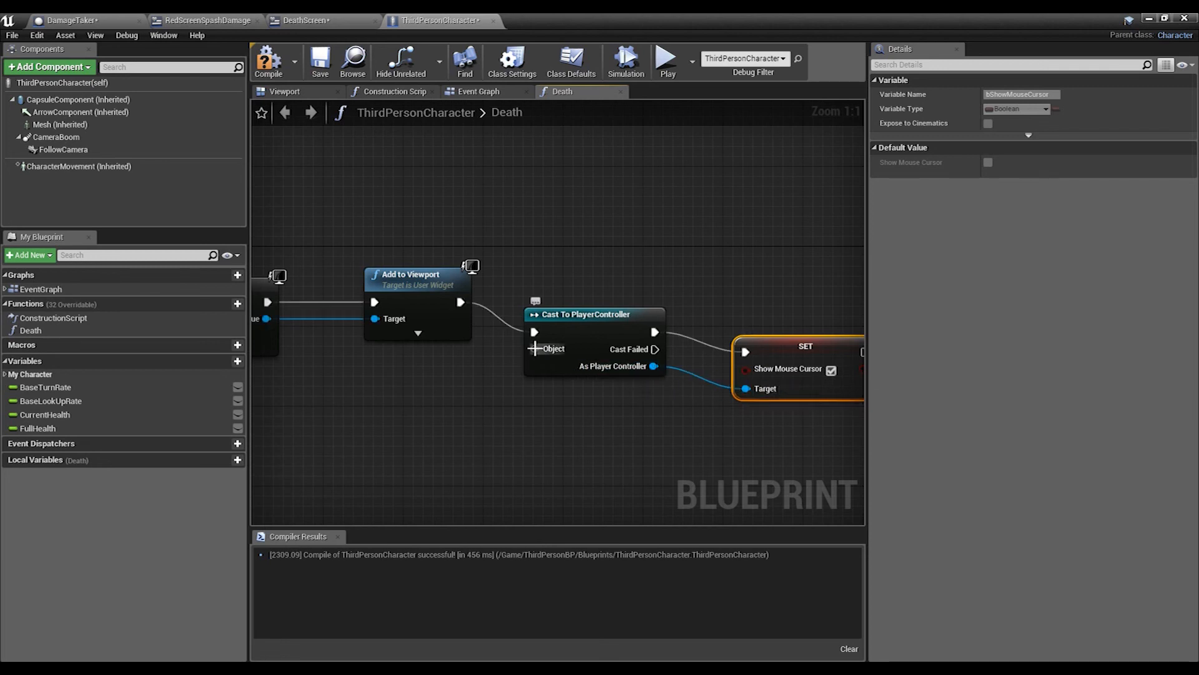
click(267, 61)
text(cas)
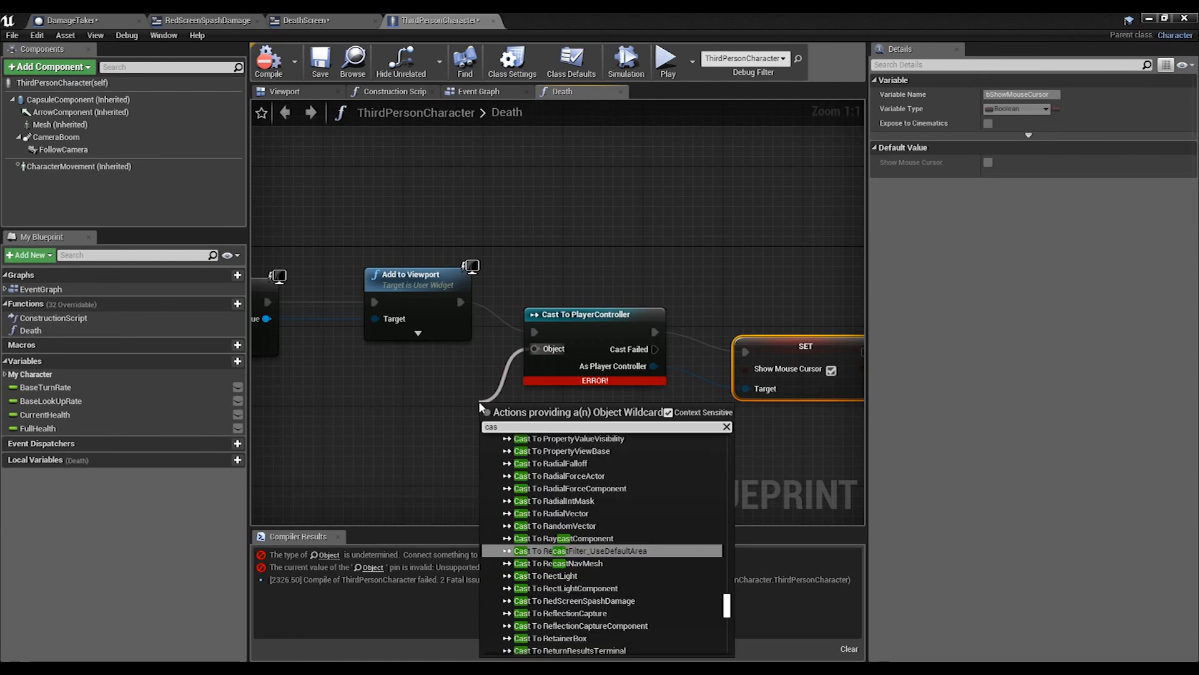
text(get pla)
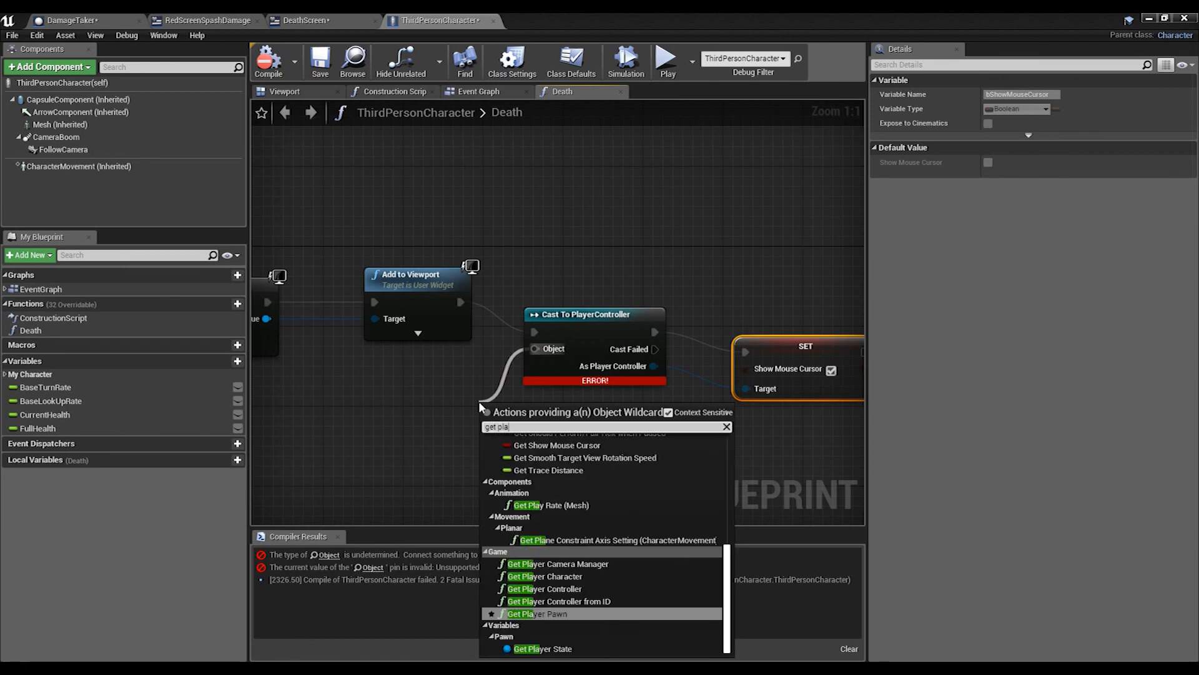
click(545, 589)
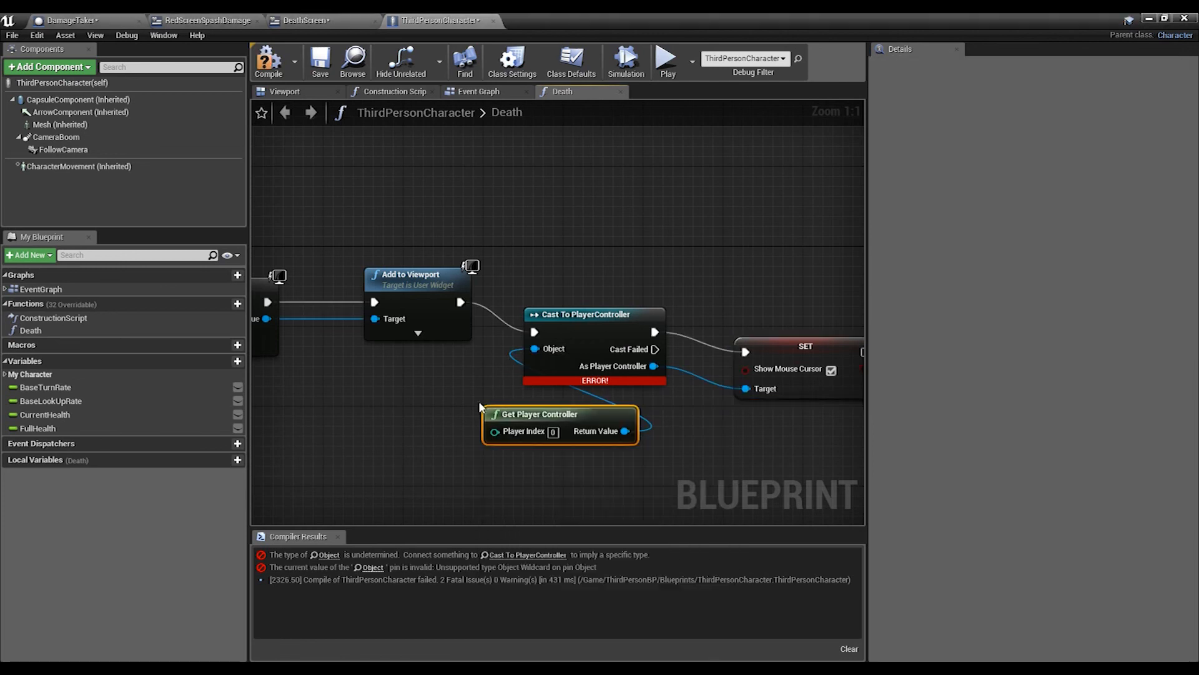
click(268, 62)
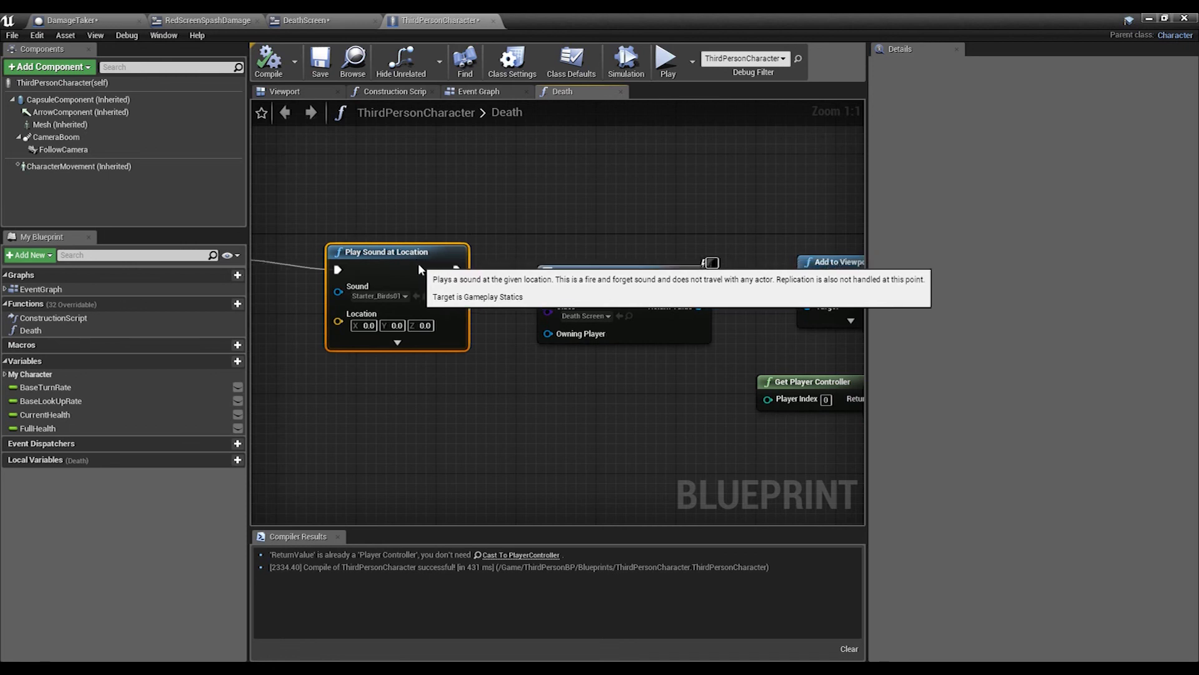
scroll(down, 3)
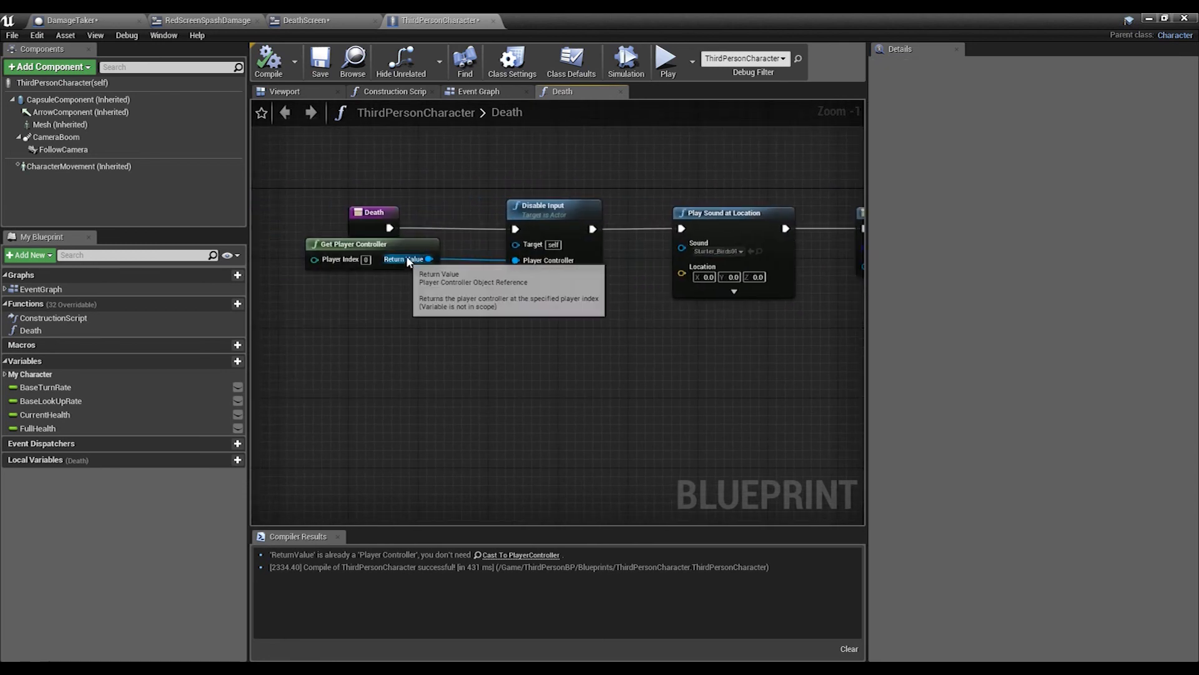
scroll(down, 3)
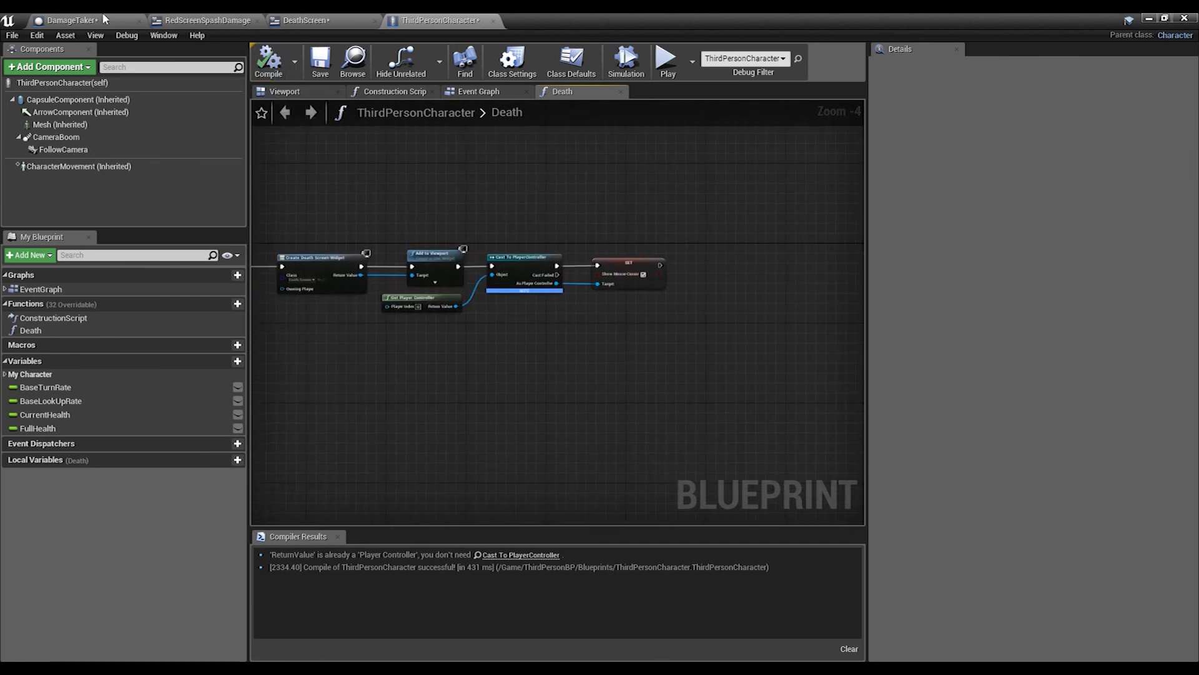
click(69, 20)
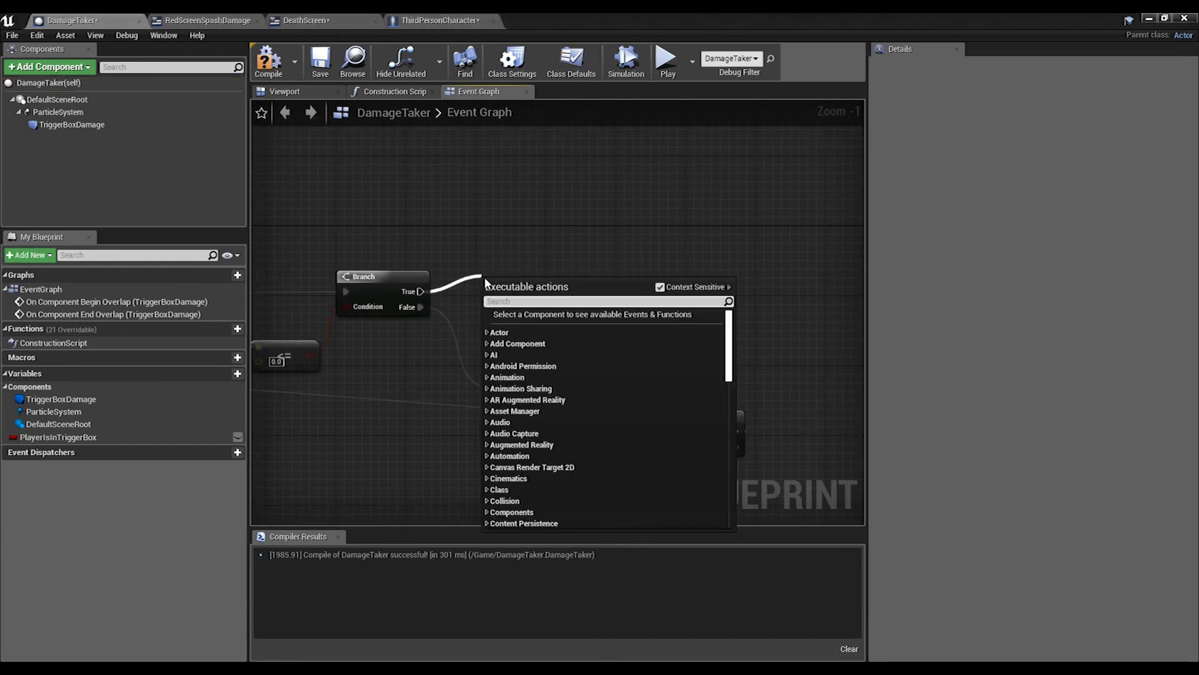
Step: On Branch True, cast Get Player Character to ThirdPersonCharacter, call Death, and compile
text(death)
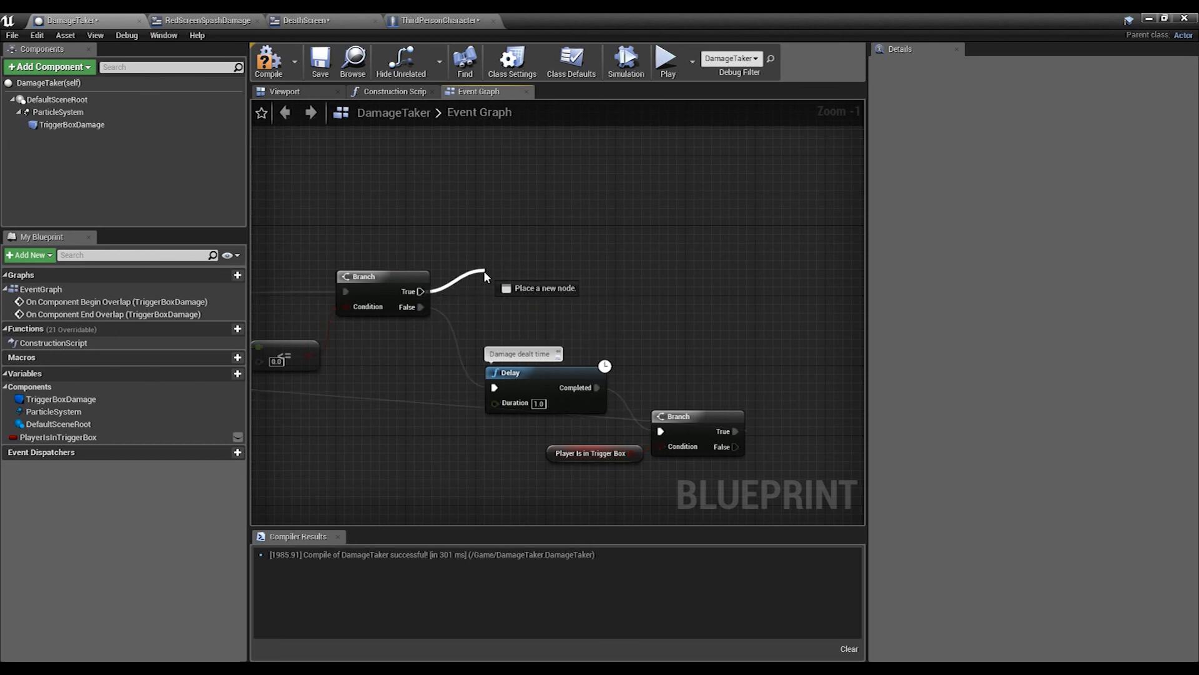
text(cast to third person)
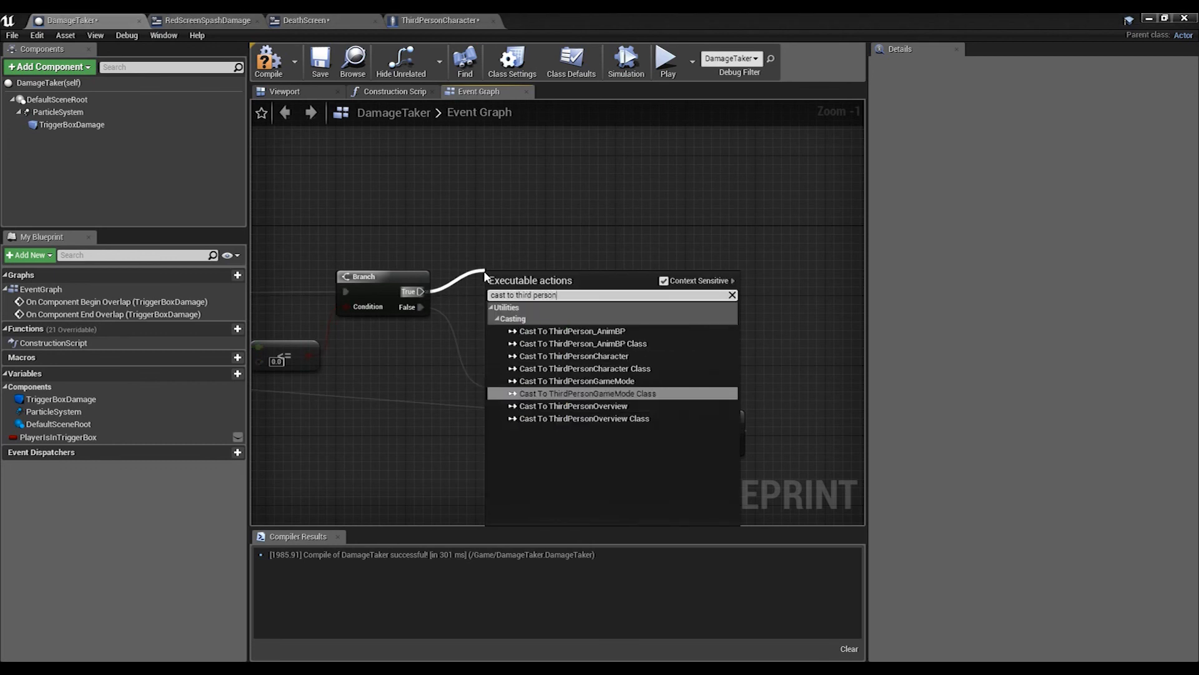
click(572, 356)
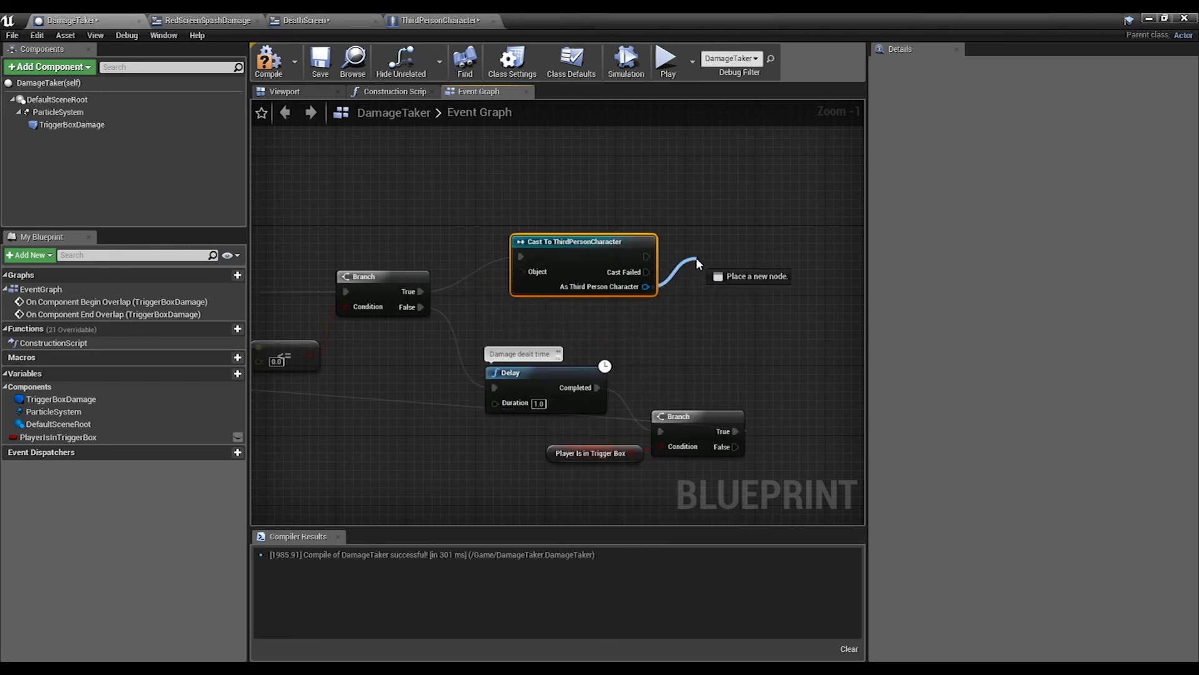
text(death)
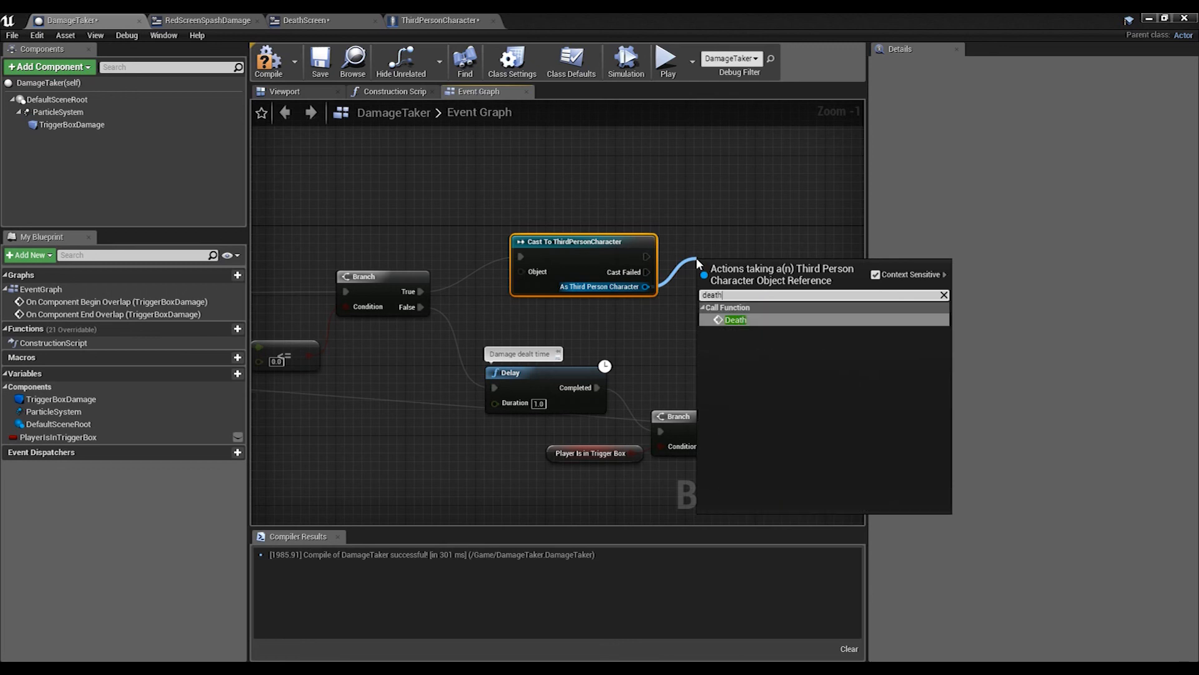
click(736, 320)
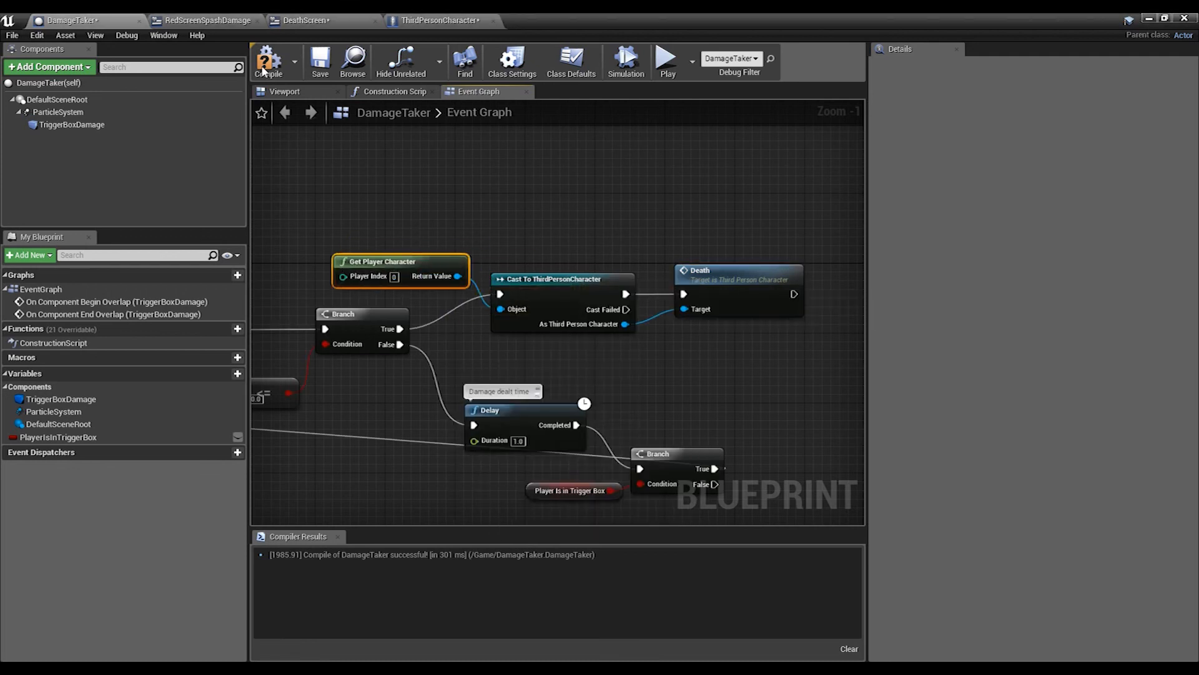
click(269, 62)
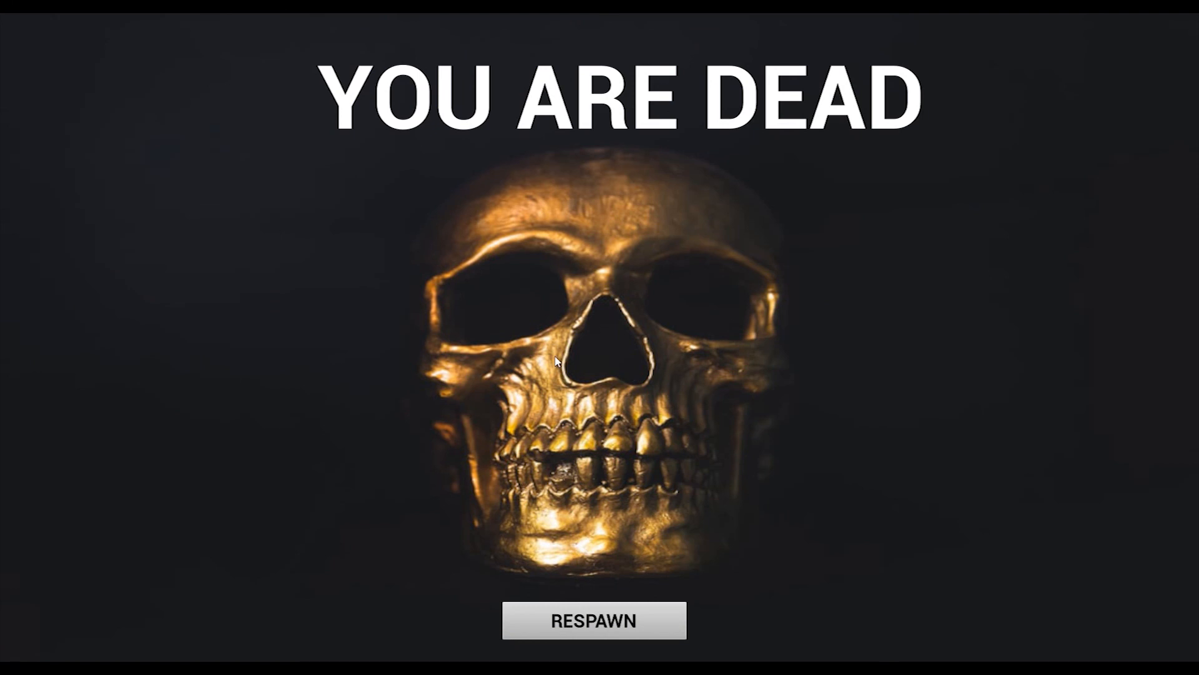
mouse_move(426, 561)
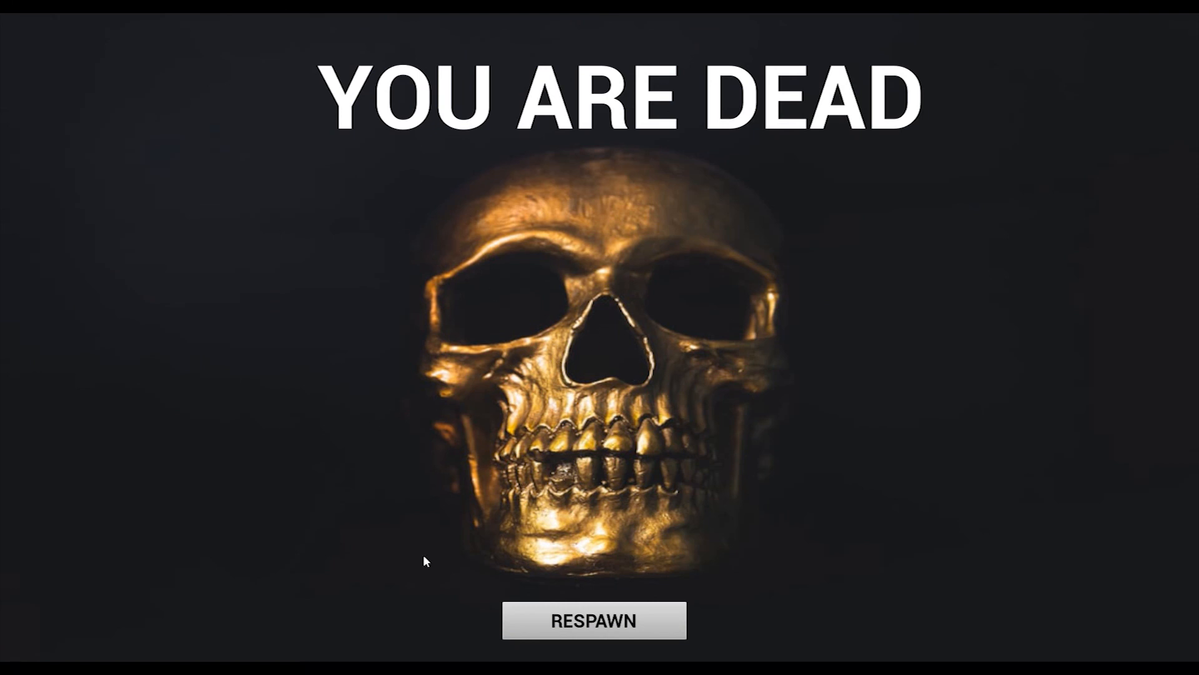
mouse_move(532, 628)
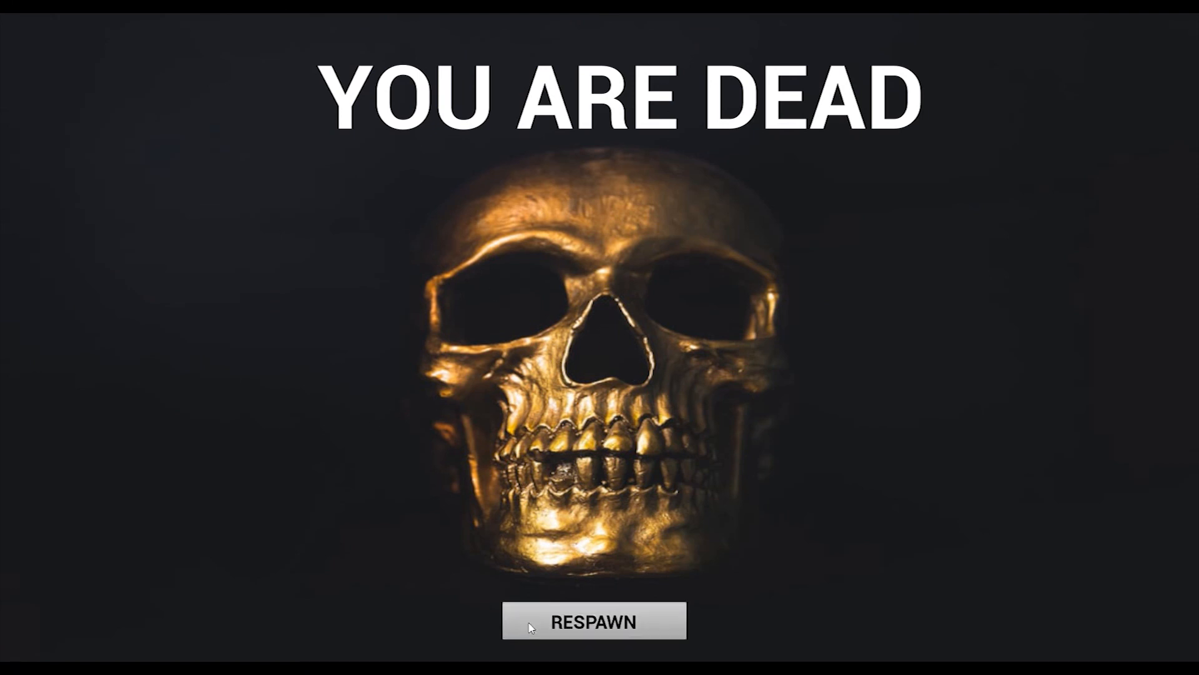
Step: Click RESPAWN on the YOU ARE DEAD screen to restart the level
click(594, 620)
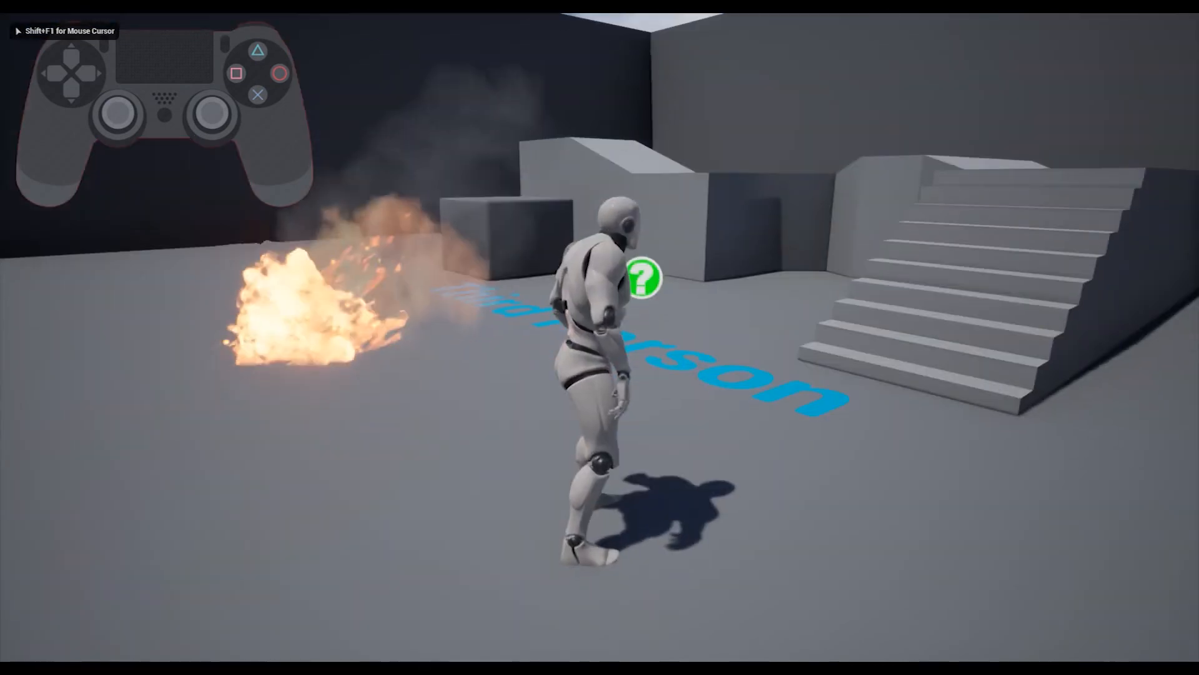